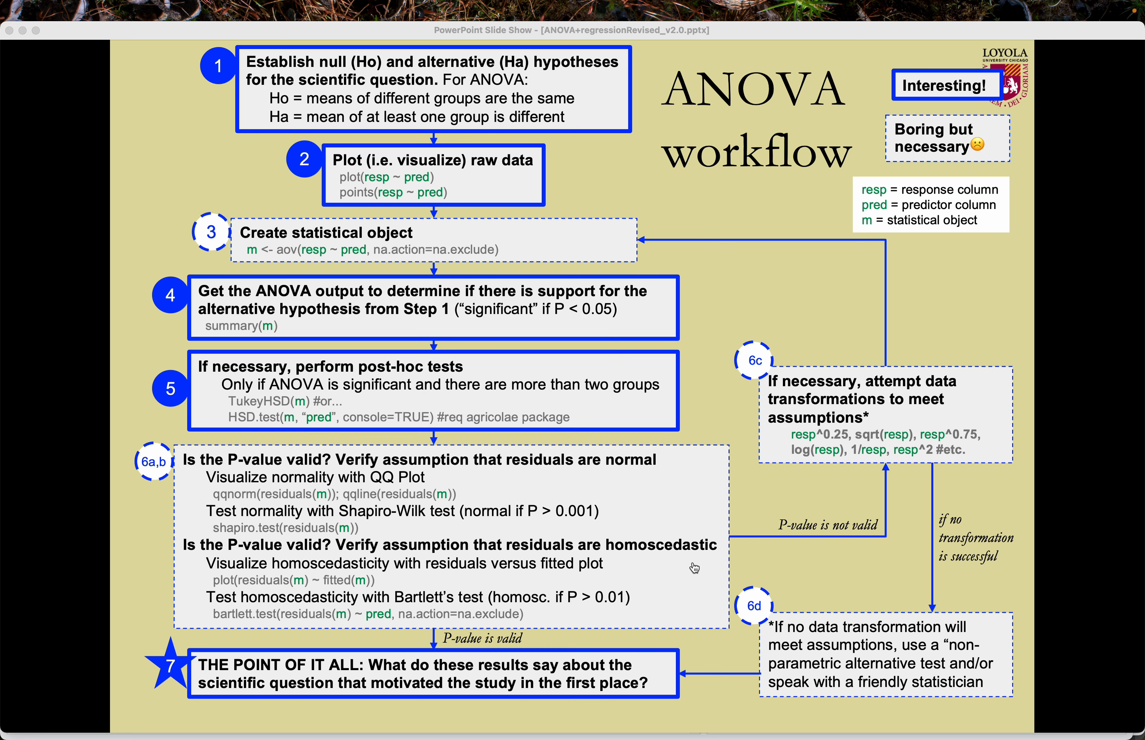
Bring up the Iris Google Sheet of sepal and petal measurements, then head to RStudio
{"action": "key", "text": "cmd+tab"}
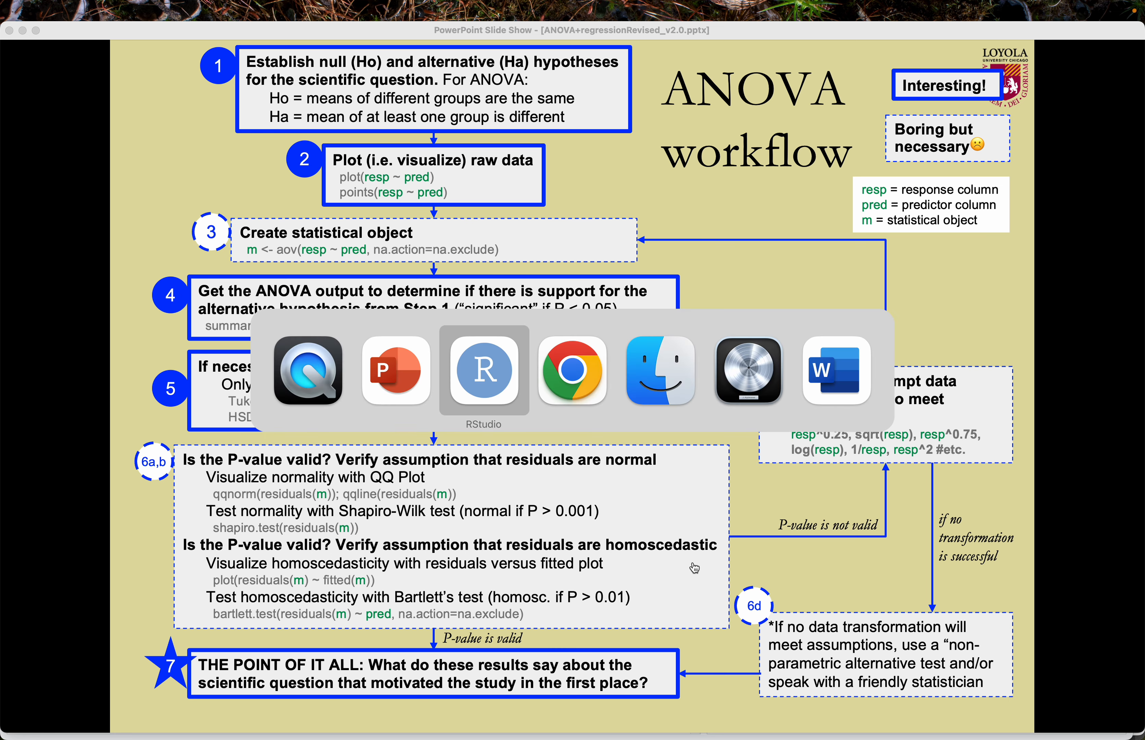
{"action": "left_click", "coordinate": [573, 369]}
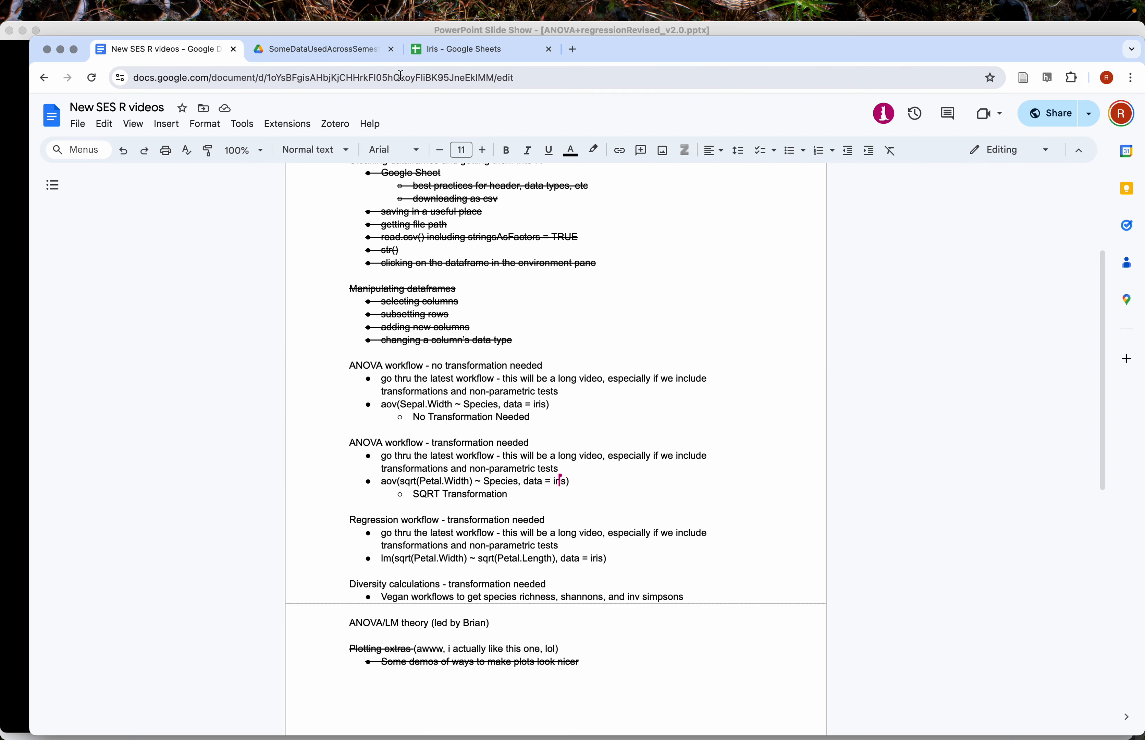
{"action": "left_click", "coordinate": [482, 49]}
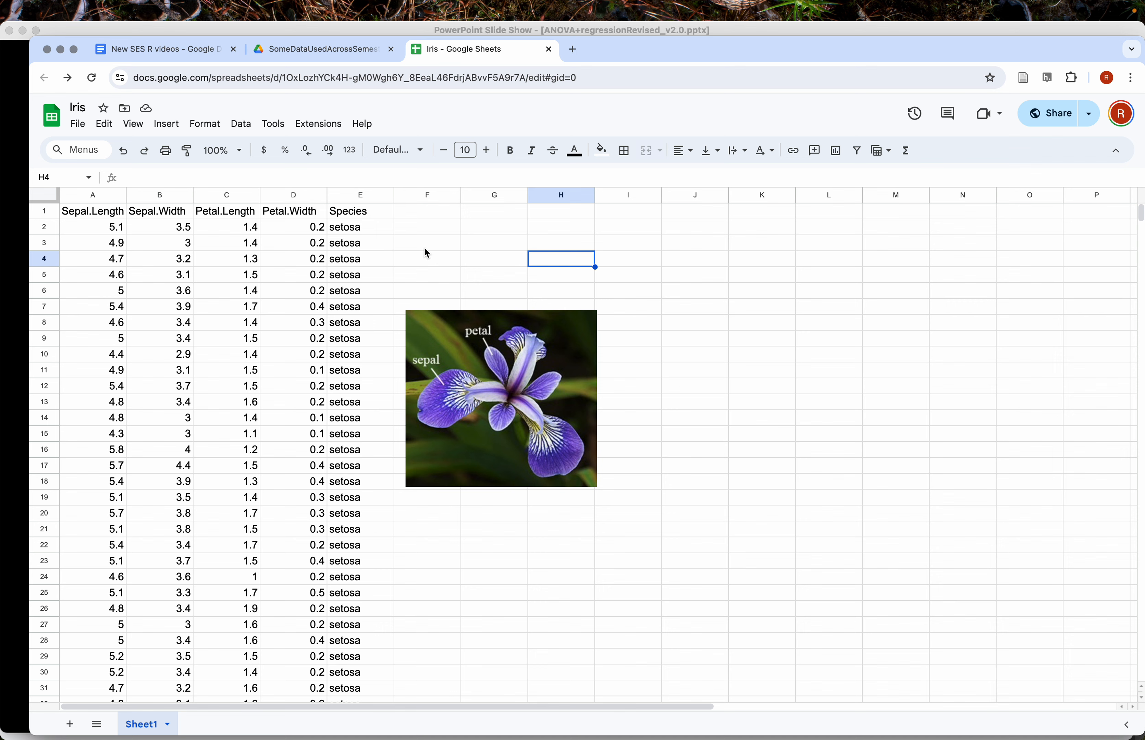
{"action": "mouse_move", "coordinate": [346, 429]}
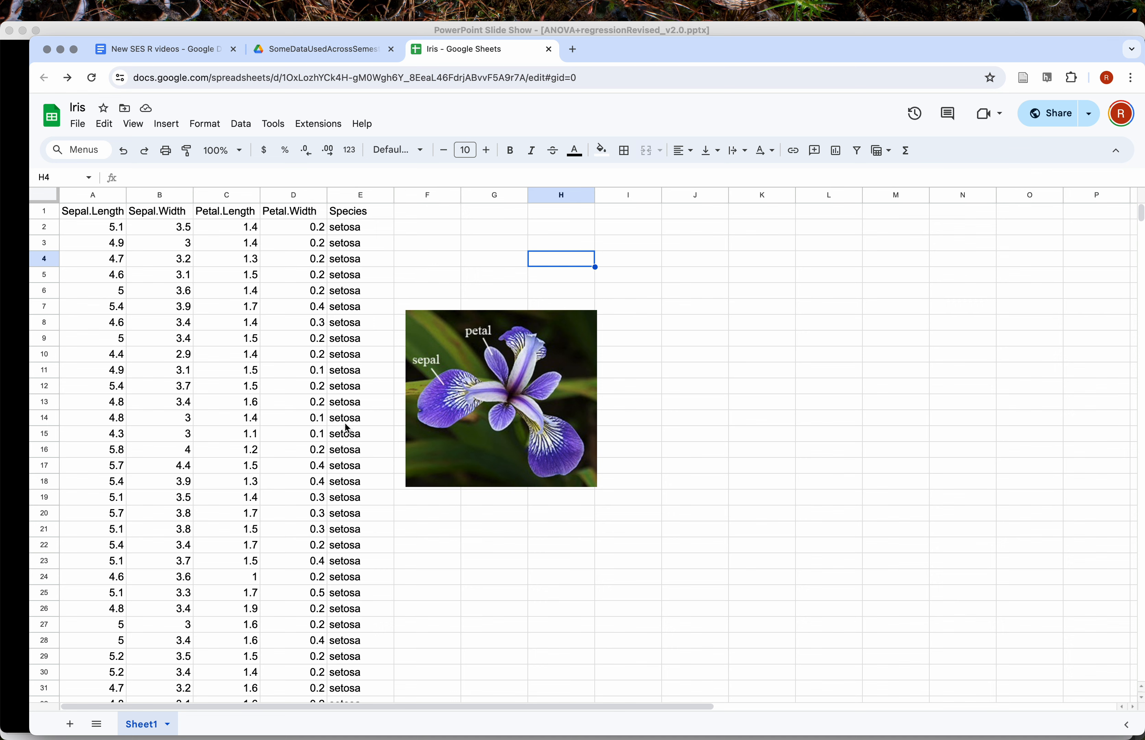
{"action": "mouse_move", "coordinate": [447, 433]}
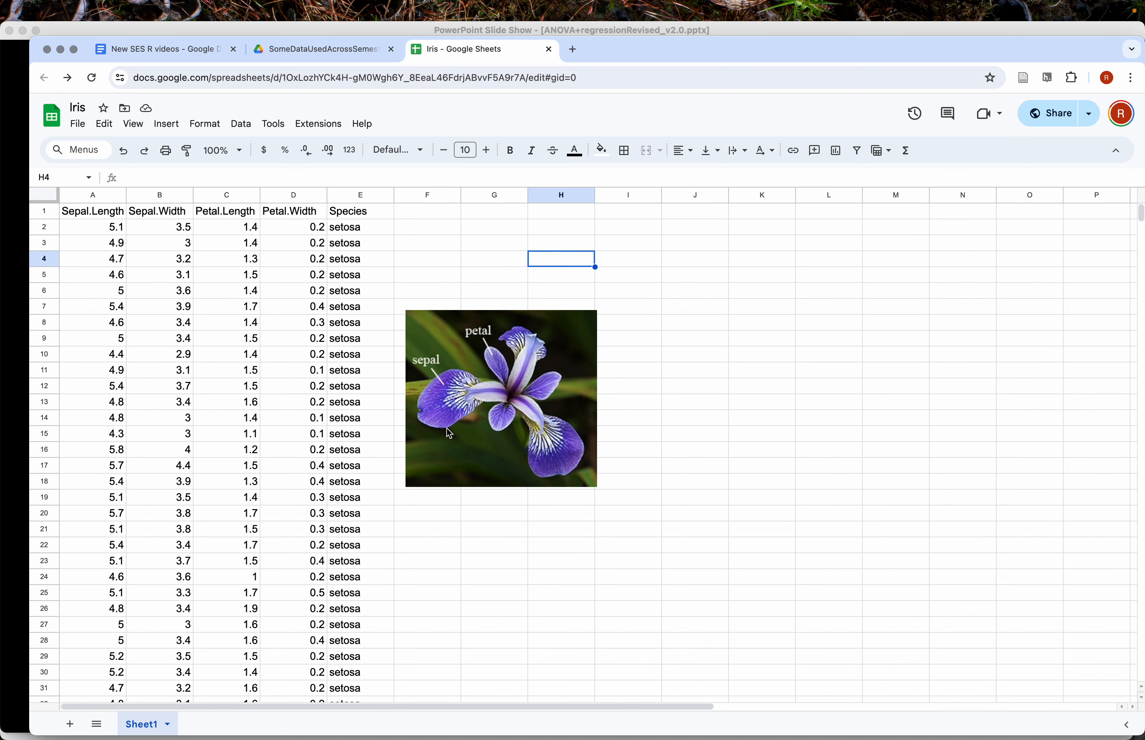
{"action": "mouse_move", "coordinate": [448, 429]}
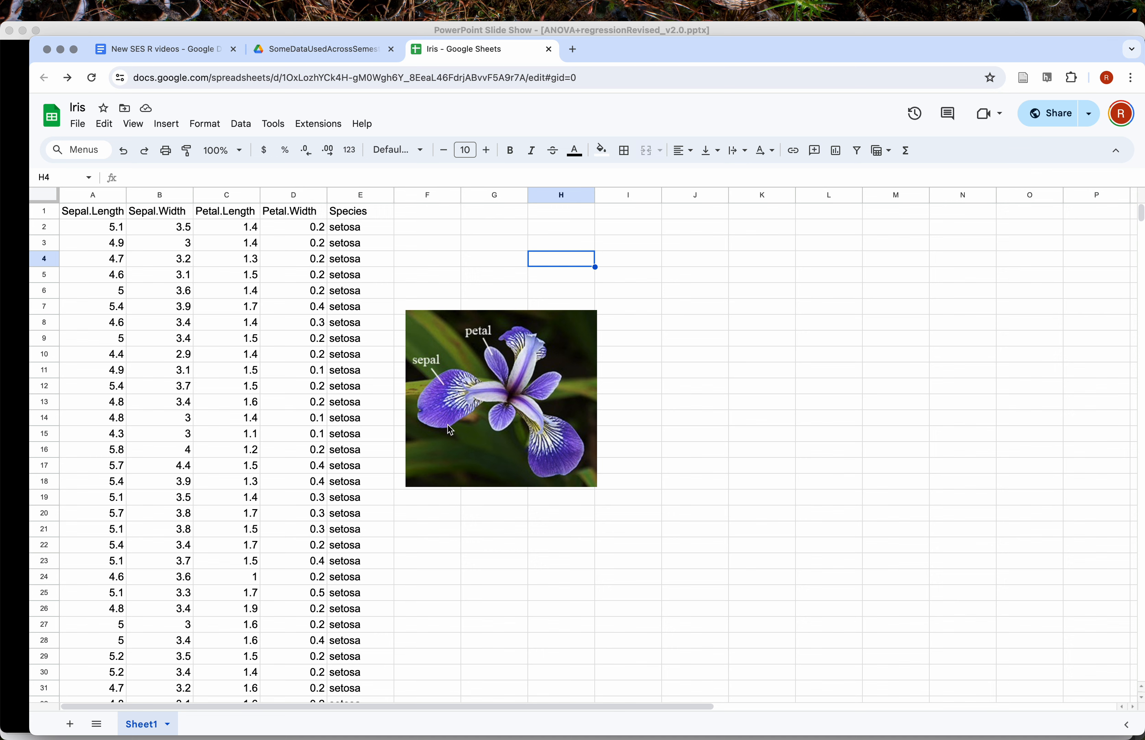
{"action": "mouse_move", "coordinate": [488, 368]}
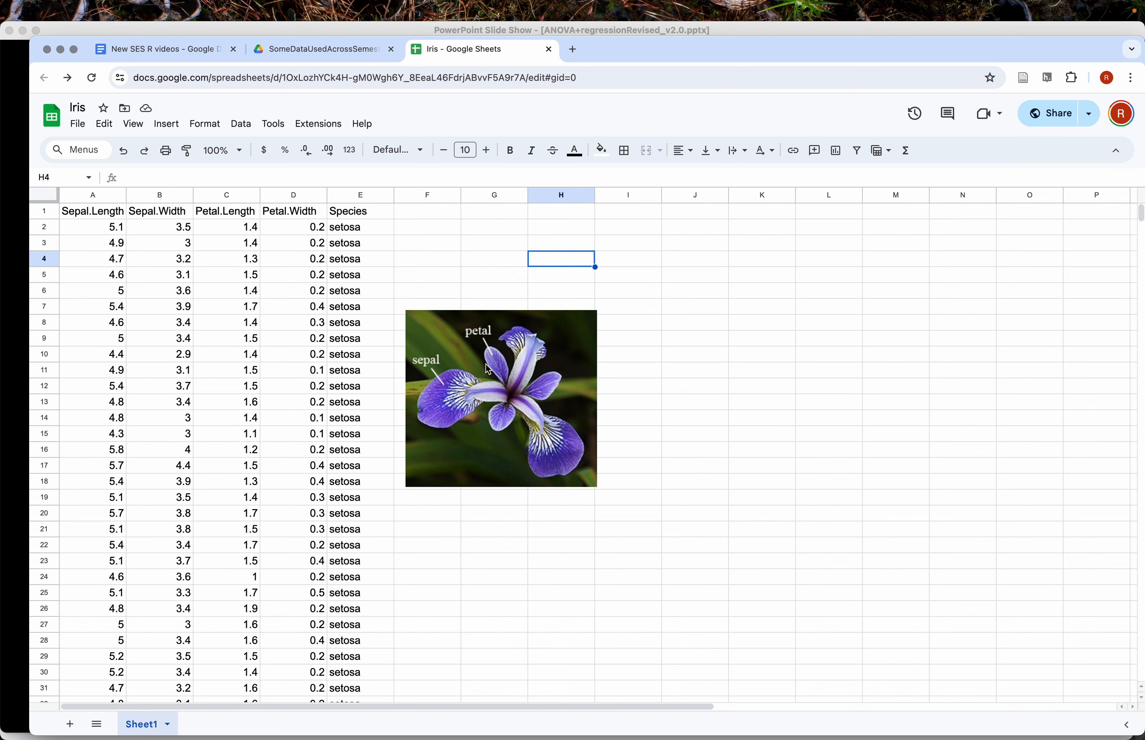
{"action": "mouse_move", "coordinate": [501, 362]}
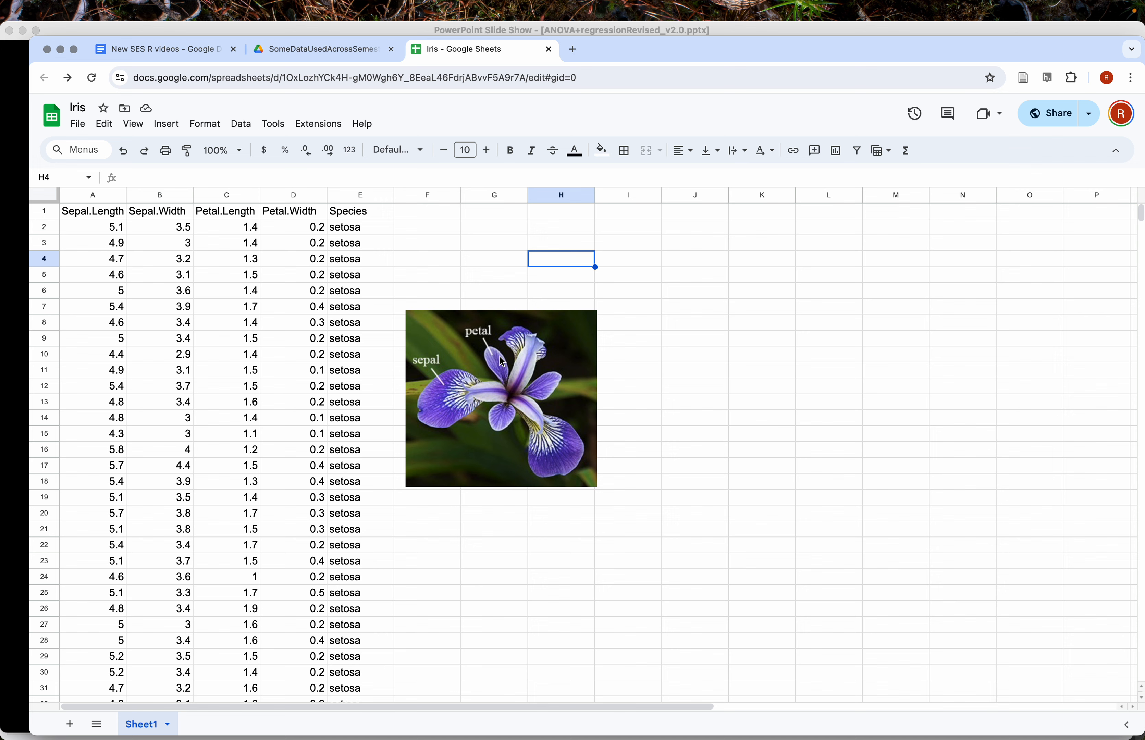
{"action": "mouse_move", "coordinate": [448, 375]}
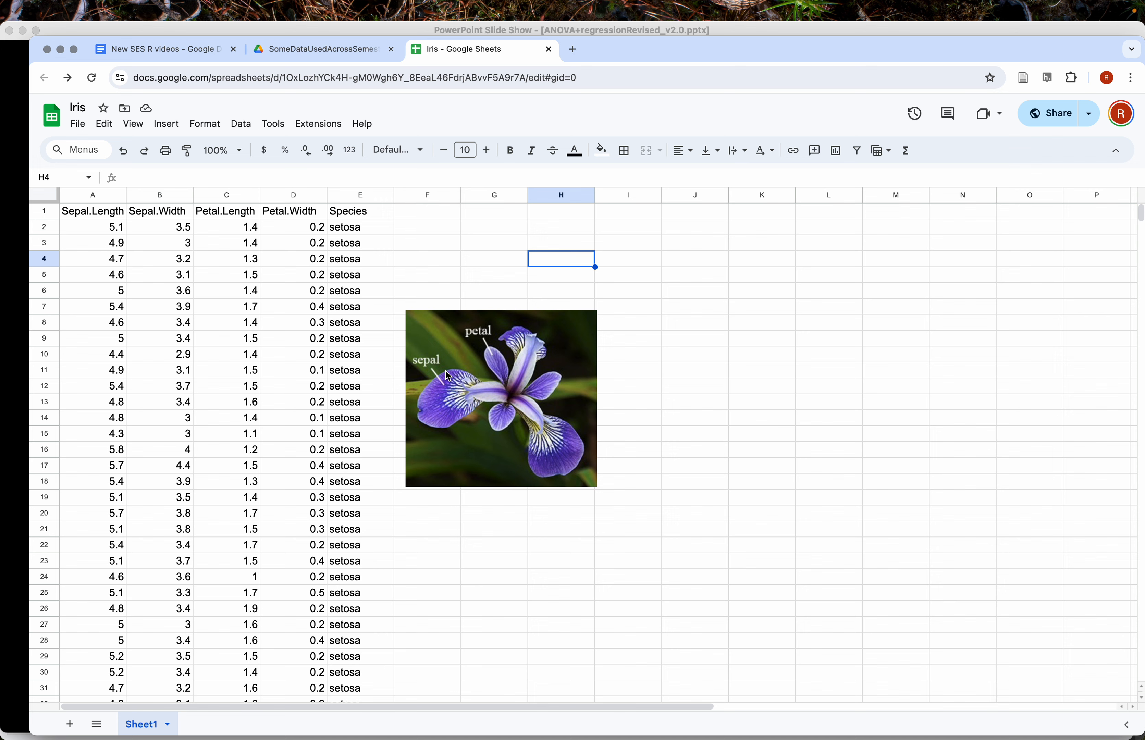
{"action": "mouse_move", "coordinate": [453, 391]}
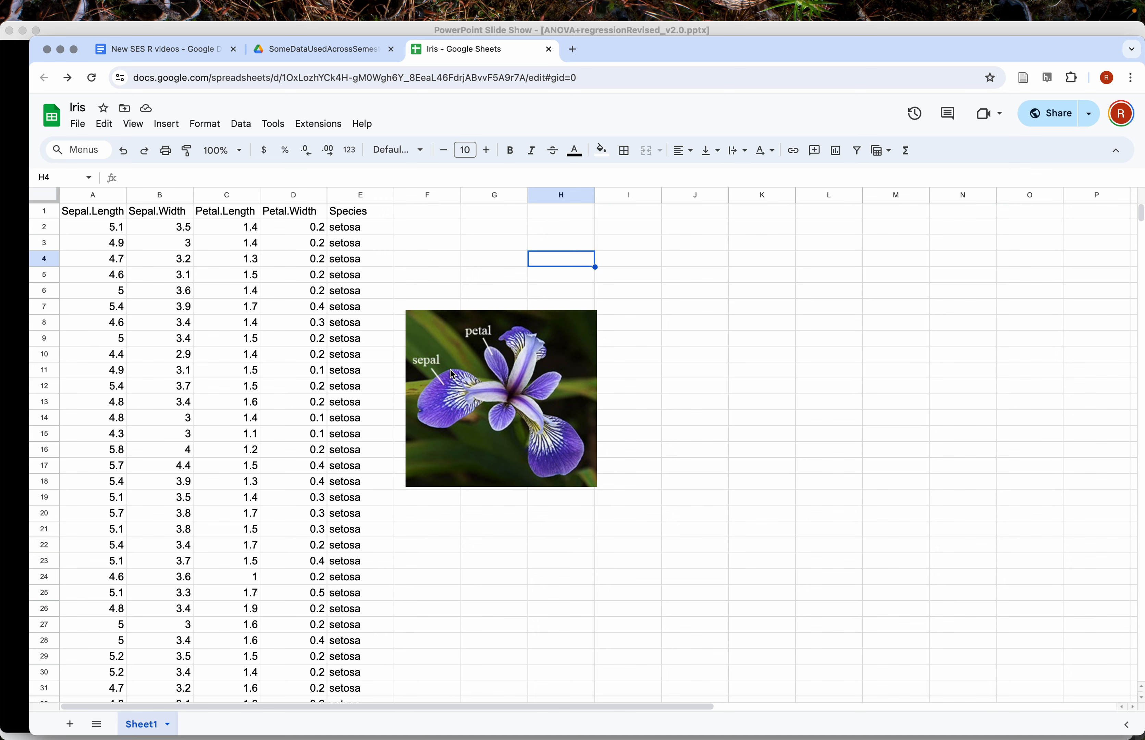
{"action": "mouse_move", "coordinate": [450, 428]}
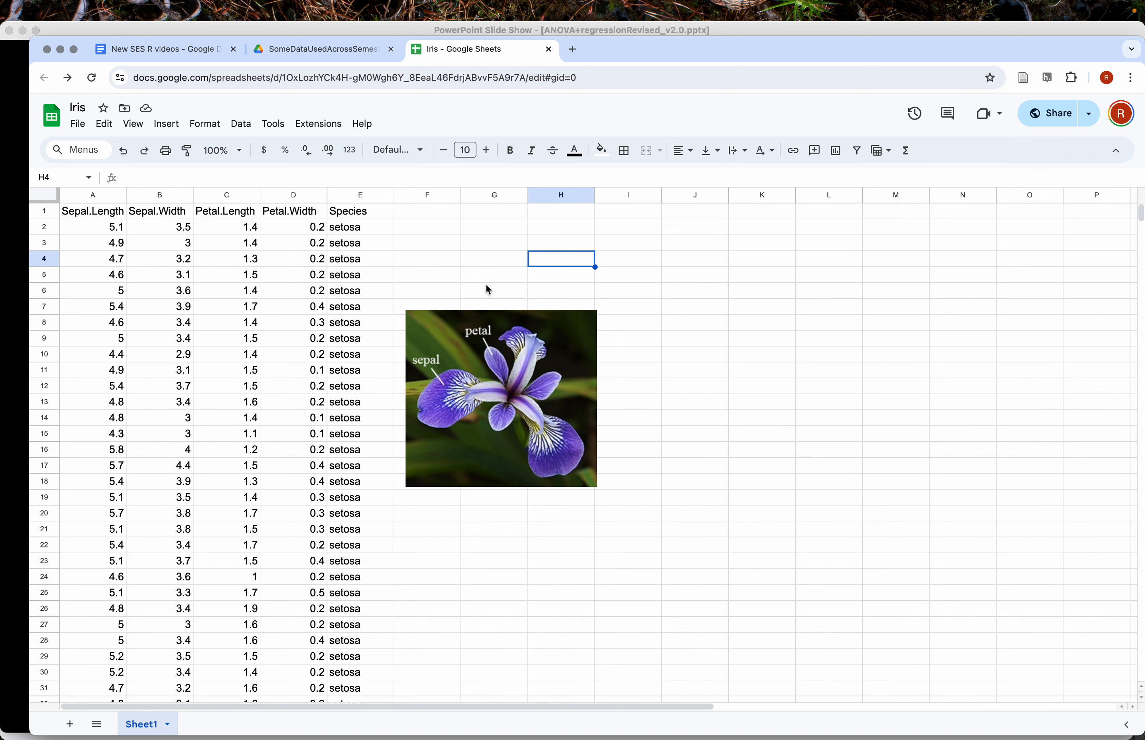
{"action": "mouse_move", "coordinate": [471, 246]}
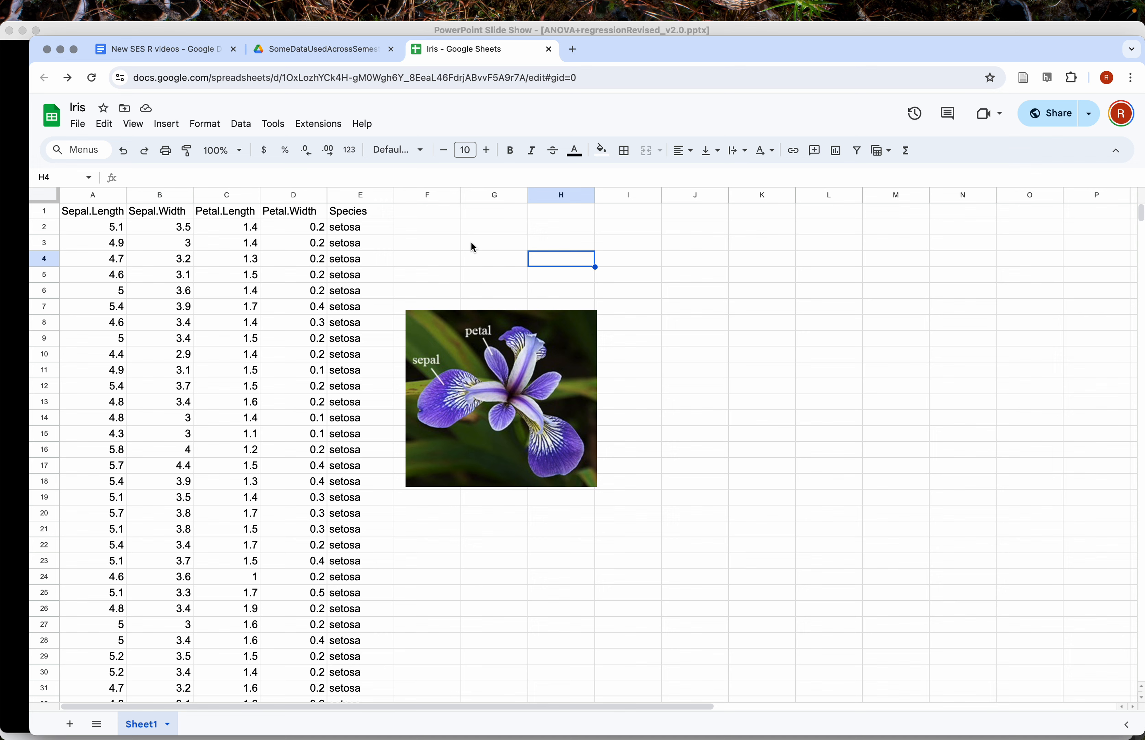
{"action": "mouse_move", "coordinate": [462, 373]}
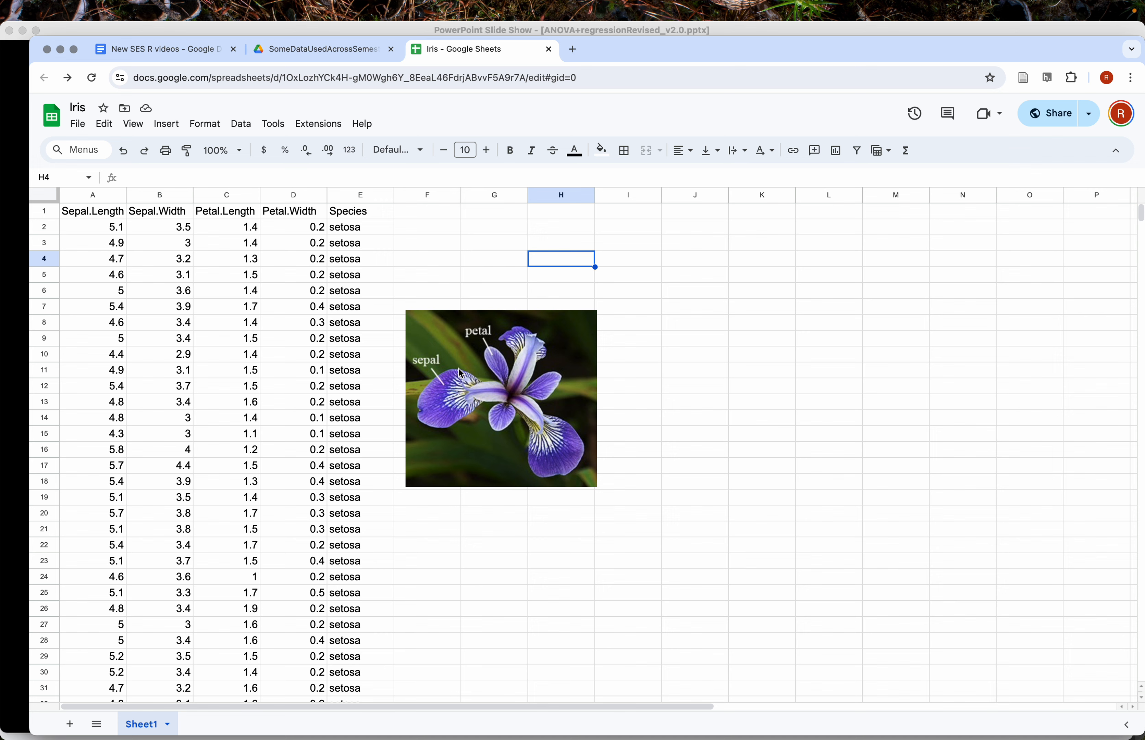
{"action": "mouse_move", "coordinate": [436, 306]}
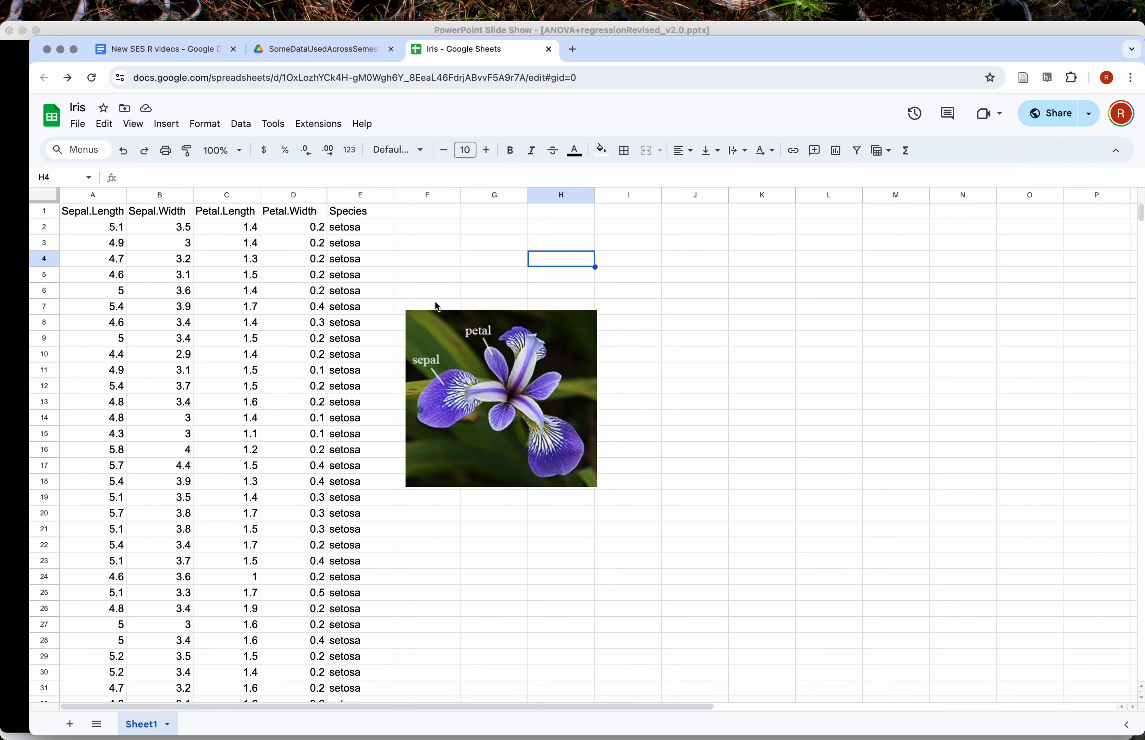
{"action": "key", "text": "cmd+tab"}
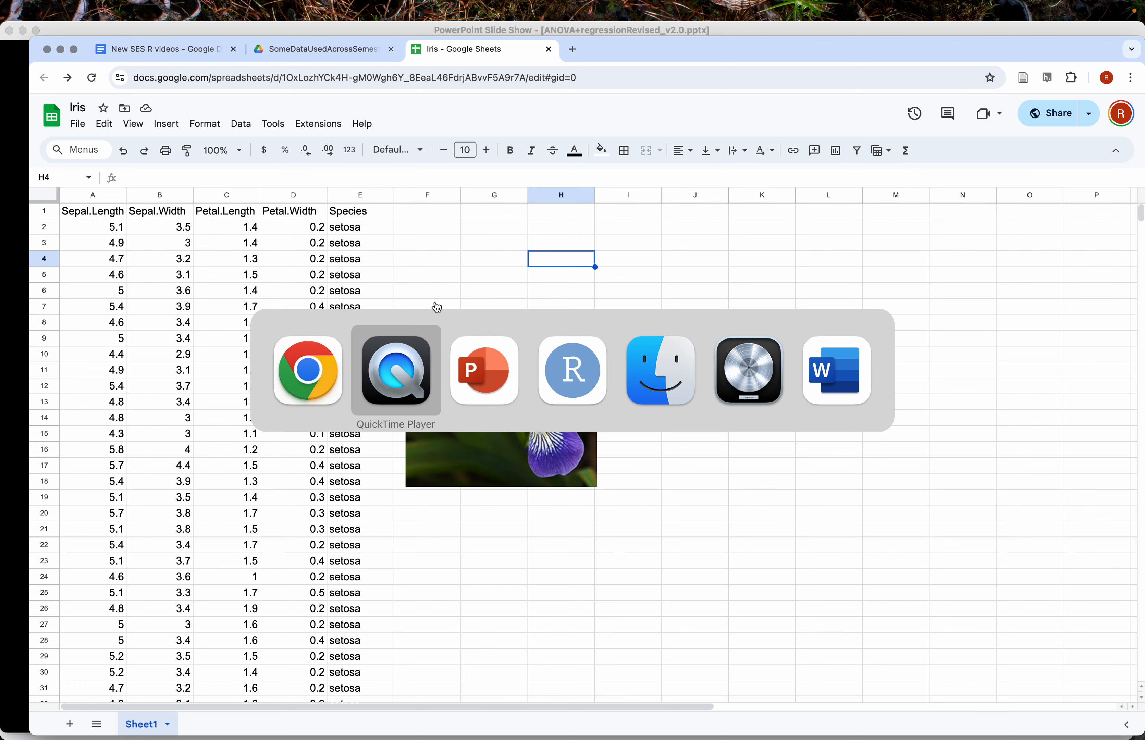
Select the sepal-width ANOVA block (lines 9–36) and prepare to paste a copy at the script's end
{"action": "left_click", "coordinate": [572, 371]}
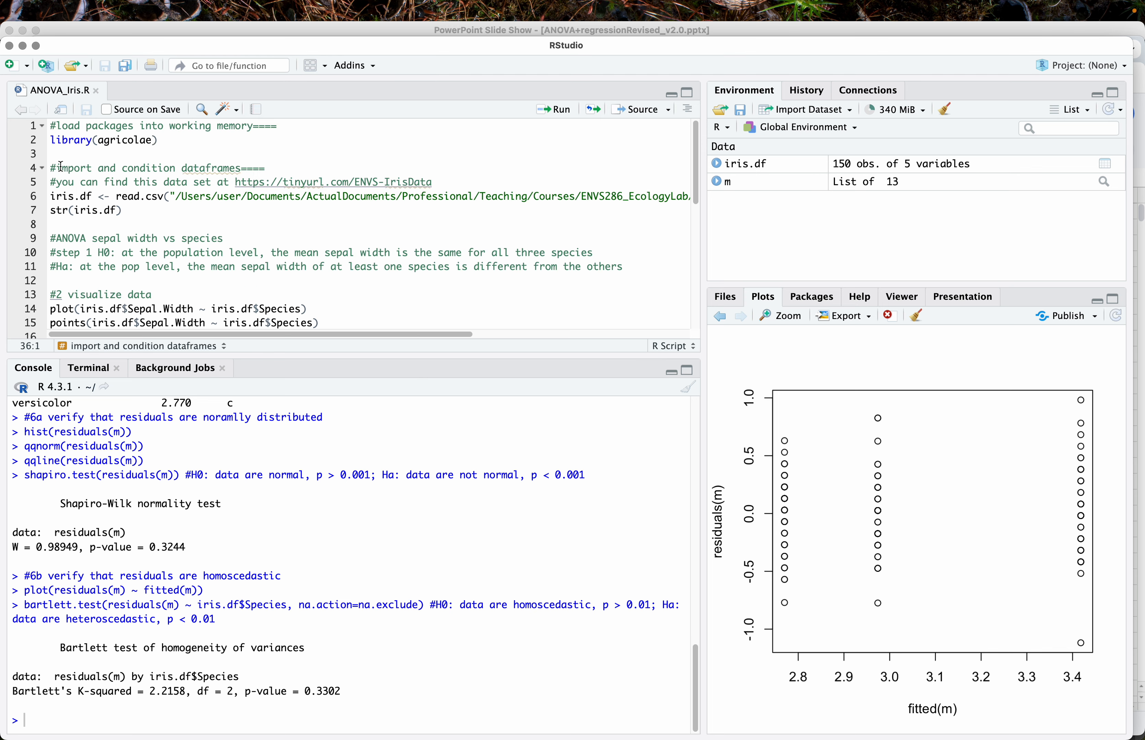
{"action": "mouse_move", "coordinate": [72, 198]}
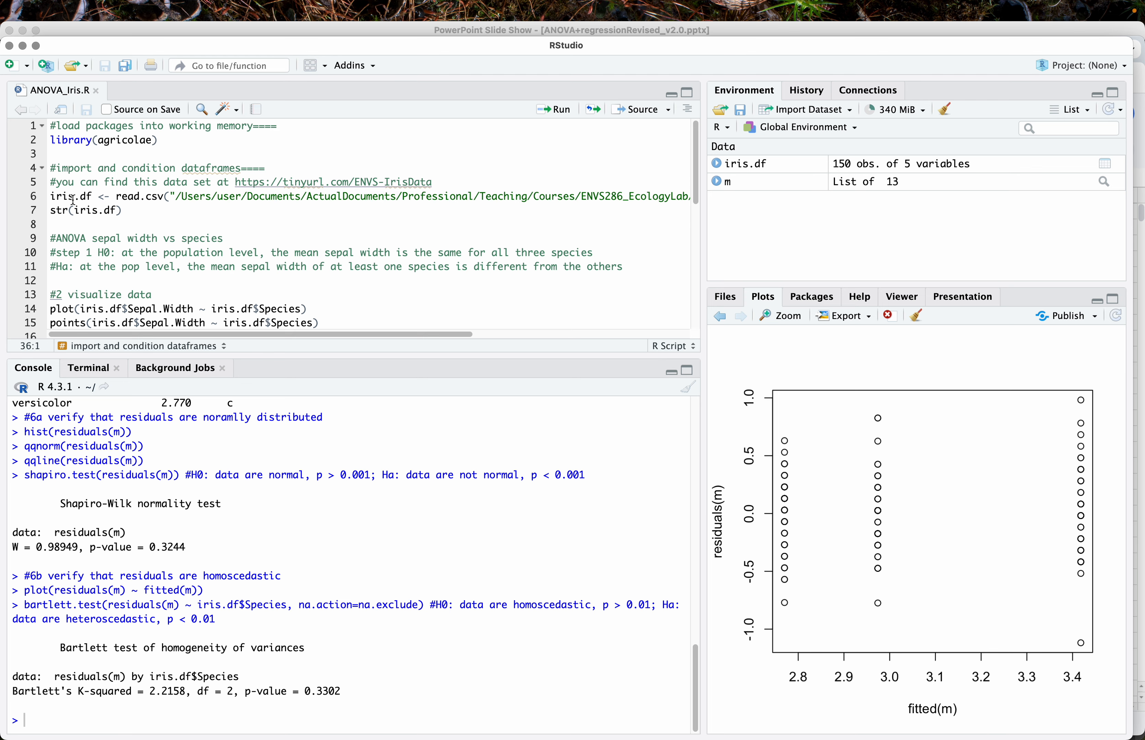
{"action": "mouse_move", "coordinate": [97, 218]}
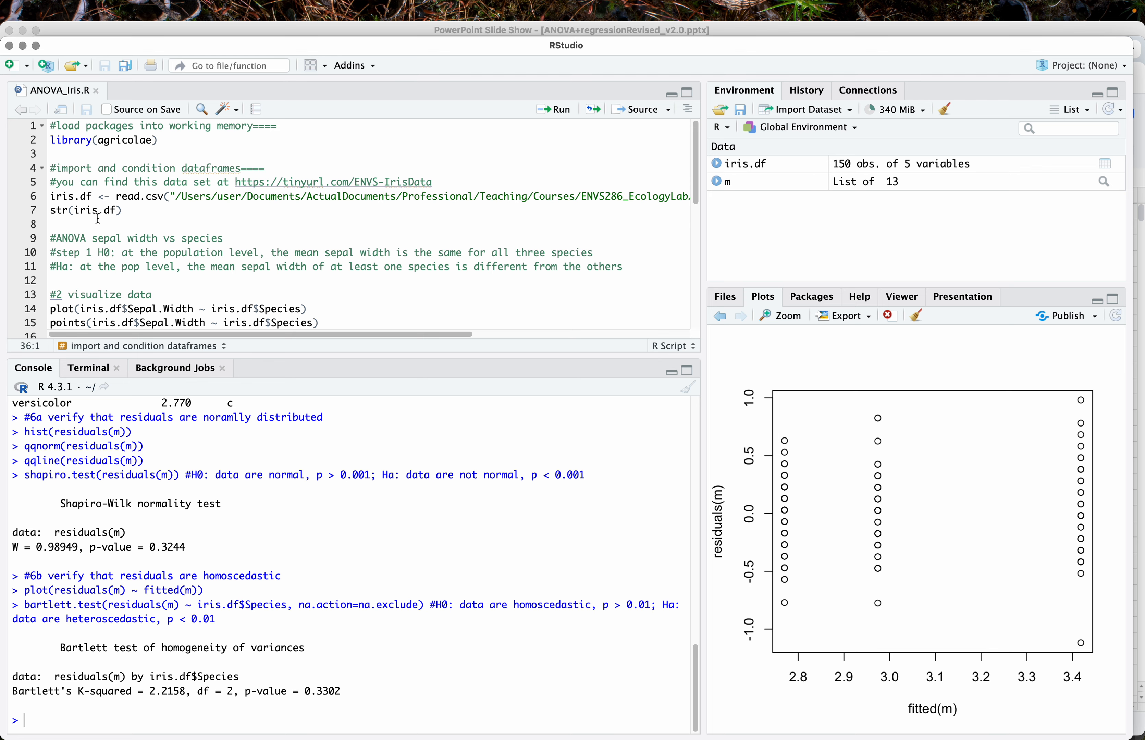
{"action": "scroll", "scroll_direction": "down", "scroll_amount": 3}
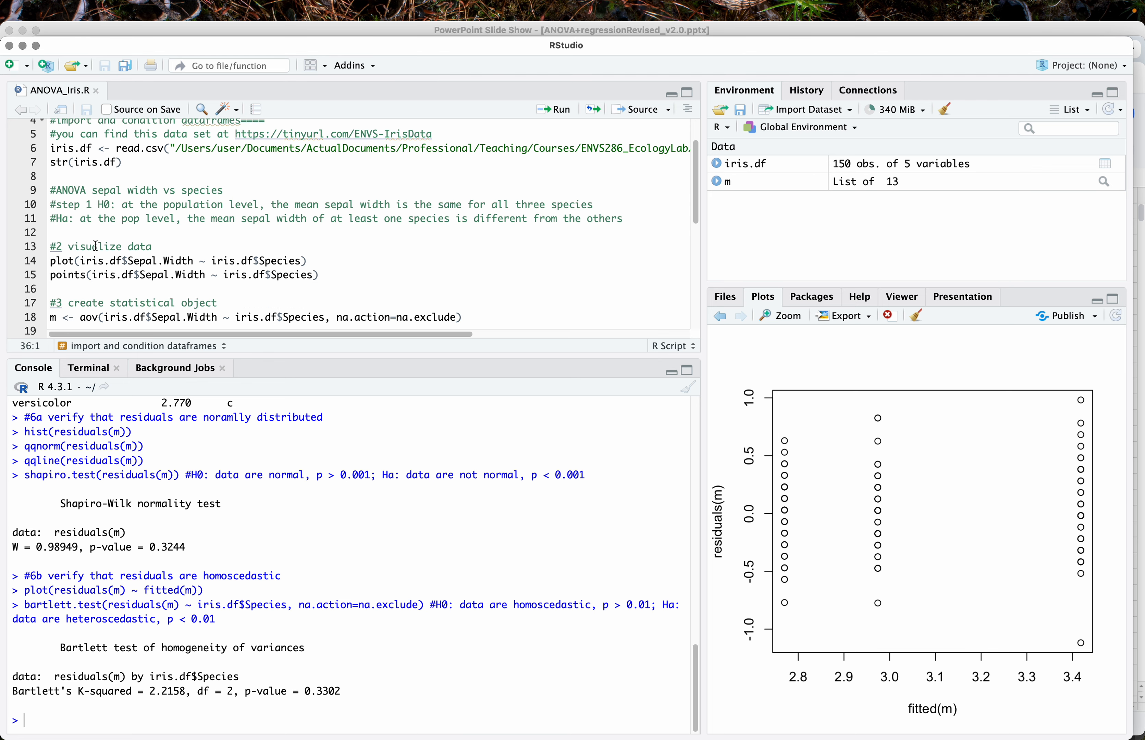
{"action": "left_click", "coordinate": [52, 190]}
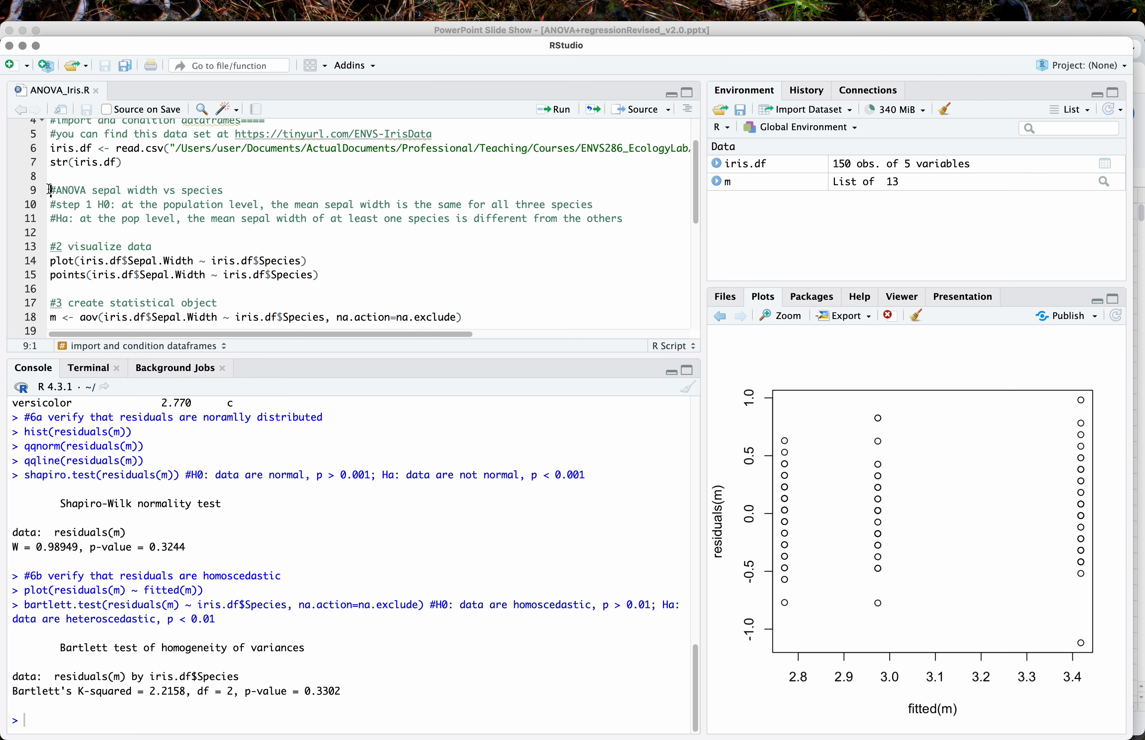
{"action": "mouse_move", "coordinate": [218, 218]}
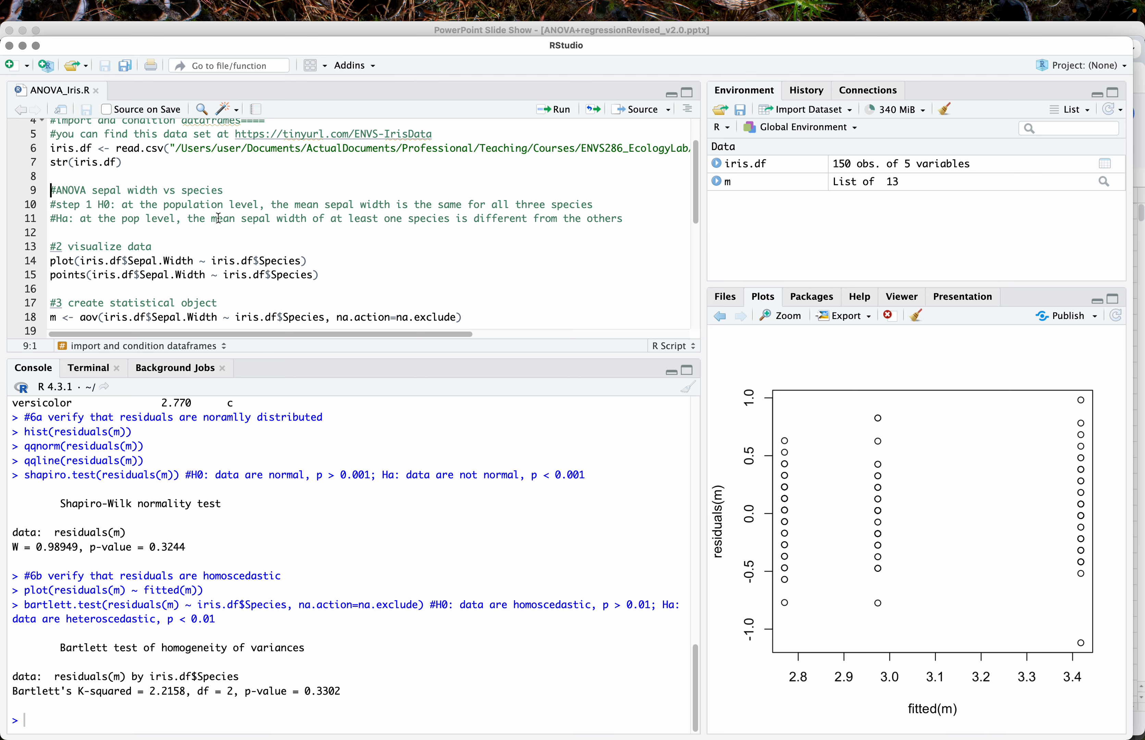
{"action": "scroll", "scroll_direction": "down", "scroll_amount": 3}
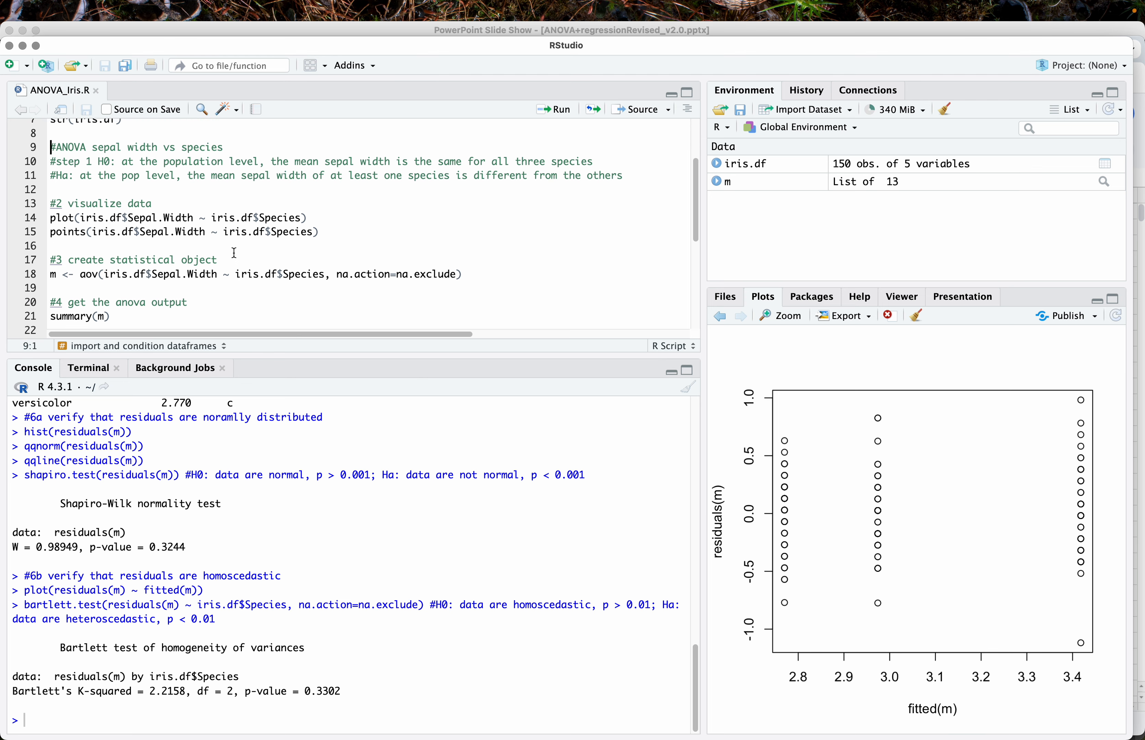
{"action": "scroll", "scroll_direction": "down", "scroll_amount": 3}
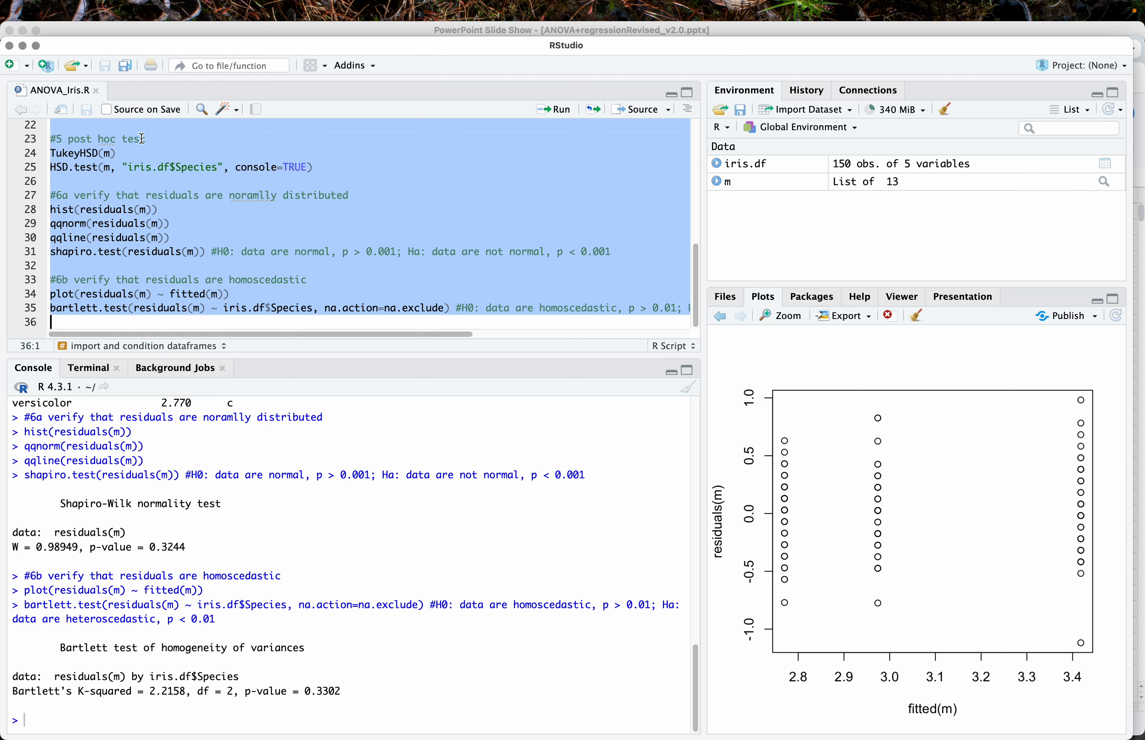
{"action": "left_click", "coordinate": [132, 321]}
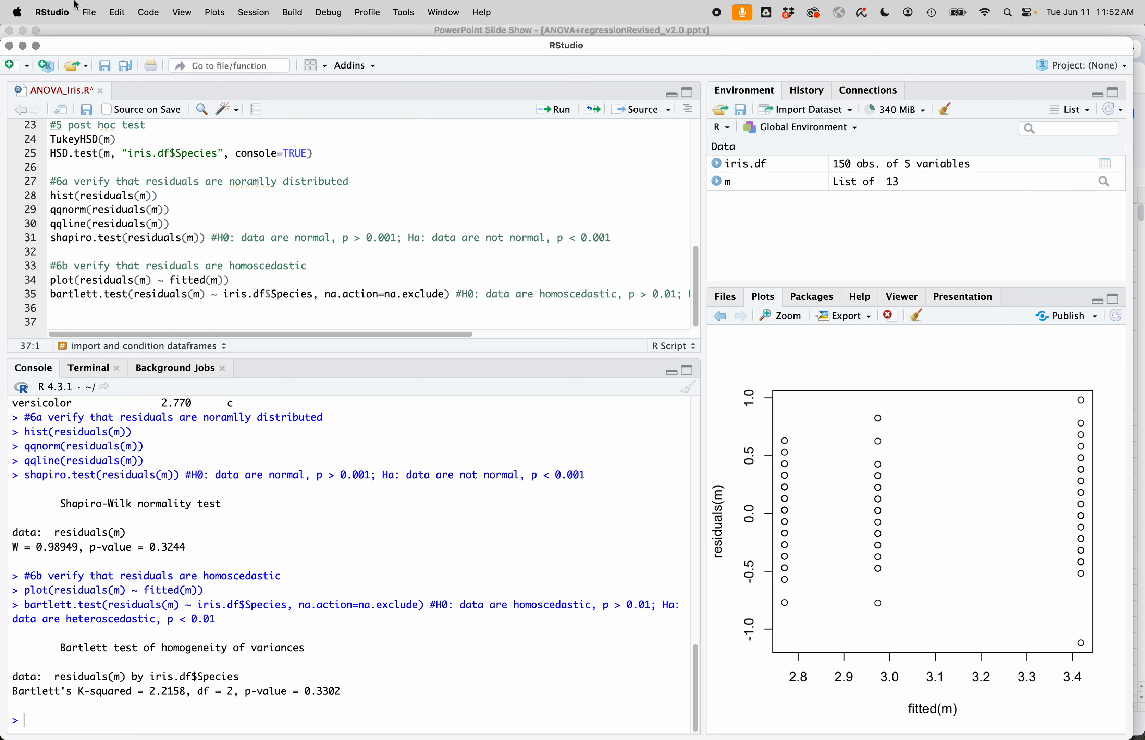
{"action": "left_click", "coordinate": [116, 13]}
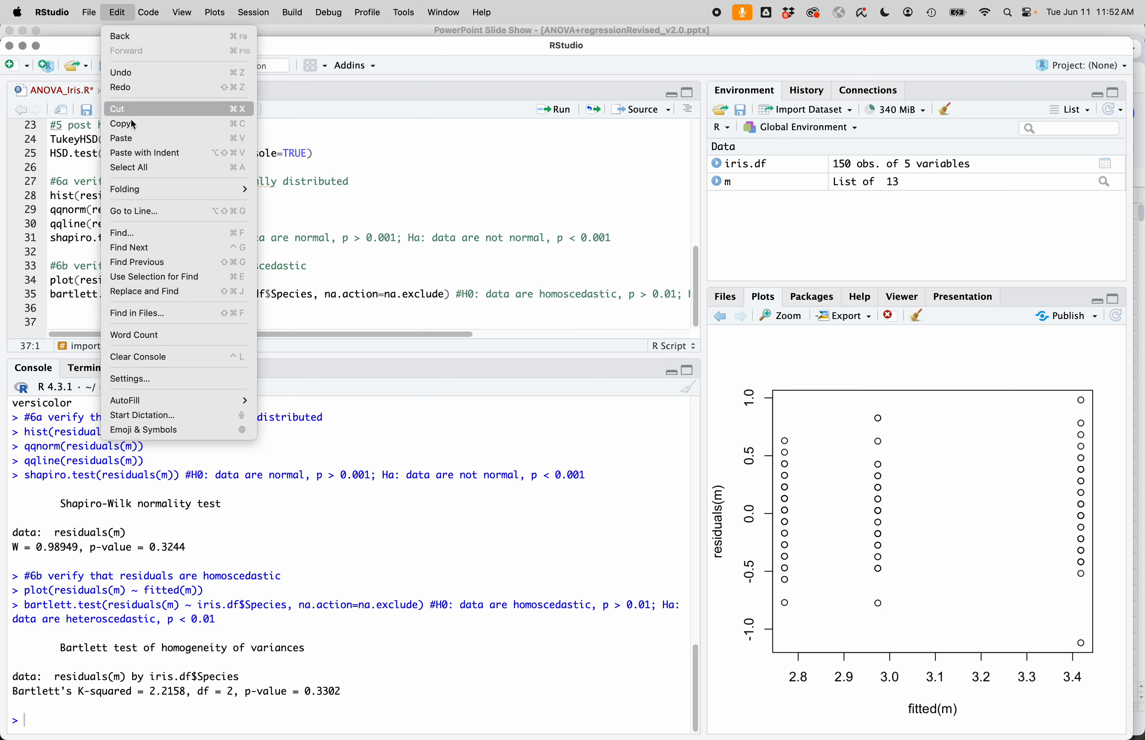
{"action": "mouse_move", "coordinate": [132, 139]}
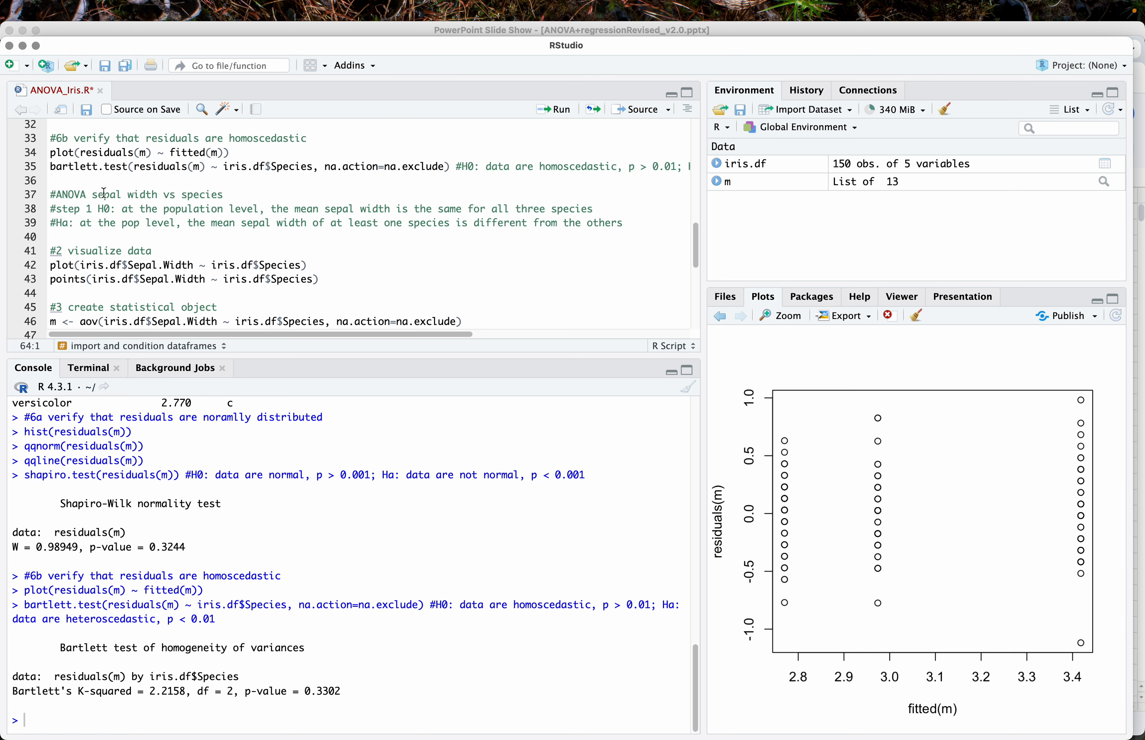
Replace Sepal.Width with Petal.Width in the heading, Ha comment, plot line and aov formula
{"action": "left_click", "coordinate": [102, 195]}
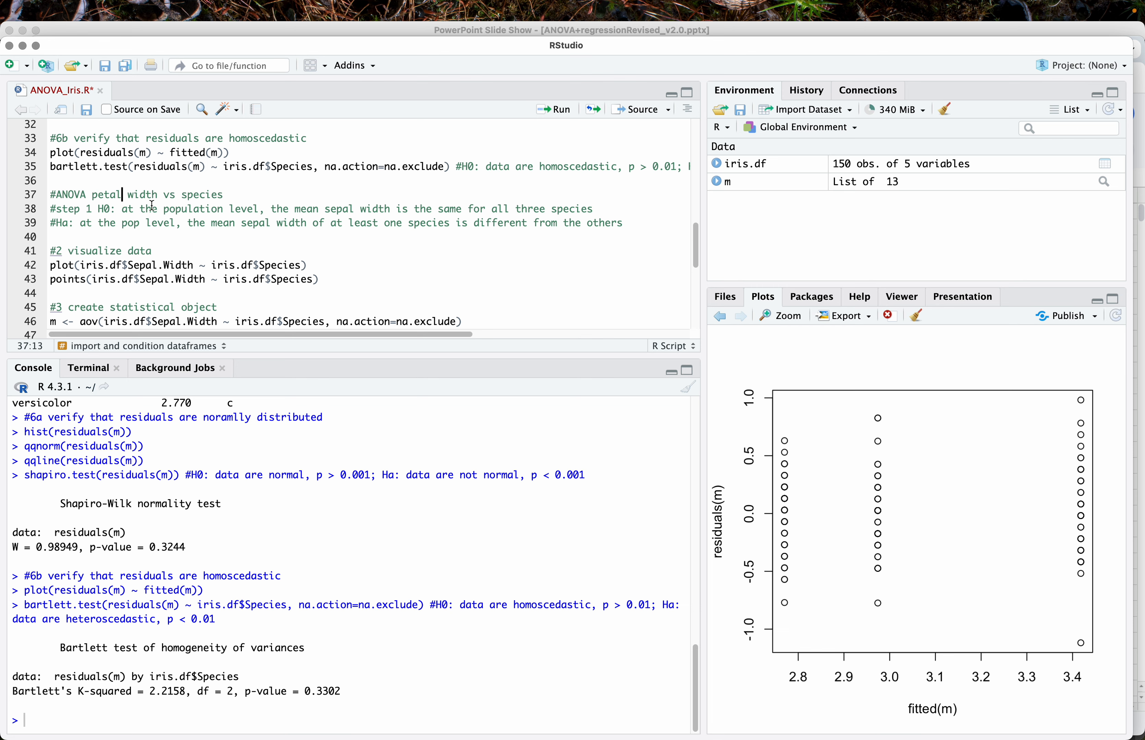
{"action": "mouse_move", "coordinate": [342, 209]}
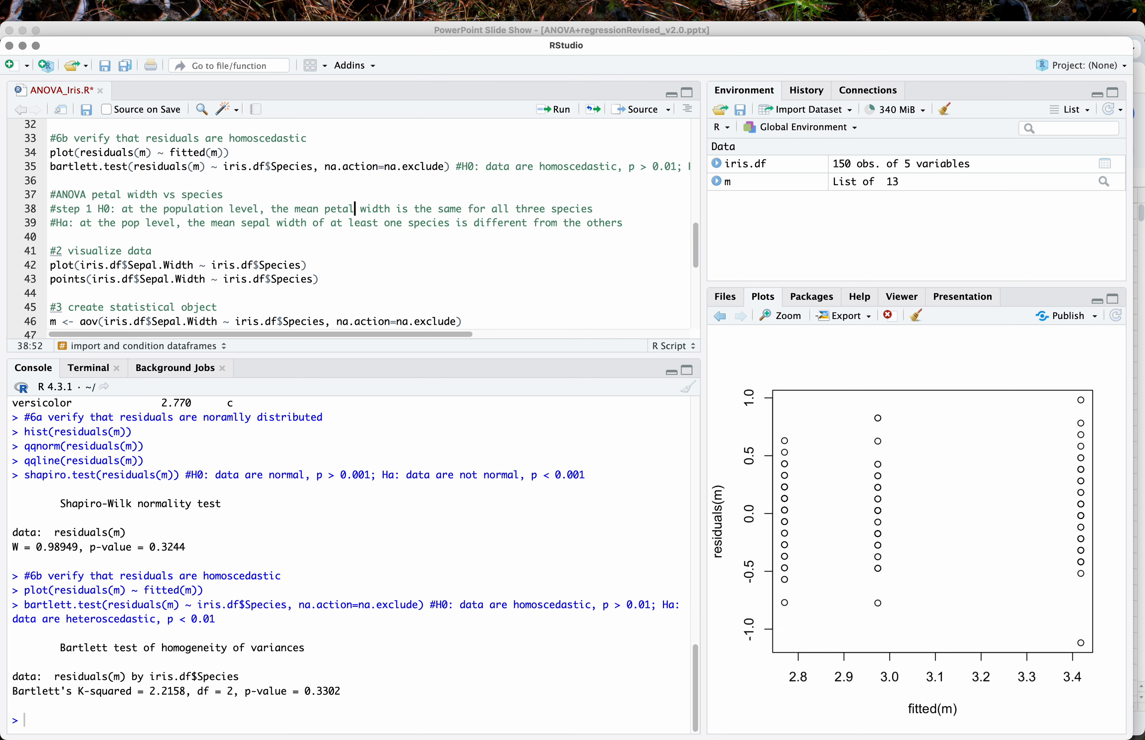
{"action": "double_click", "coordinate": [255, 223]}
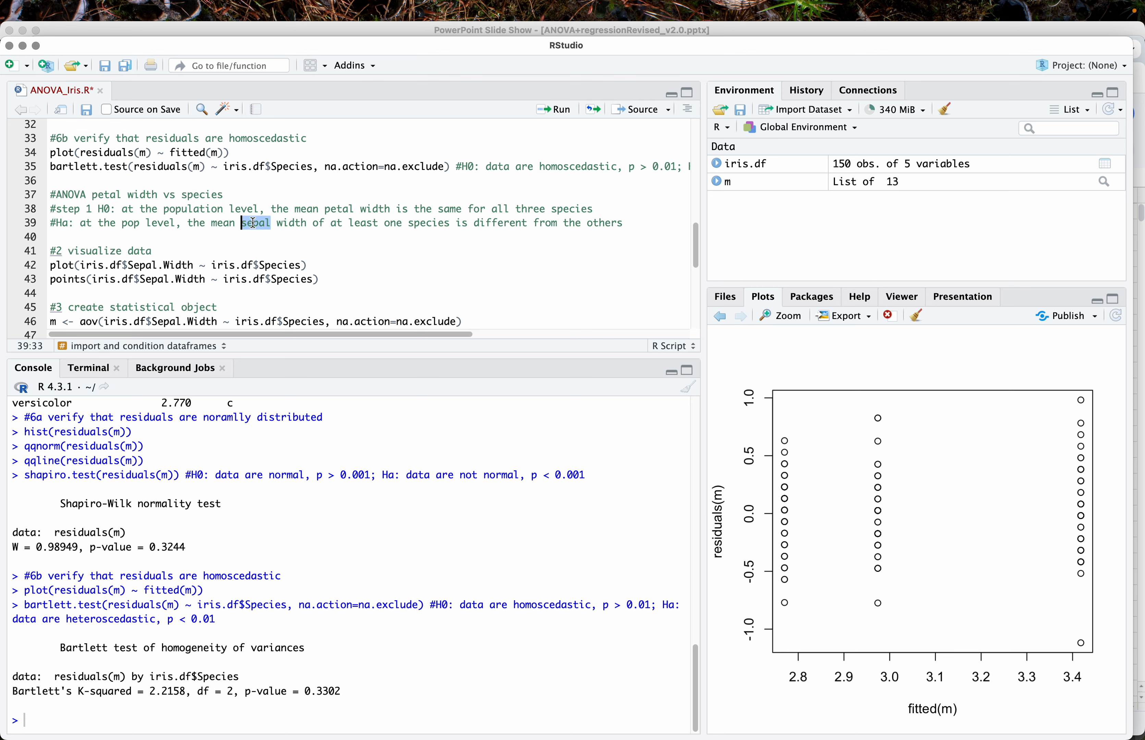
{"action": "left_click", "coordinate": [248, 265]}
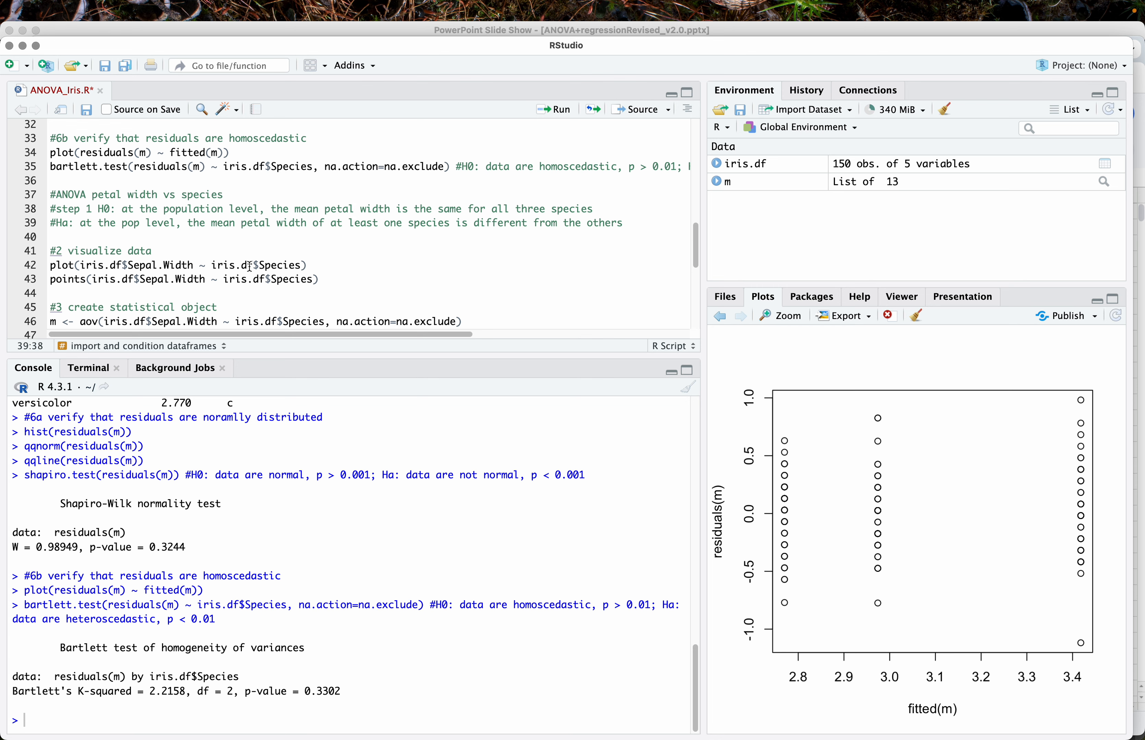
{"action": "double_click", "coordinate": [158, 264]}
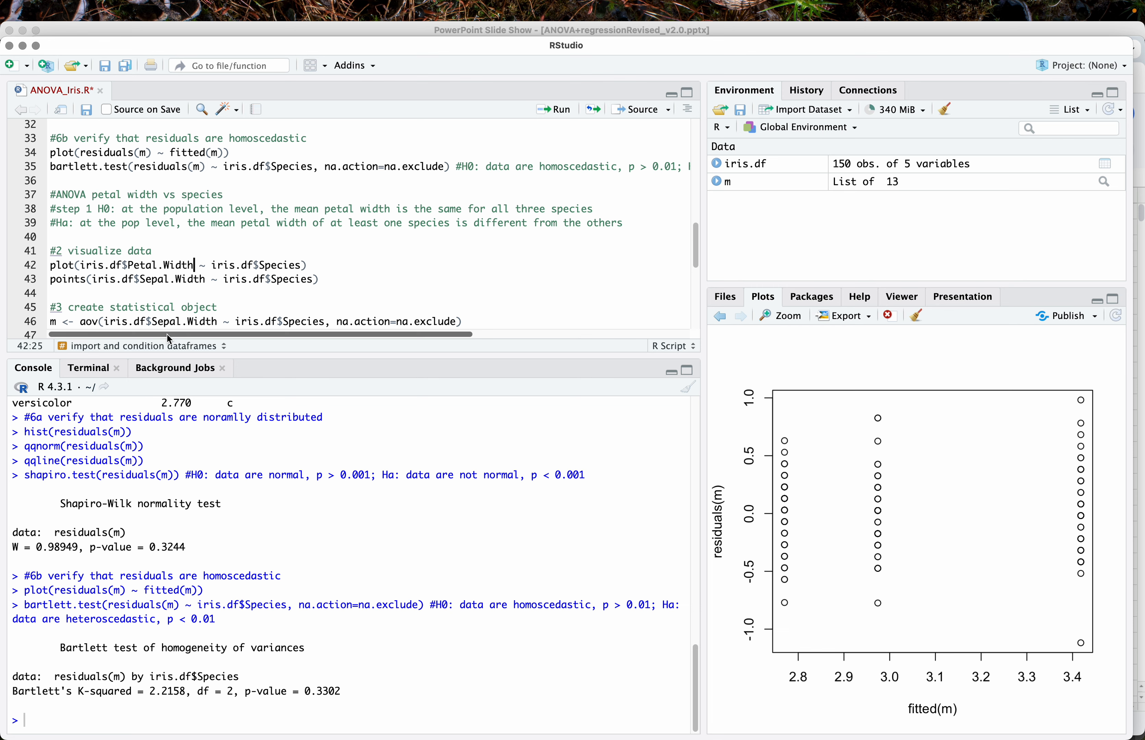
{"action": "double_click", "coordinate": [156, 264]}
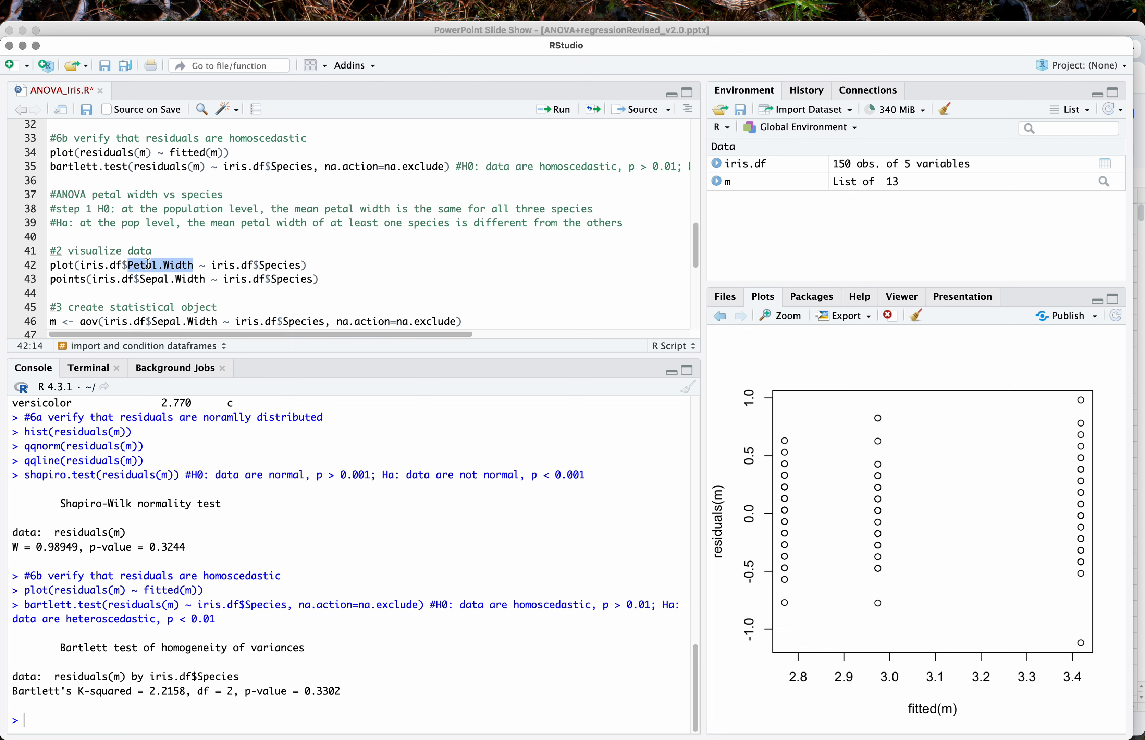
{"action": "type", "text": "Petal.Width"}
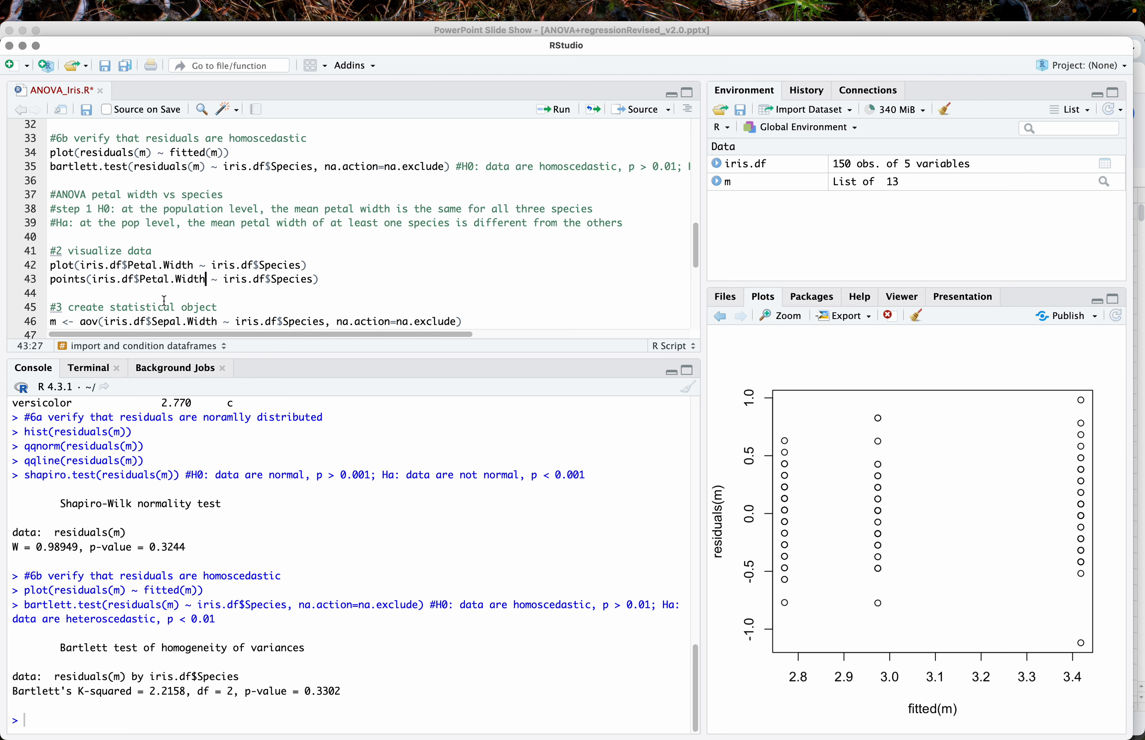
{"action": "left_click", "coordinate": [204, 321]}
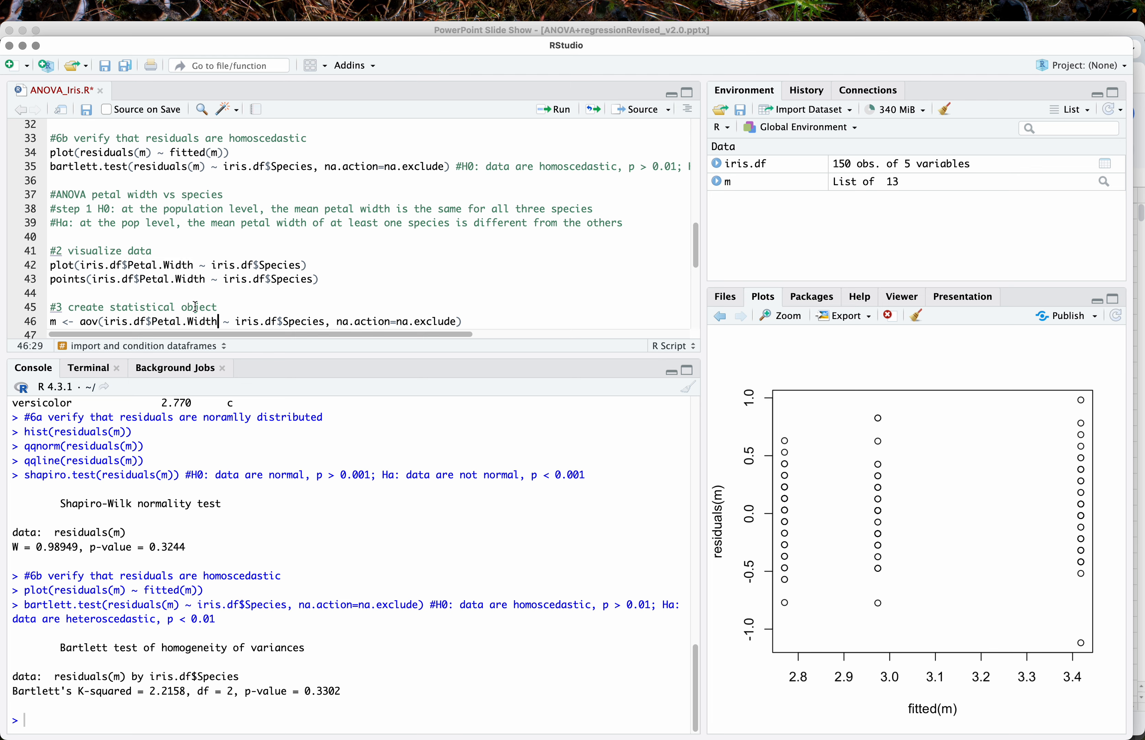
{"action": "scroll", "scroll_direction": "down", "scroll_amount": 3}
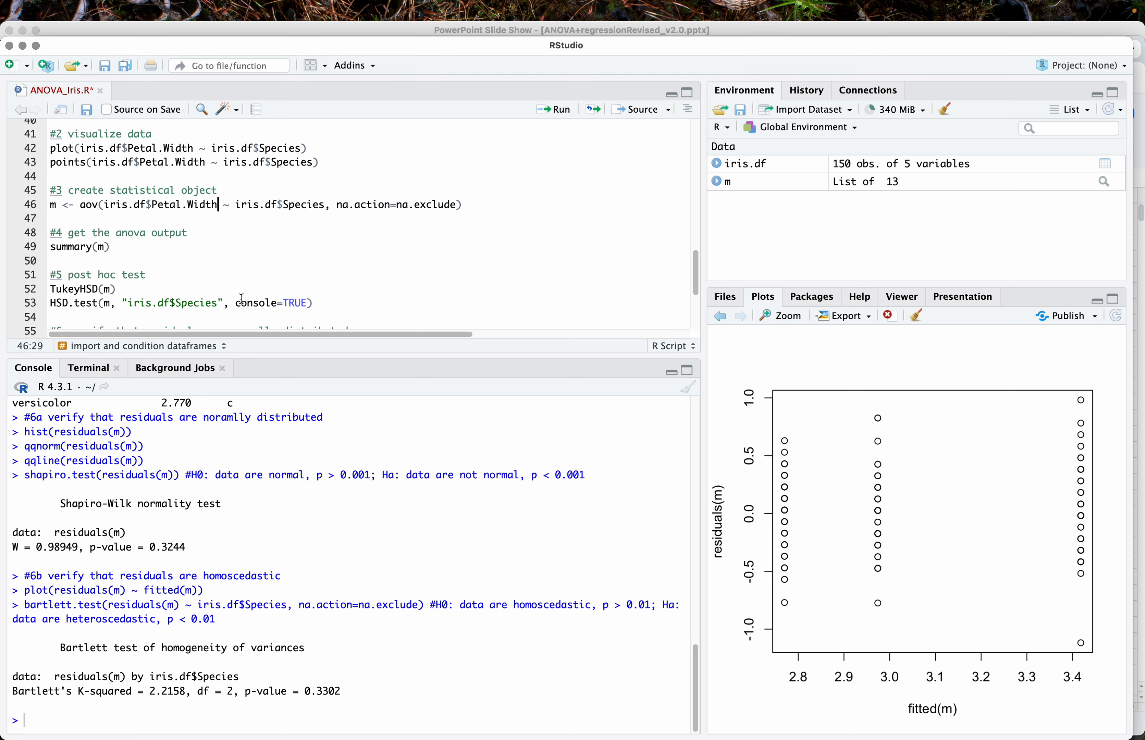
{"action": "mouse_move", "coordinate": [49, 218]}
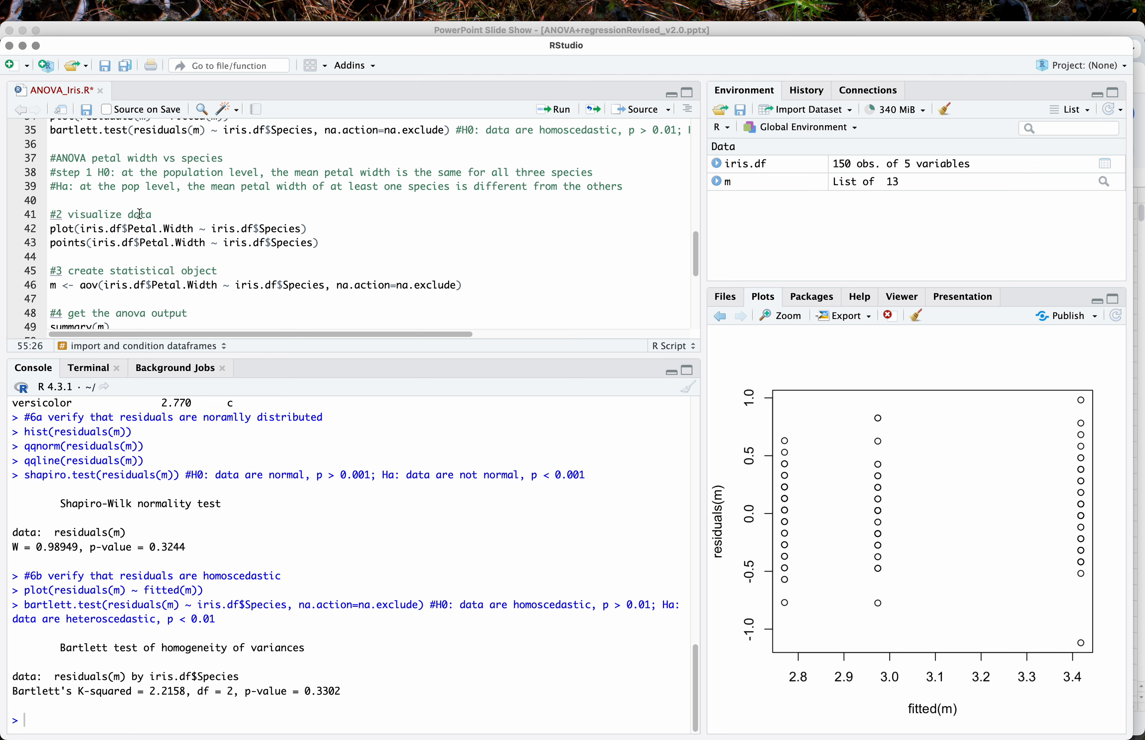
Redraw the petal-width-by-species boxplot and print the ANOVA summary showing species highly significant
{"action": "left_click", "coordinate": [296, 242]}
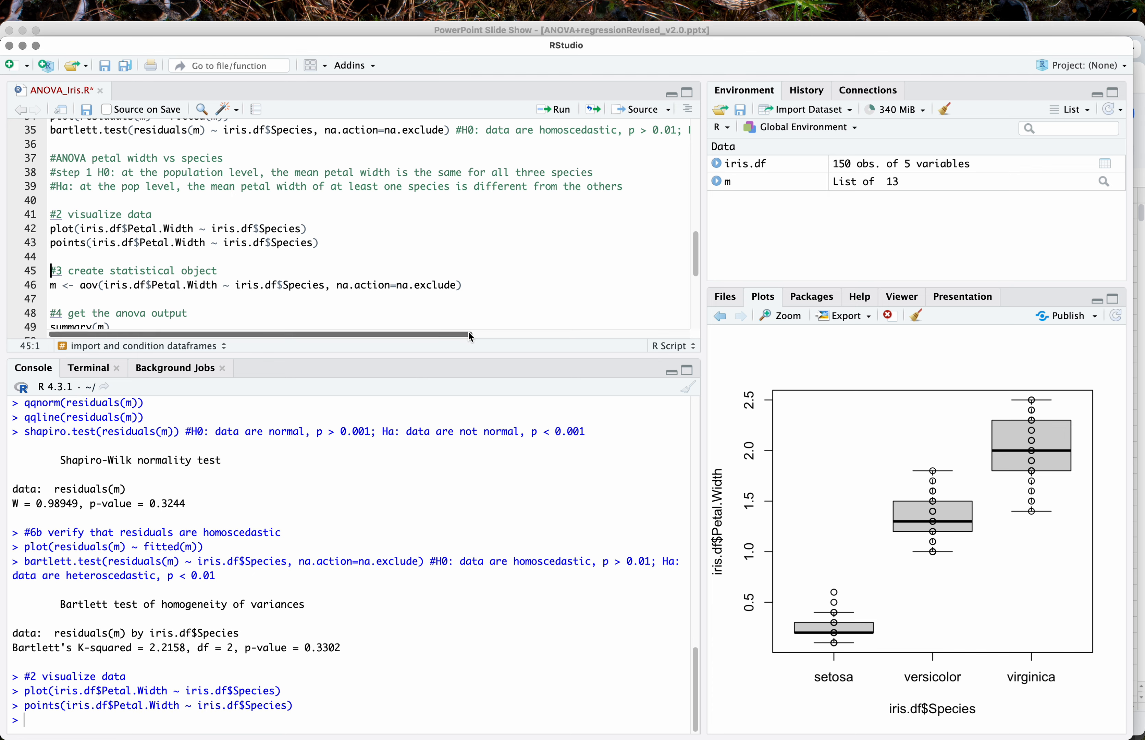
{"action": "mouse_move", "coordinate": [971, 551]}
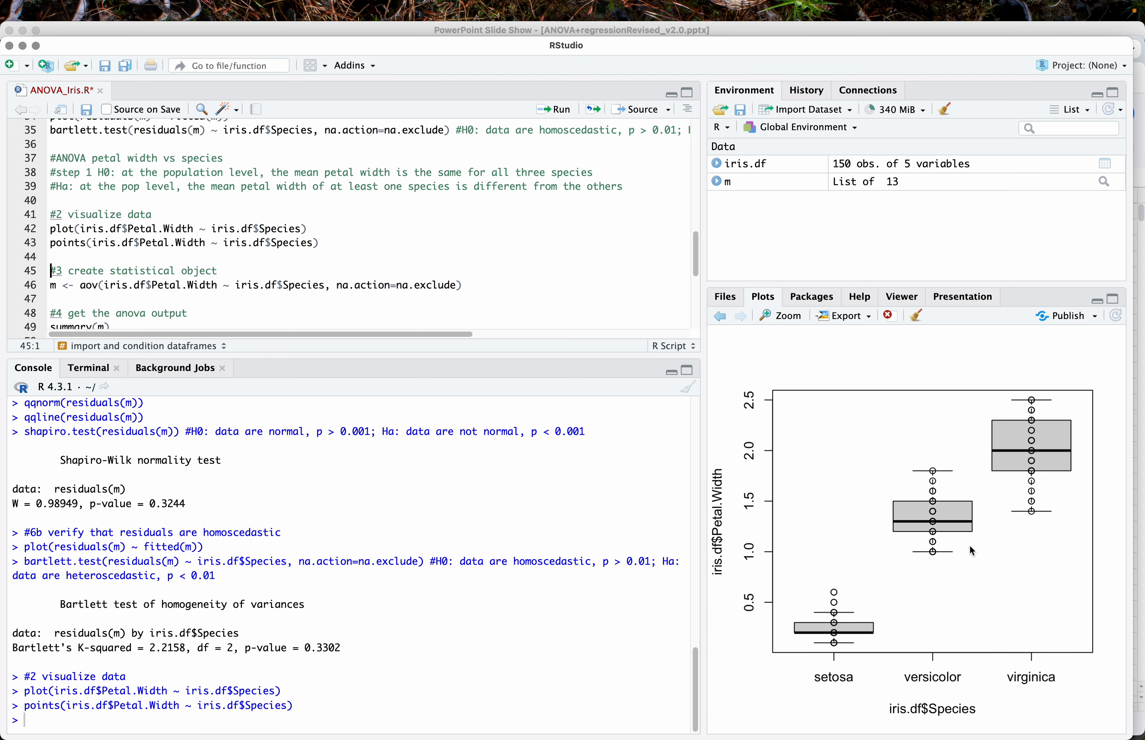
{"action": "mouse_move", "coordinate": [1000, 529]}
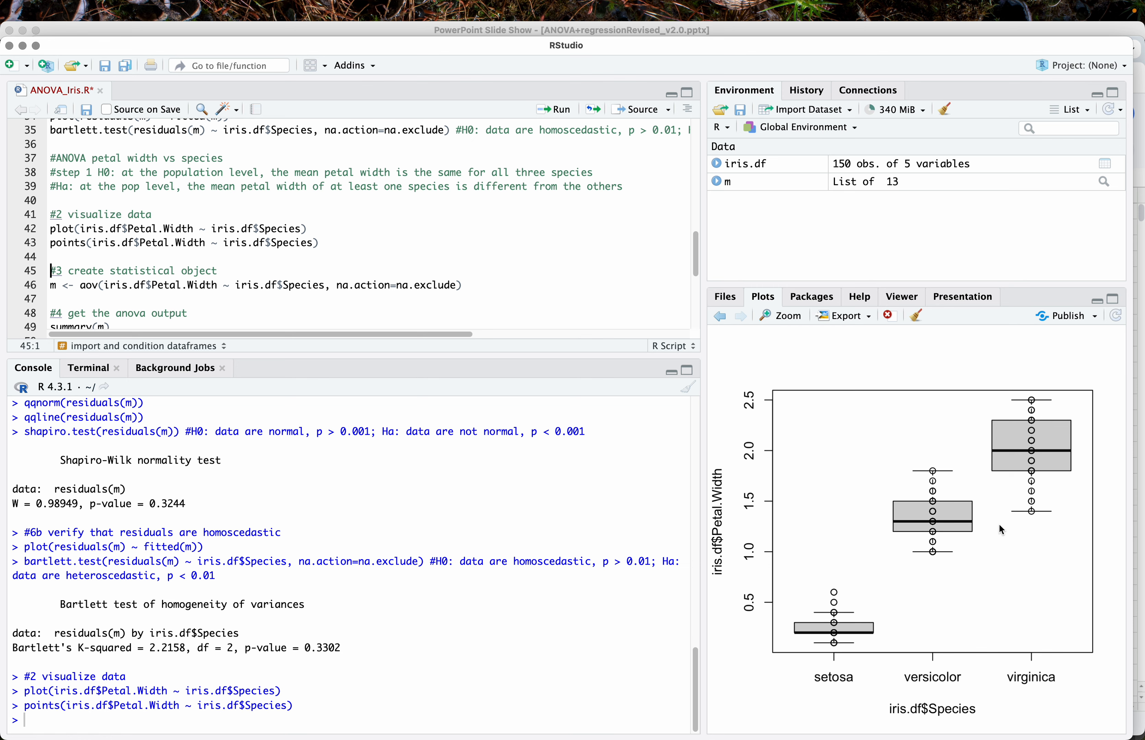
{"action": "mouse_move", "coordinate": [950, 532]}
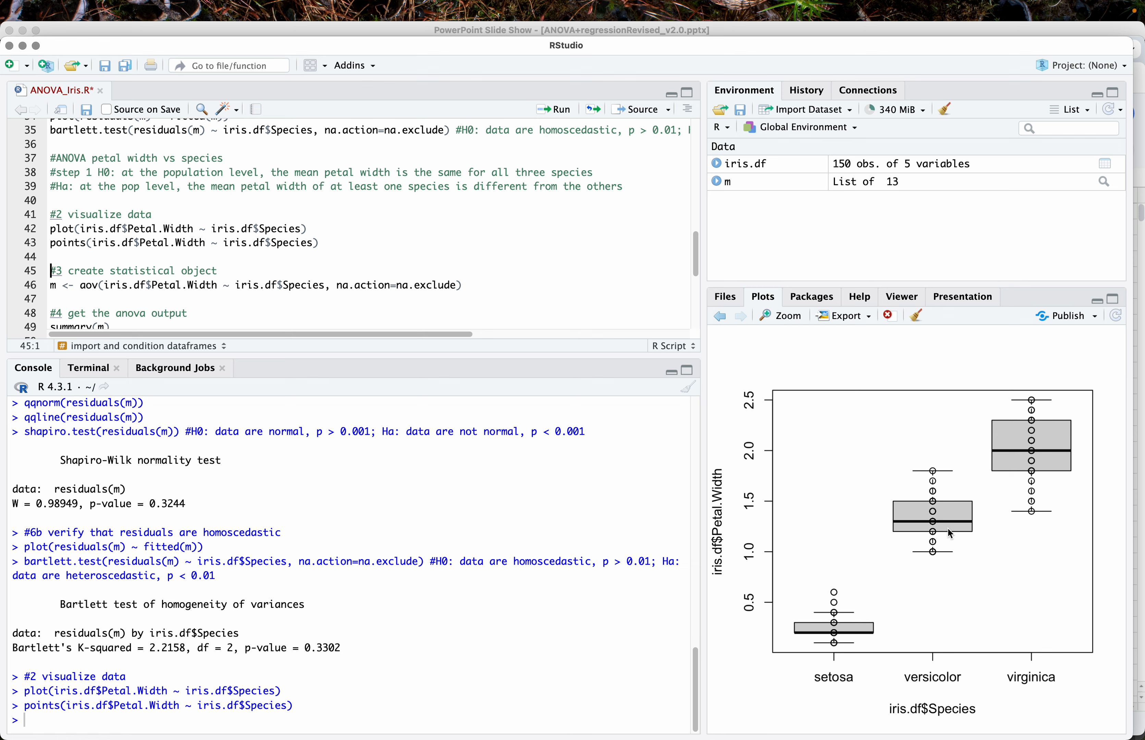
{"action": "mouse_move", "coordinate": [647, 320]}
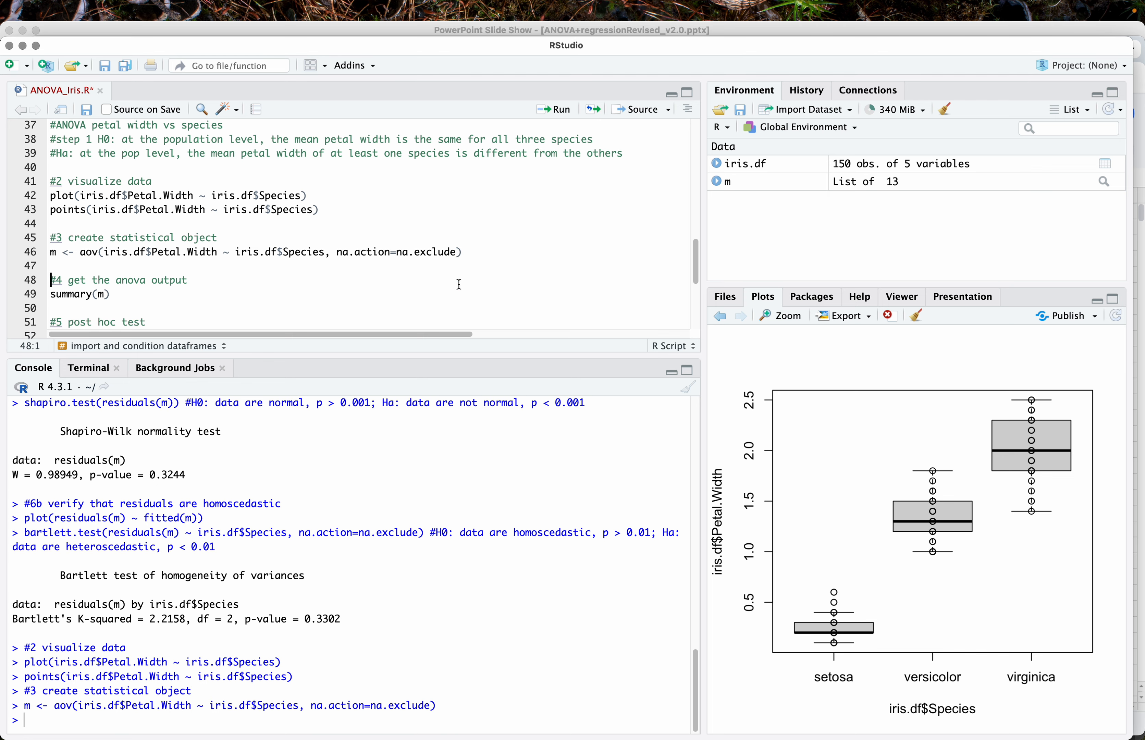
{"action": "mouse_move", "coordinate": [133, 599]}
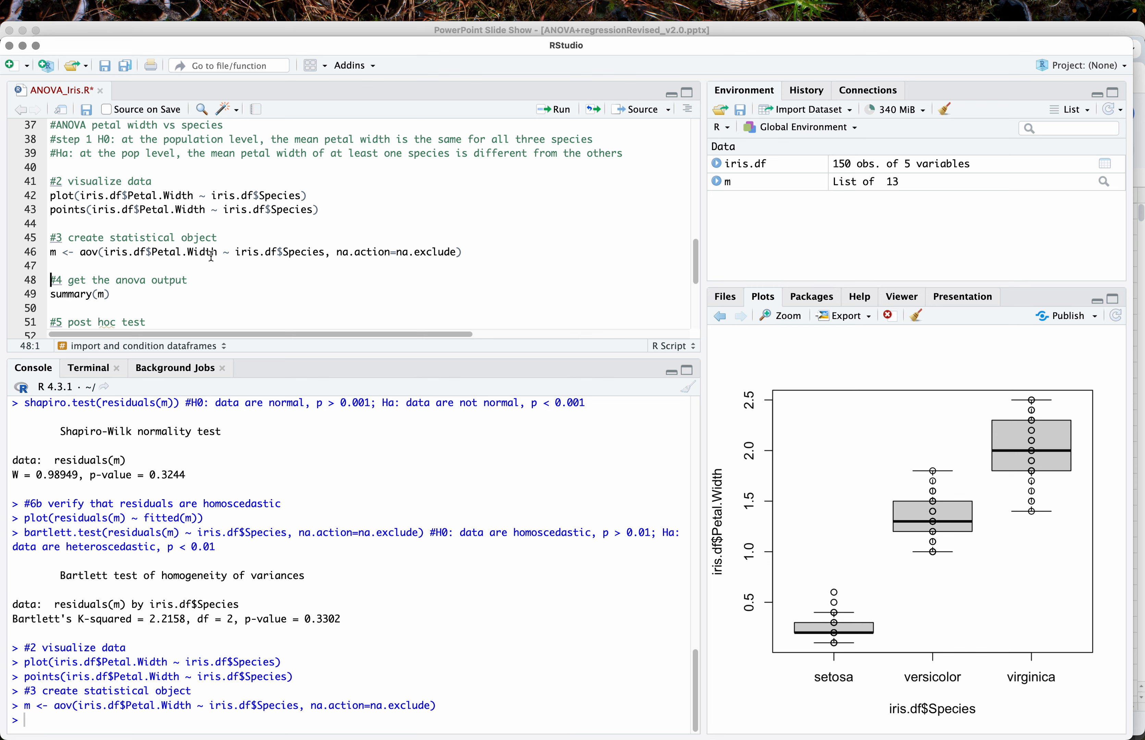
{"action": "mouse_move", "coordinate": [115, 294]}
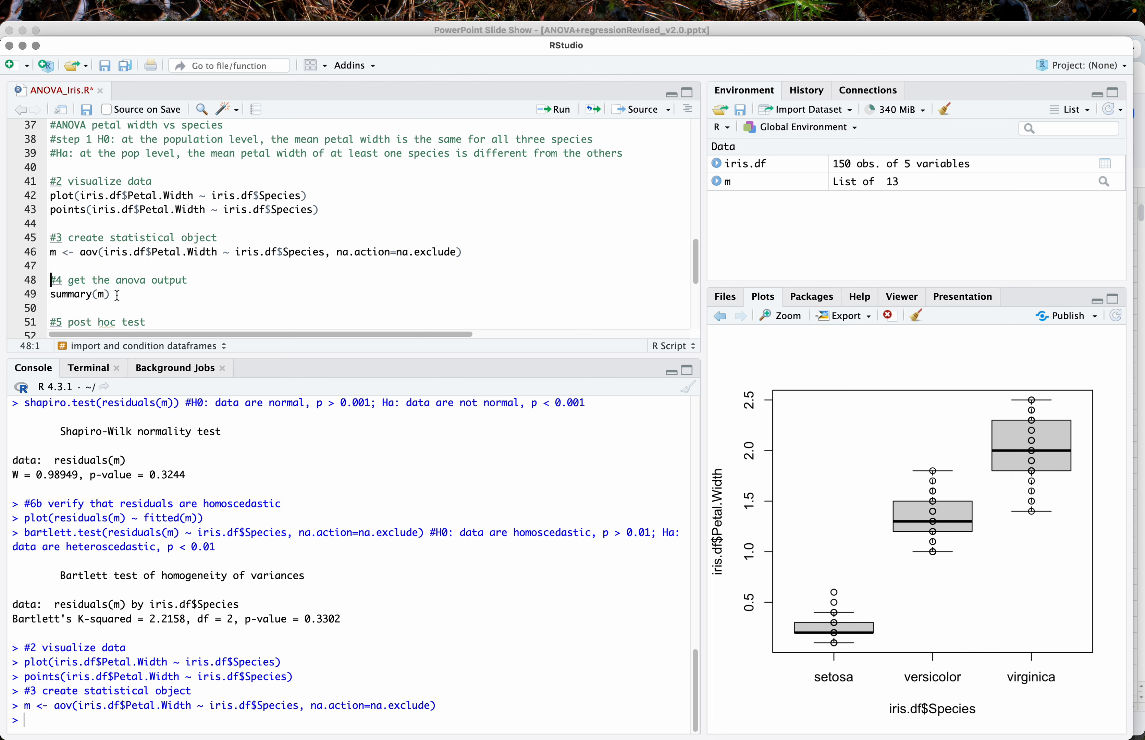
{"action": "left_click", "coordinate": [96, 294]}
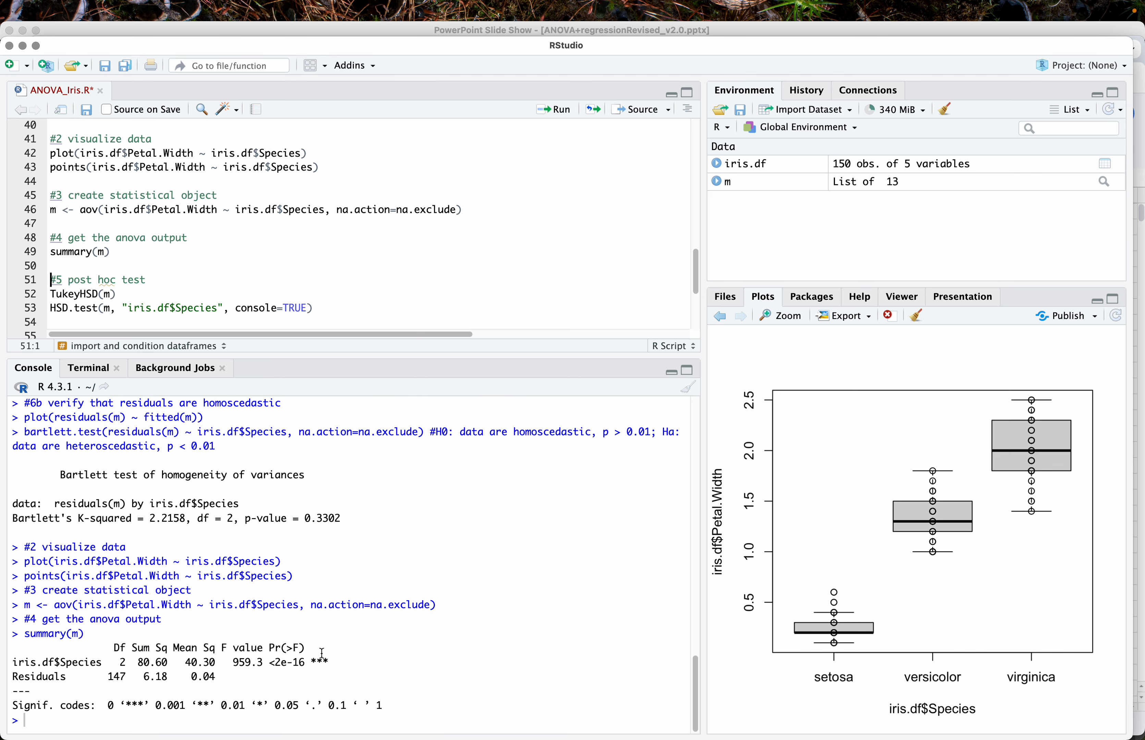
{"action": "mouse_move", "coordinate": [313, 674]}
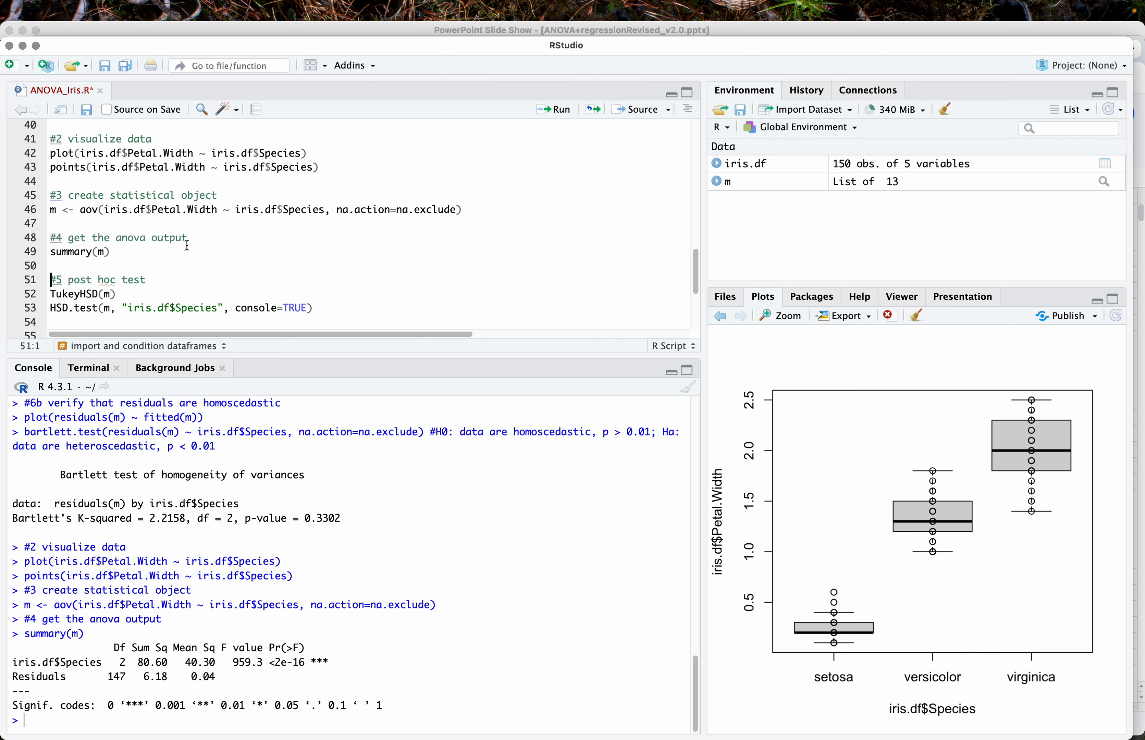
{"action": "mouse_move", "coordinate": [168, 266]}
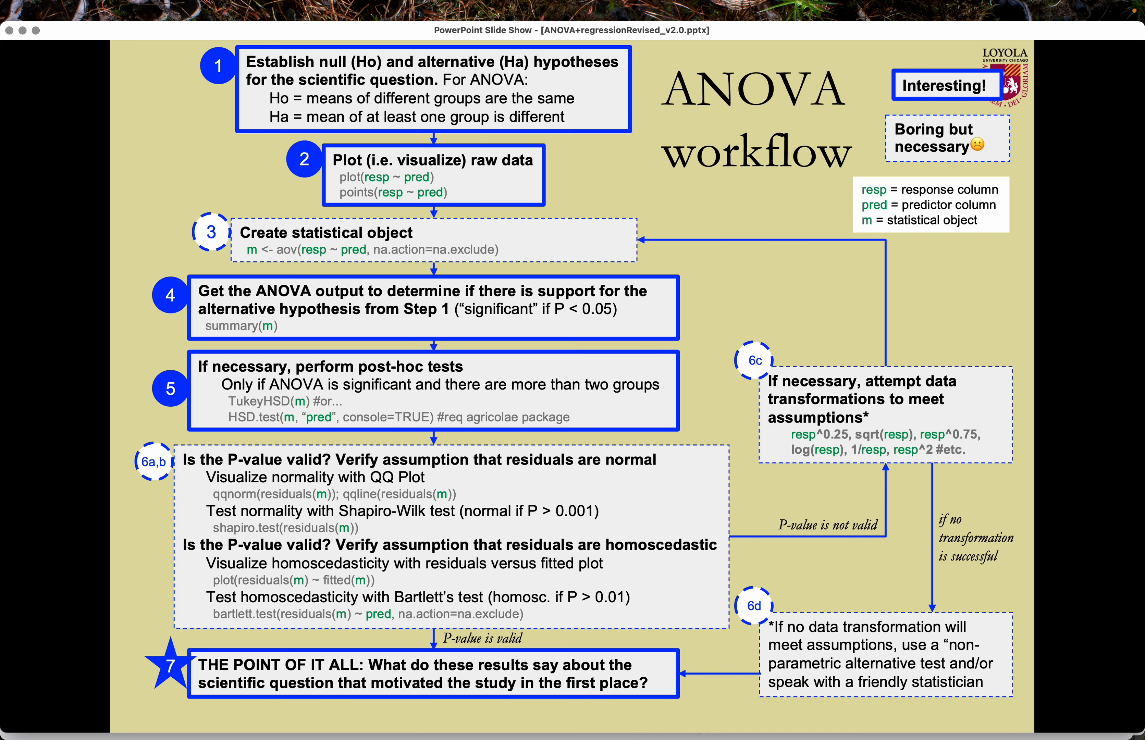
{"action": "mouse_move", "coordinate": [416, 235]}
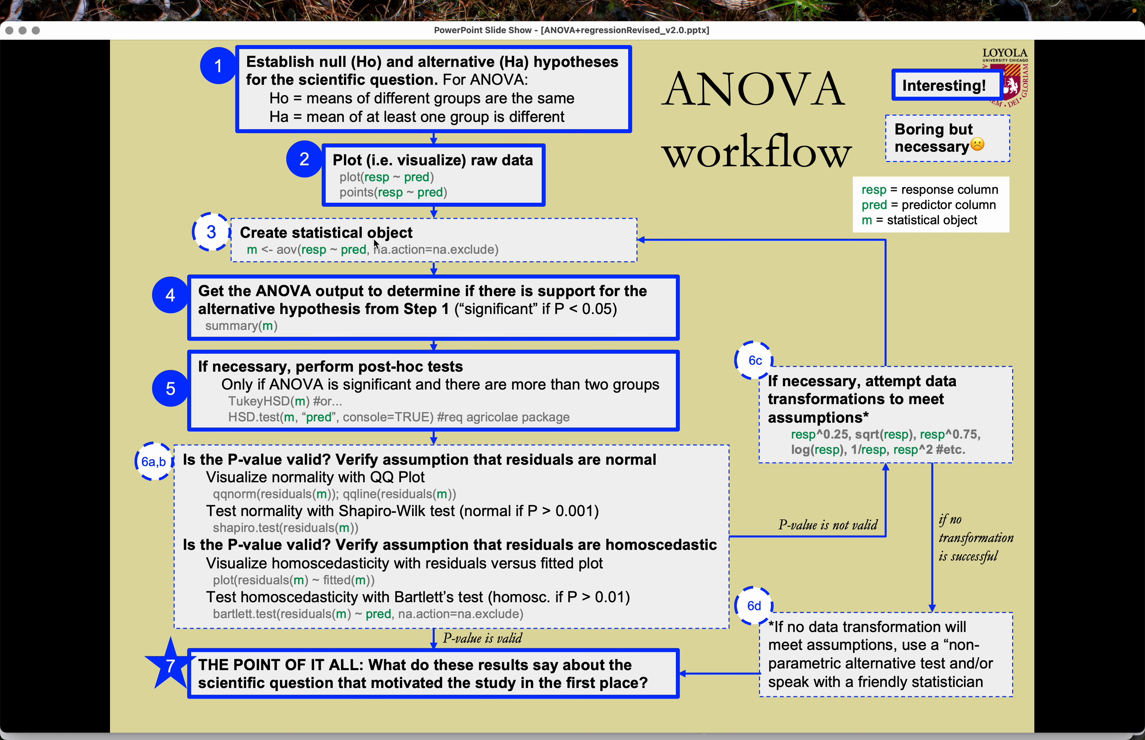
{"action": "mouse_move", "coordinate": [375, 327]}
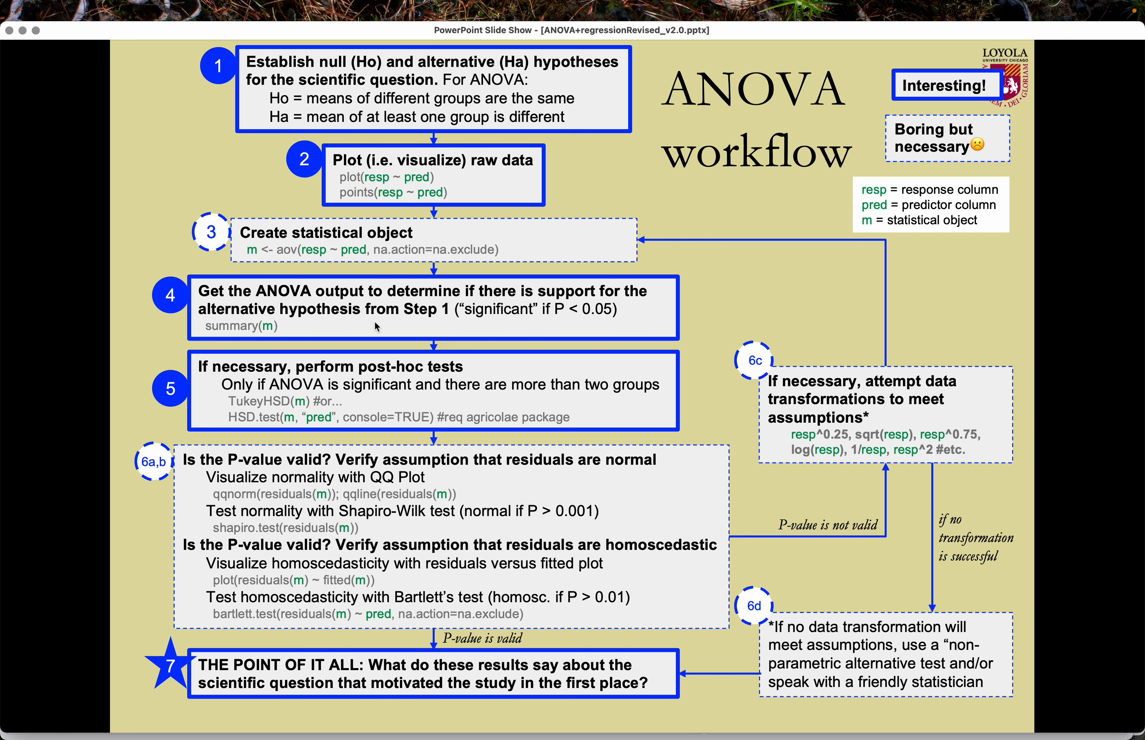
{"action": "mouse_move", "coordinate": [429, 452]}
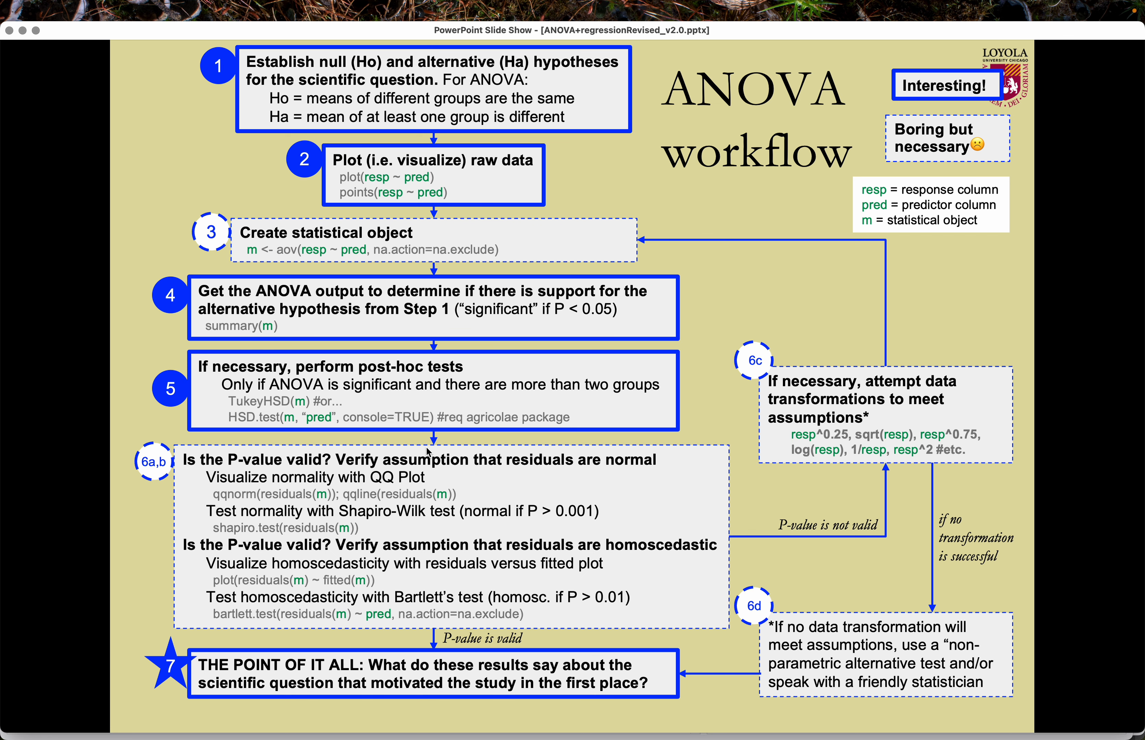
{"action": "mouse_move", "coordinate": [358, 469]}
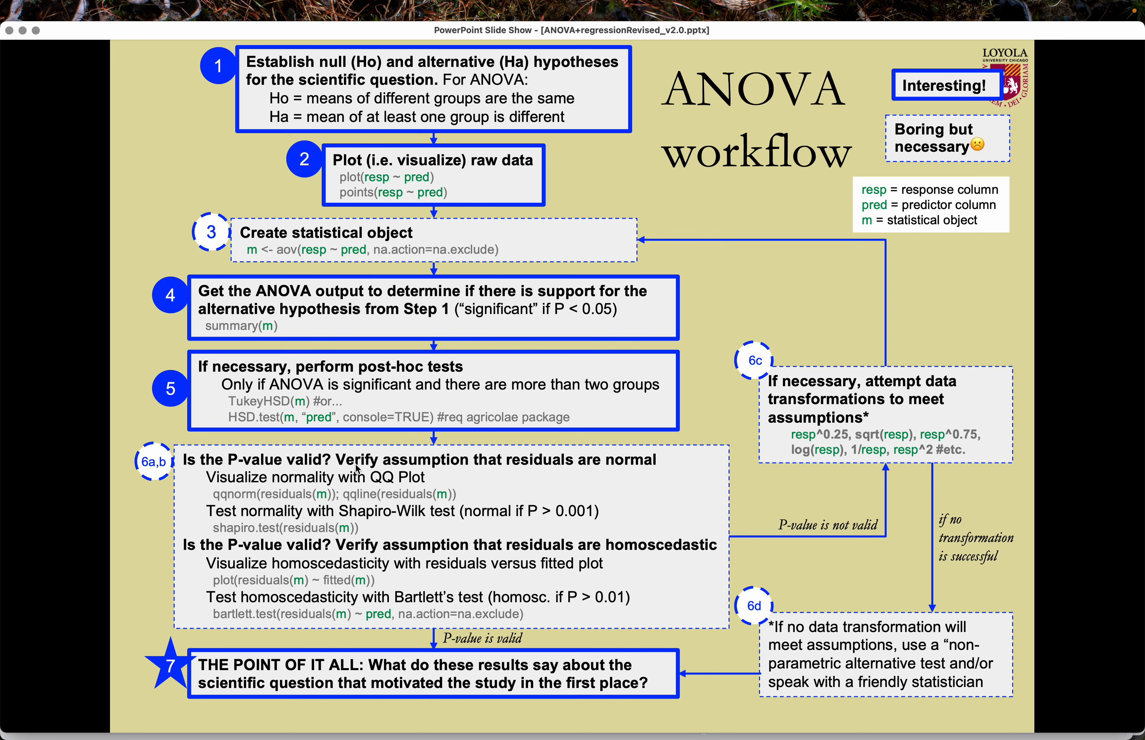
{"action": "mouse_move", "coordinate": [517, 472]}
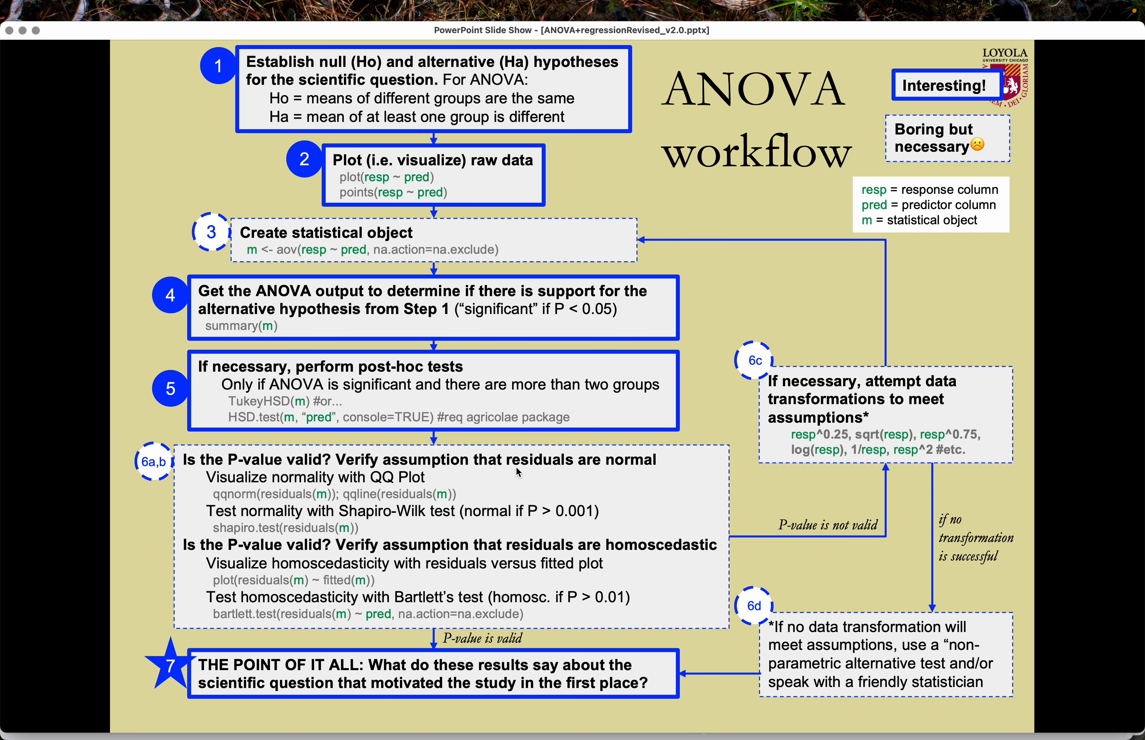
{"action": "mouse_move", "coordinate": [387, 500]}
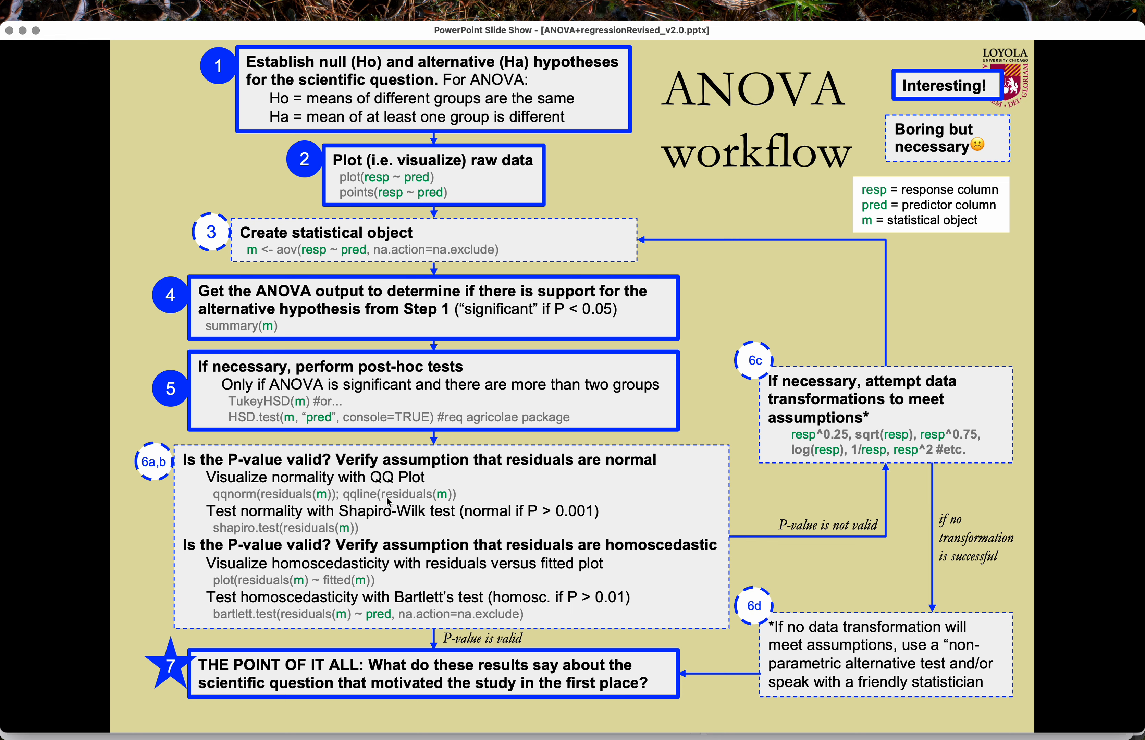
Return from the ANOVA workflow slide to RStudio
{"action": "key", "text": "cmd+tab"}
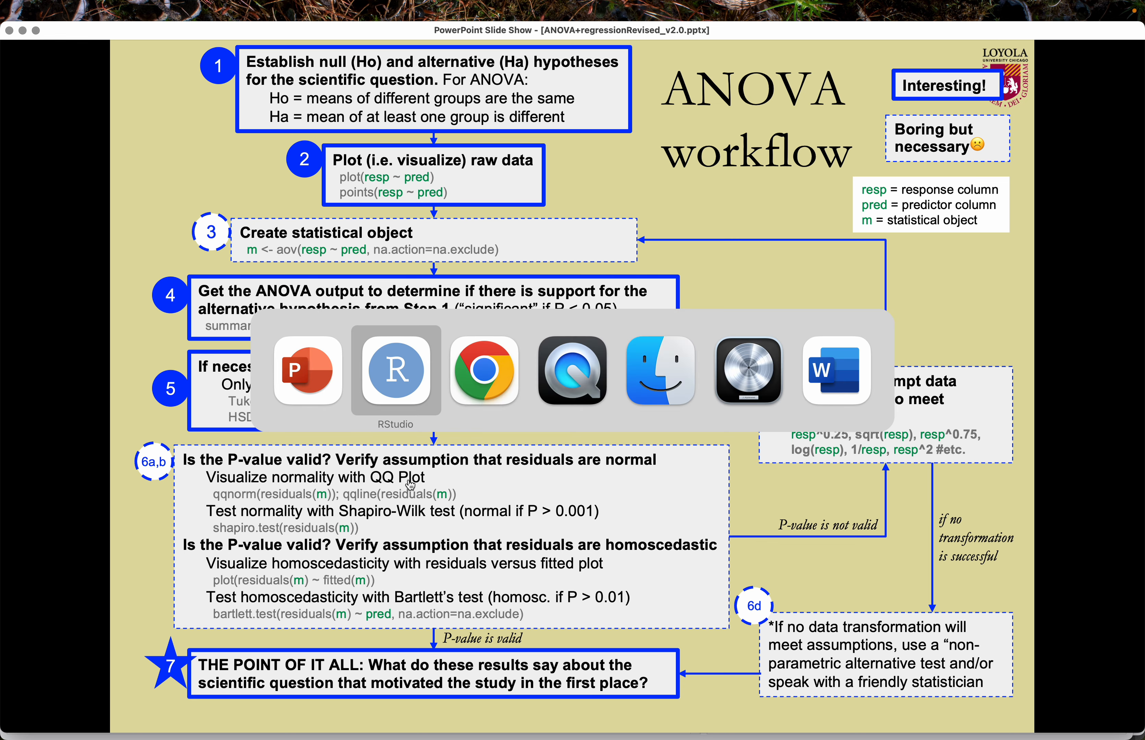
Run the Tukey post-hoc and Shapiro-Wilk residual checks, consulting the p-value cutoff slide
{"action": "left_click", "coordinate": [396, 370]}
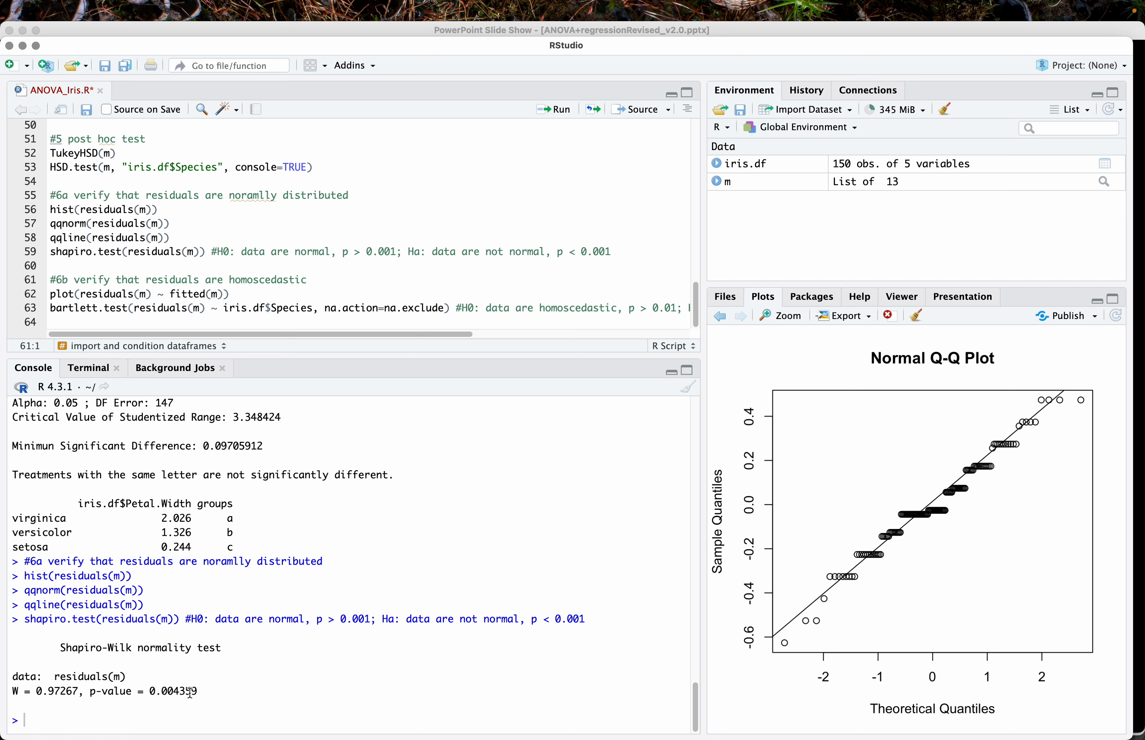
{"action": "key", "text": "cmd+tab"}
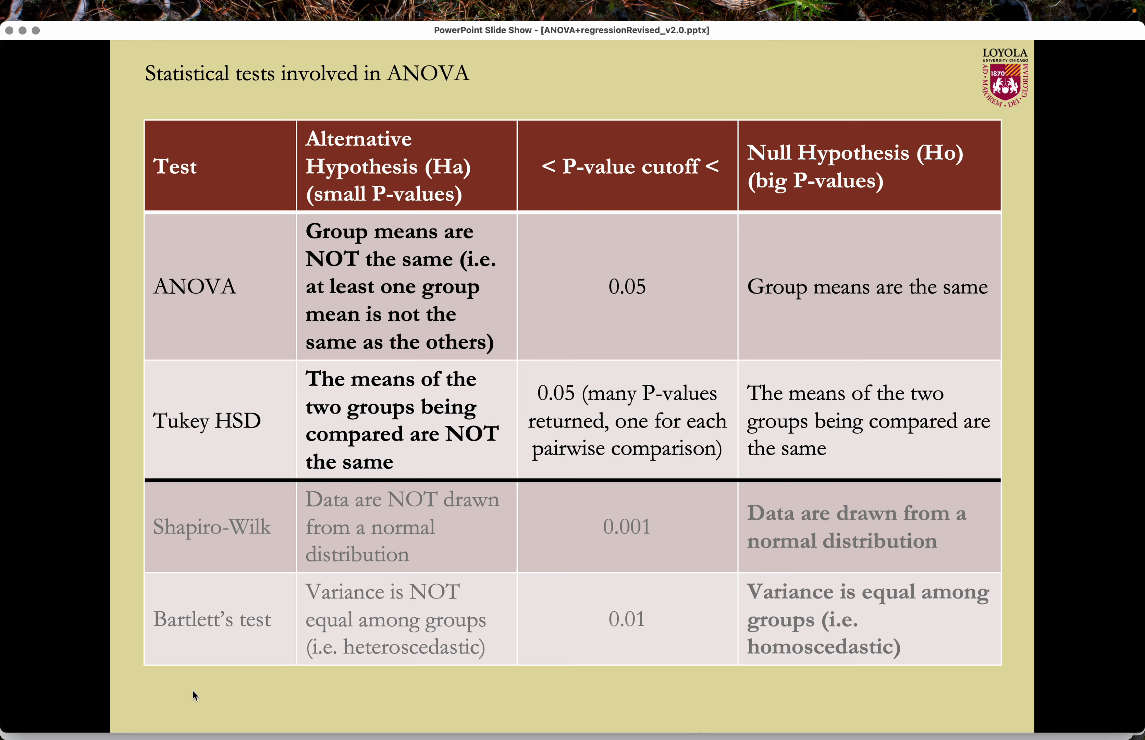
{"action": "mouse_move", "coordinate": [624, 546]}
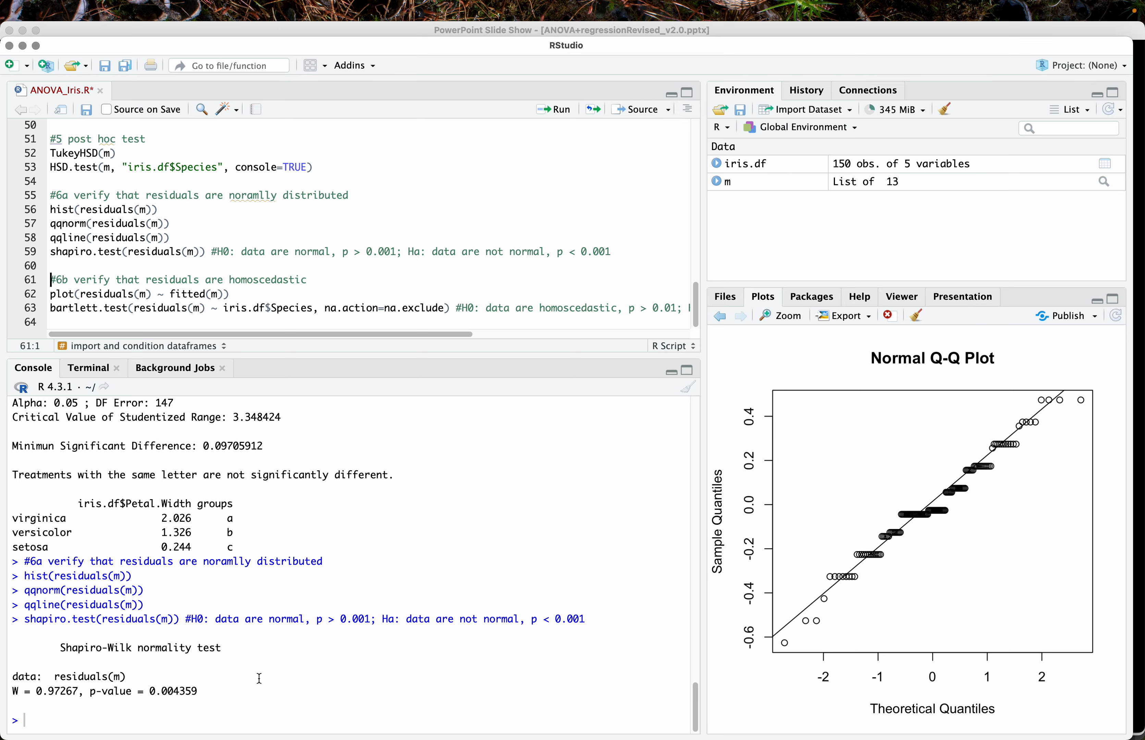
{"action": "mouse_move", "coordinate": [205, 232]}
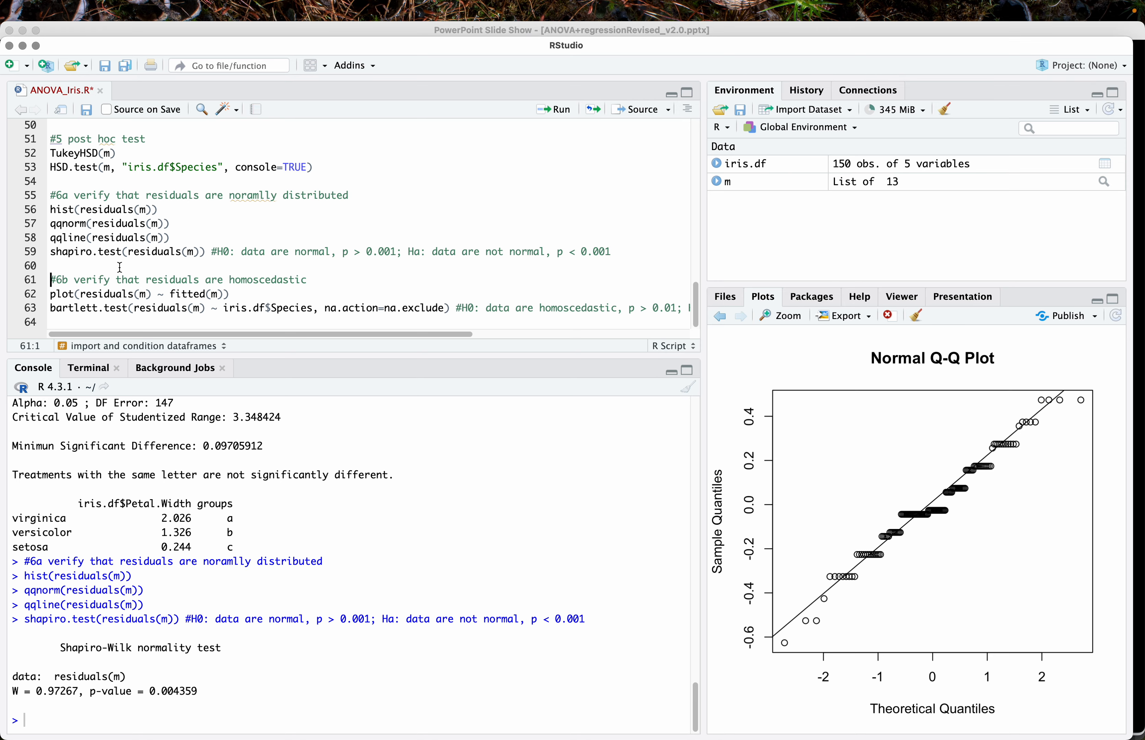
Draw the residuals-versus-fitted plot for the petal-width model
{"action": "left_click", "coordinate": [135, 294]}
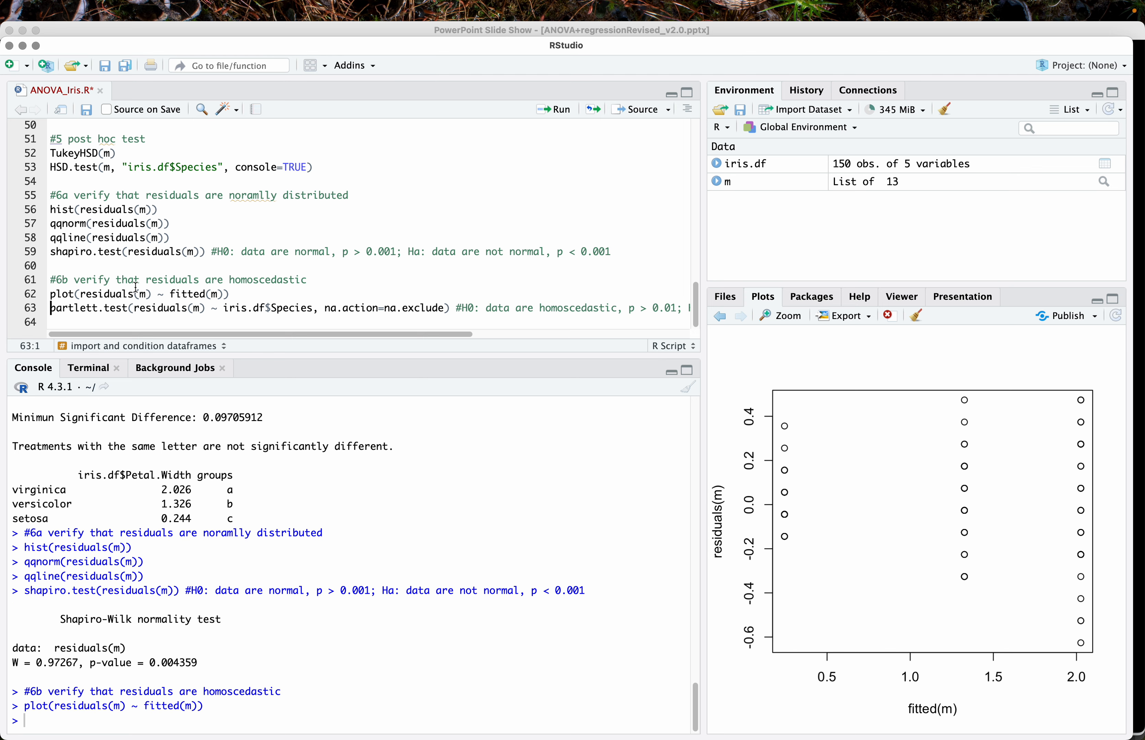
{"action": "mouse_move", "coordinate": [794, 419]}
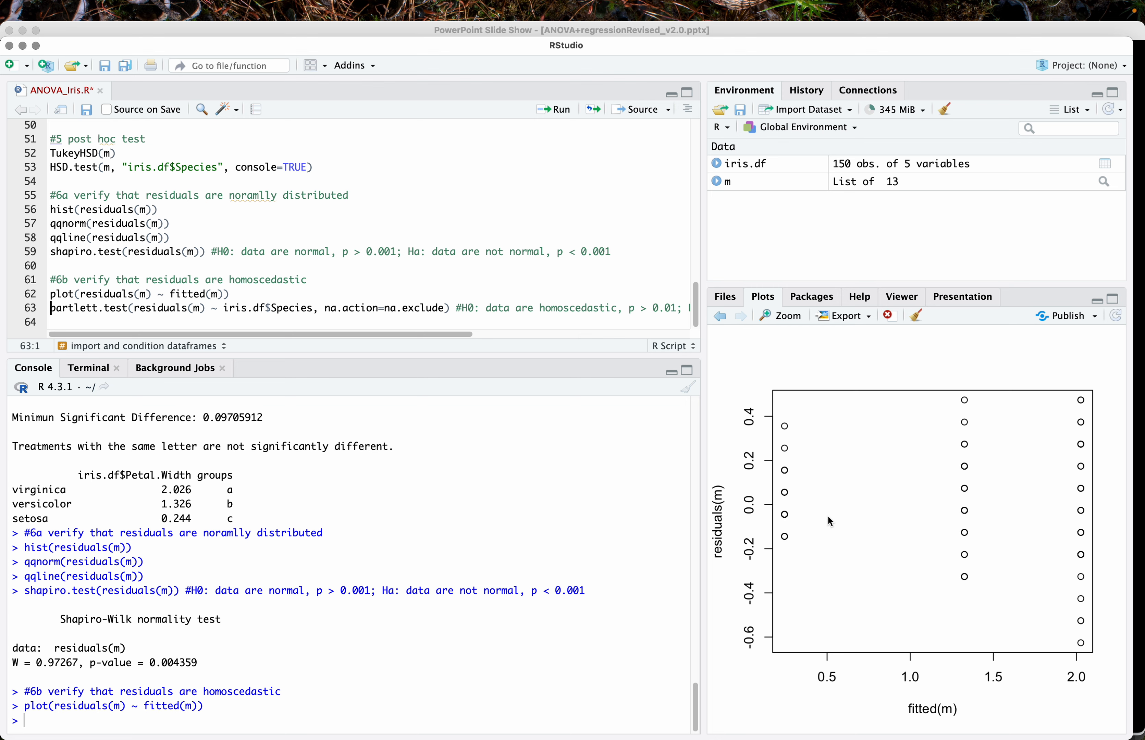
{"action": "mouse_move", "coordinate": [947, 517]}
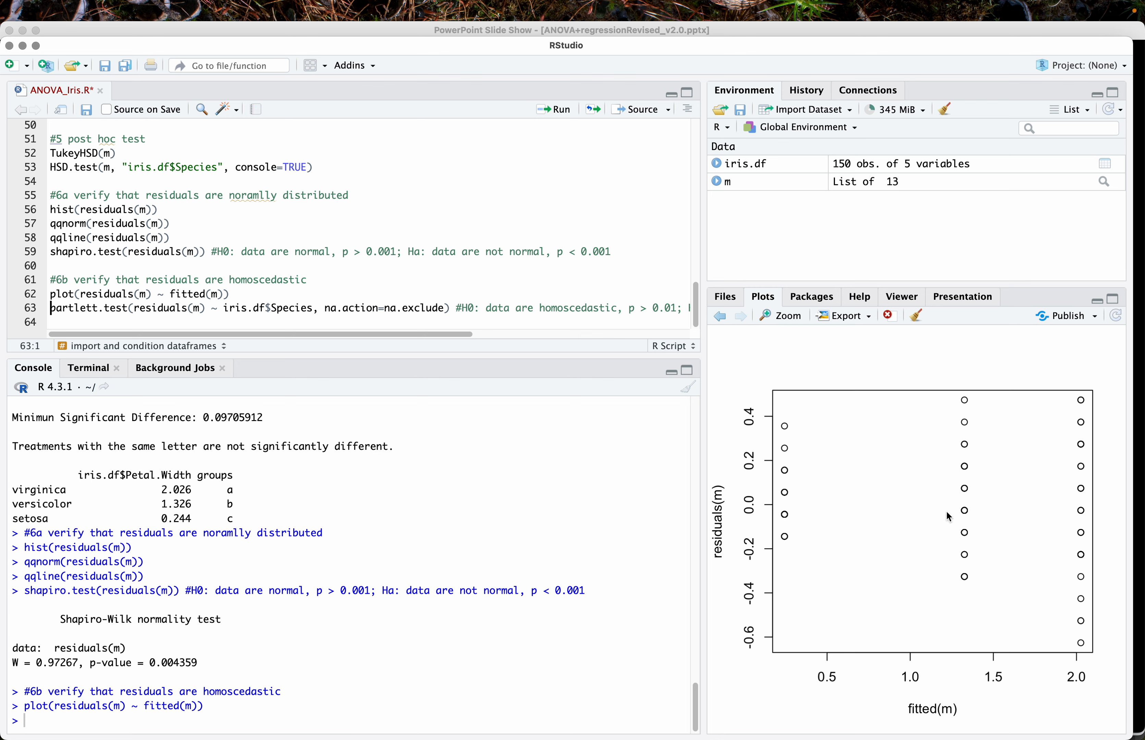
{"action": "mouse_move", "coordinate": [984, 466]}
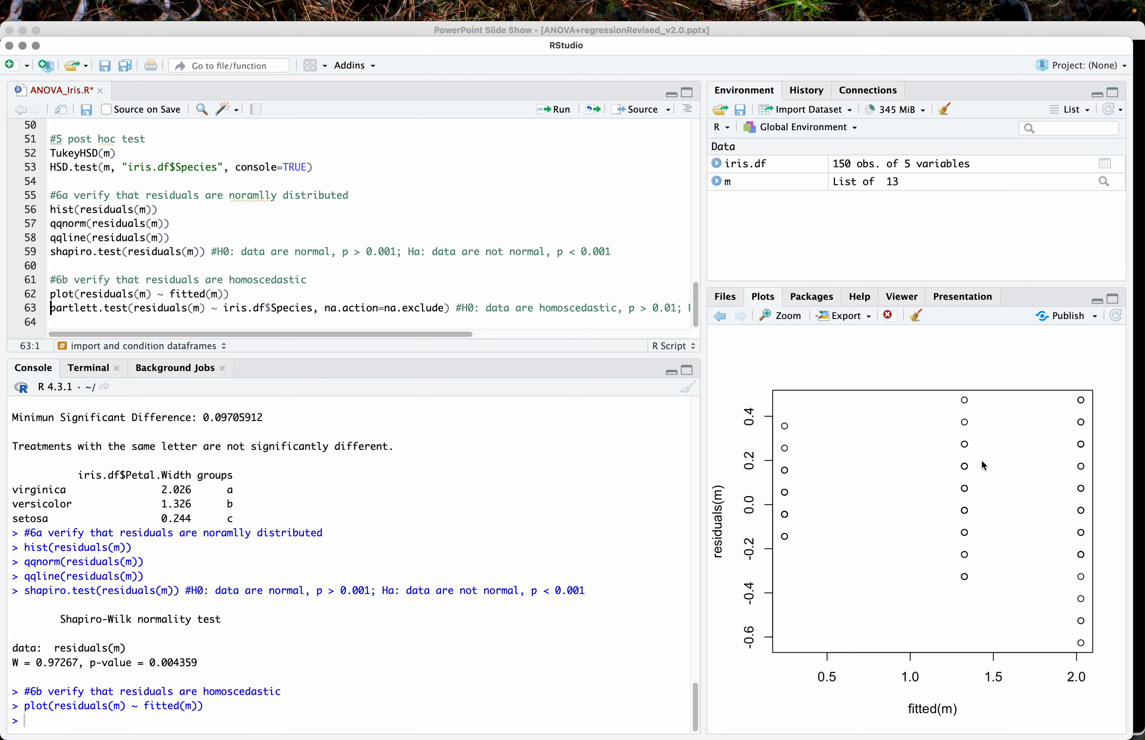
{"action": "mouse_move", "coordinate": [797, 435]}
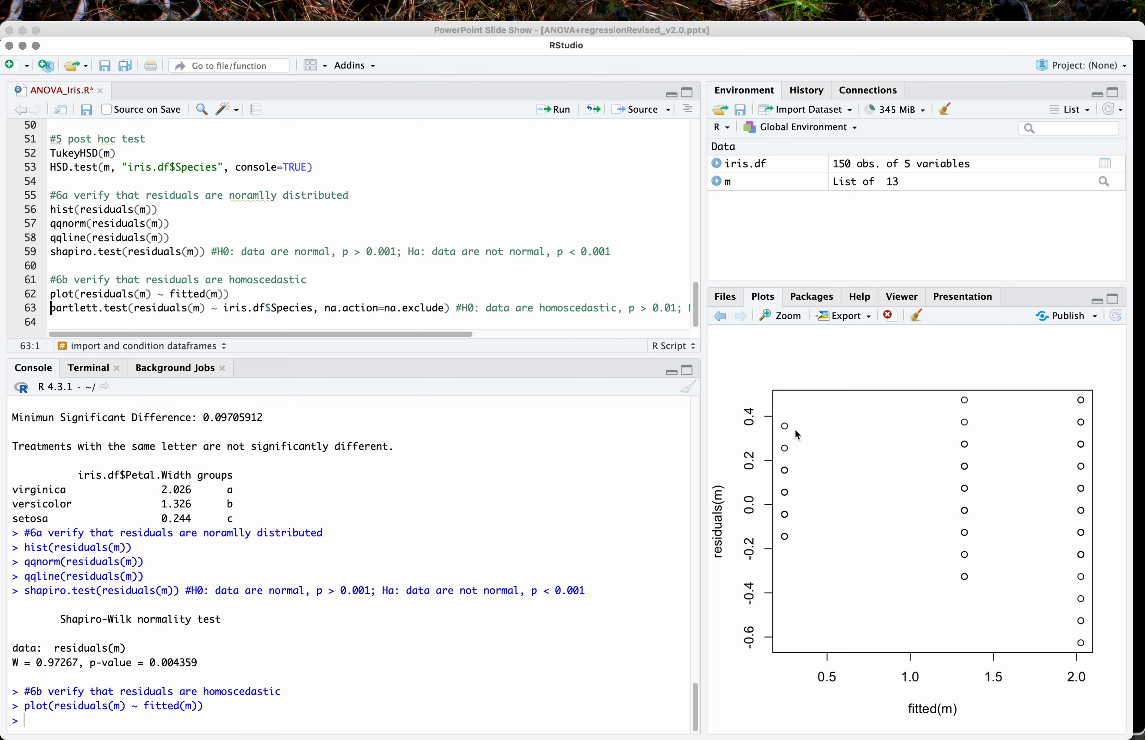
{"action": "mouse_move", "coordinate": [1004, 495]}
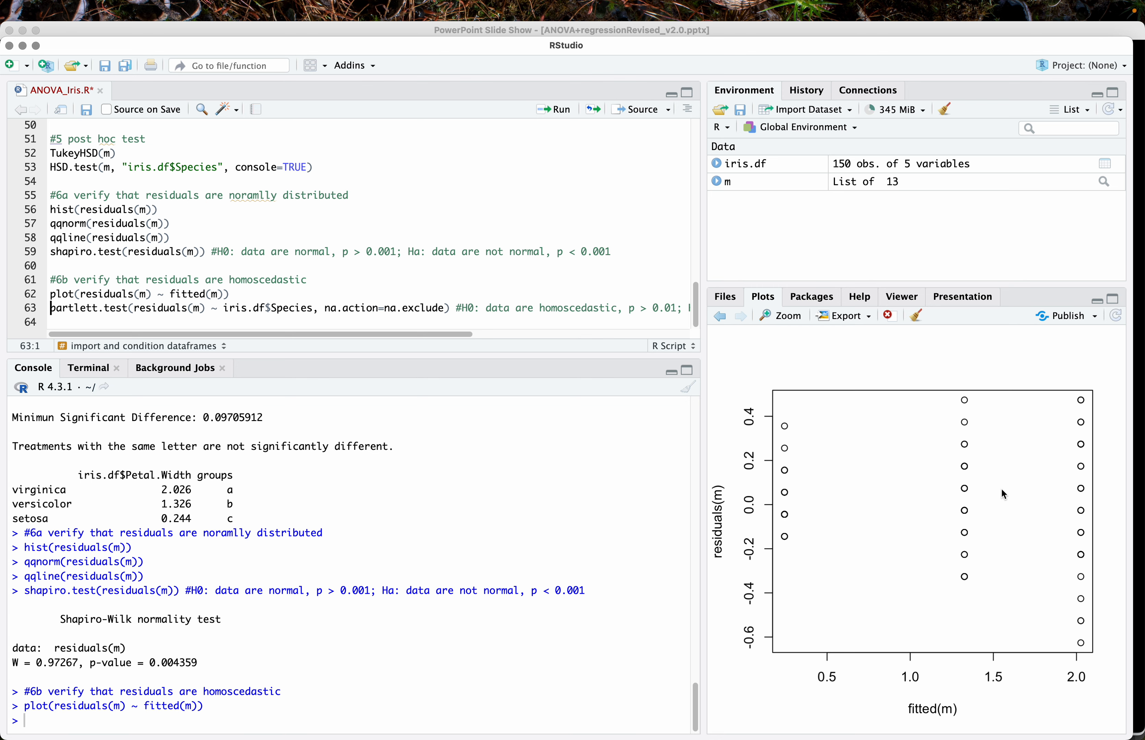
{"action": "mouse_move", "coordinate": [312, 264]}
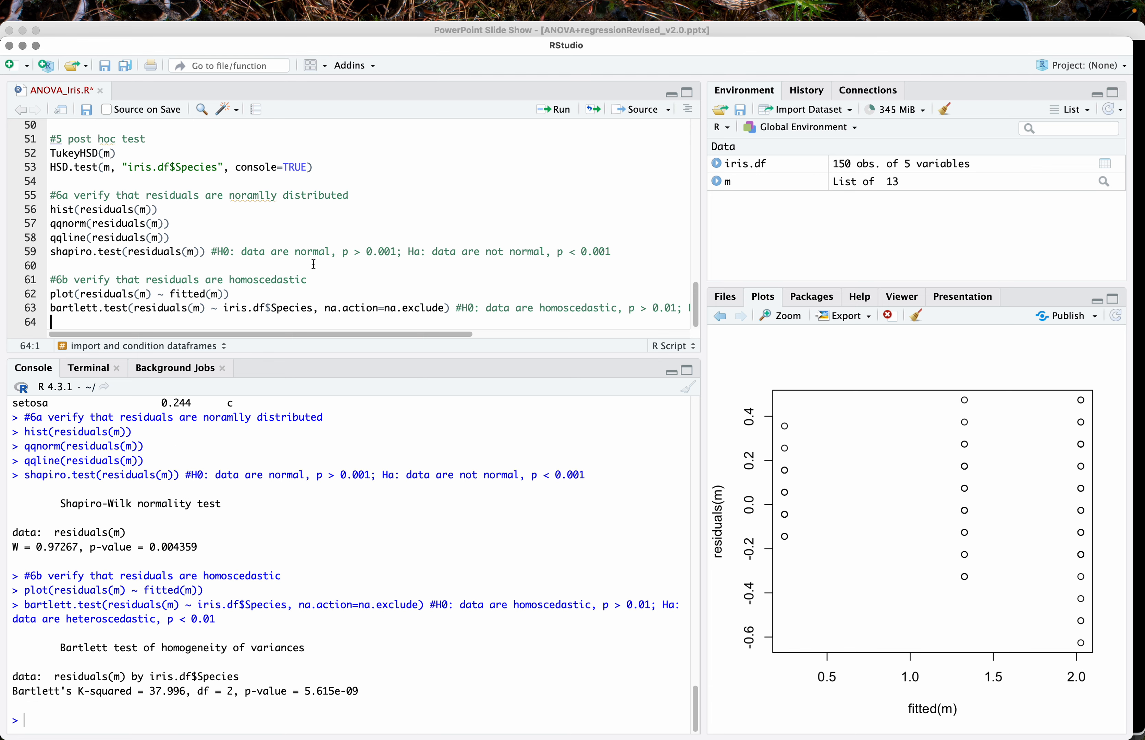
{"action": "mouse_move", "coordinate": [318, 706]}
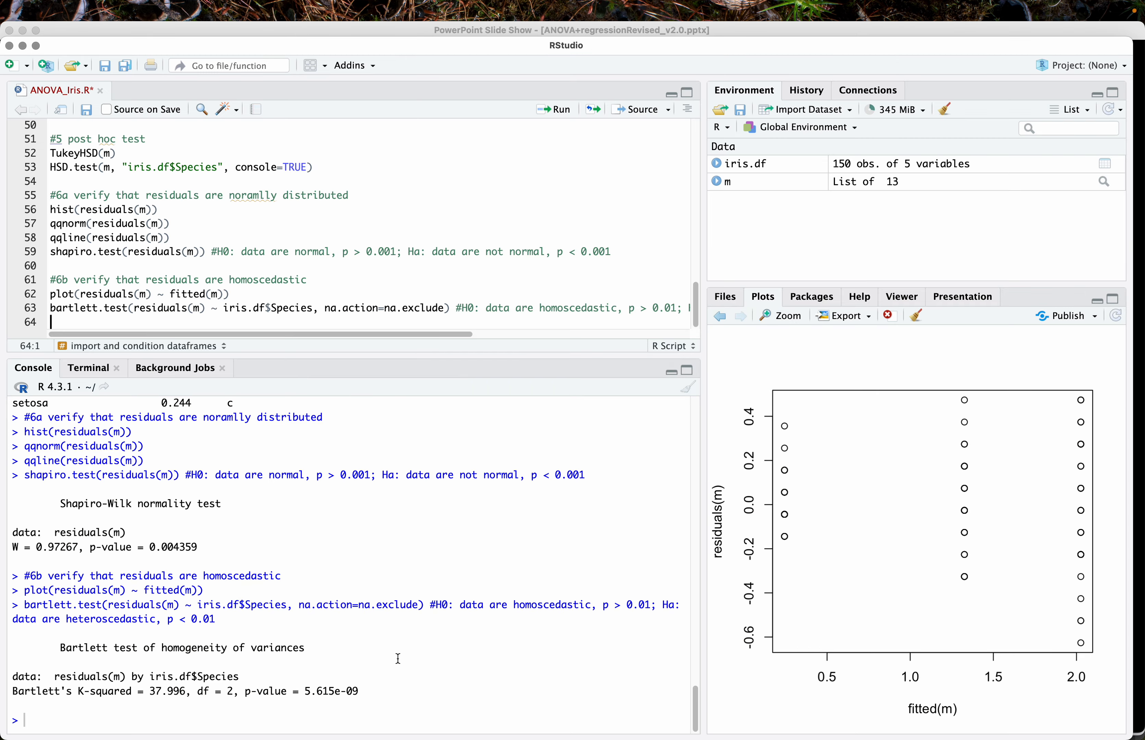
{"action": "mouse_move", "coordinate": [366, 431]}
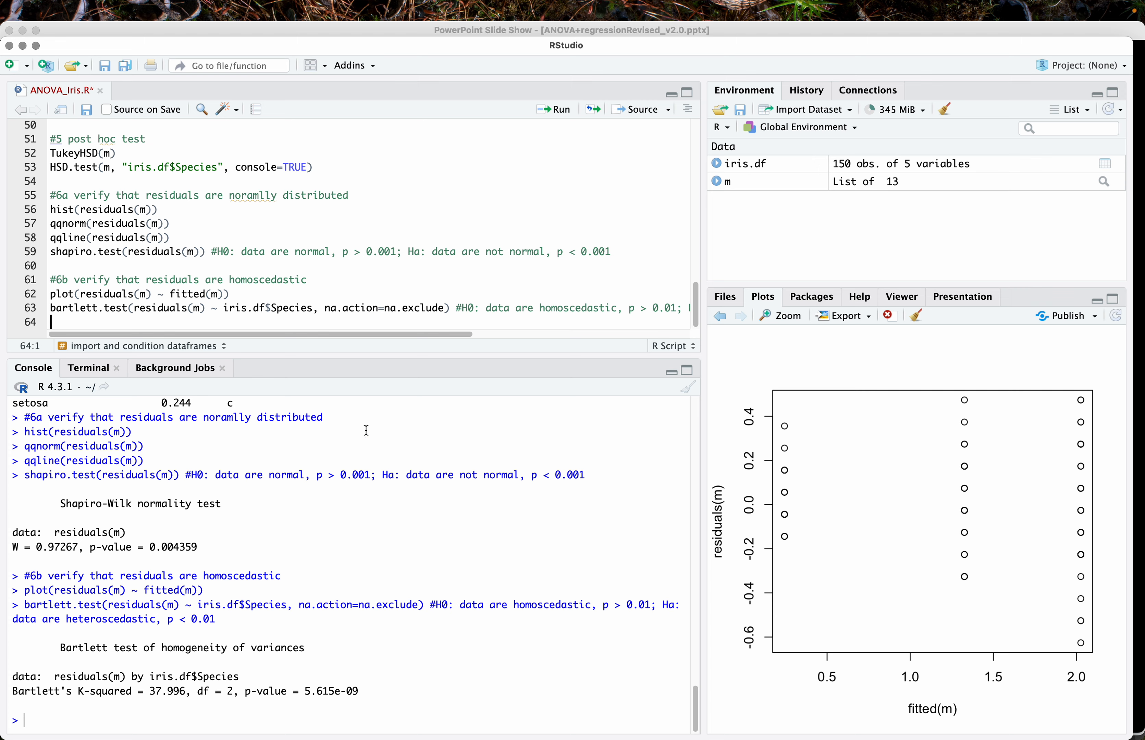
{"action": "mouse_move", "coordinate": [380, 582]}
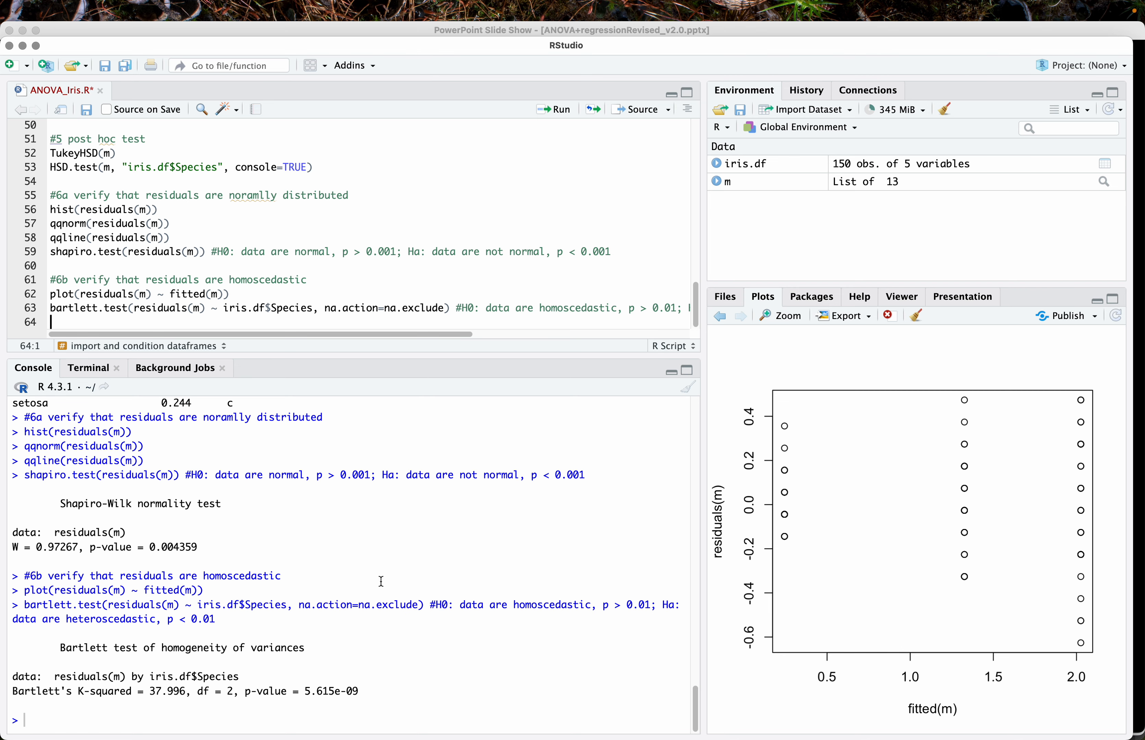
{"action": "mouse_move", "coordinate": [347, 451]}
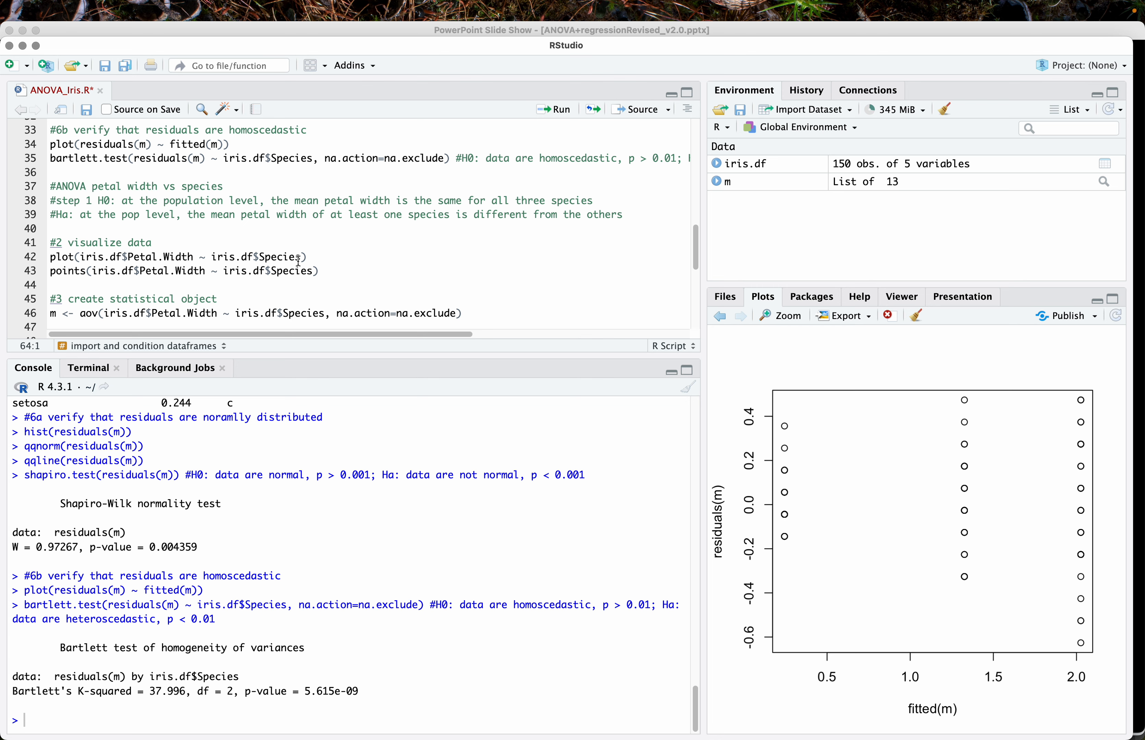
{"action": "mouse_move", "coordinate": [319, 257]}
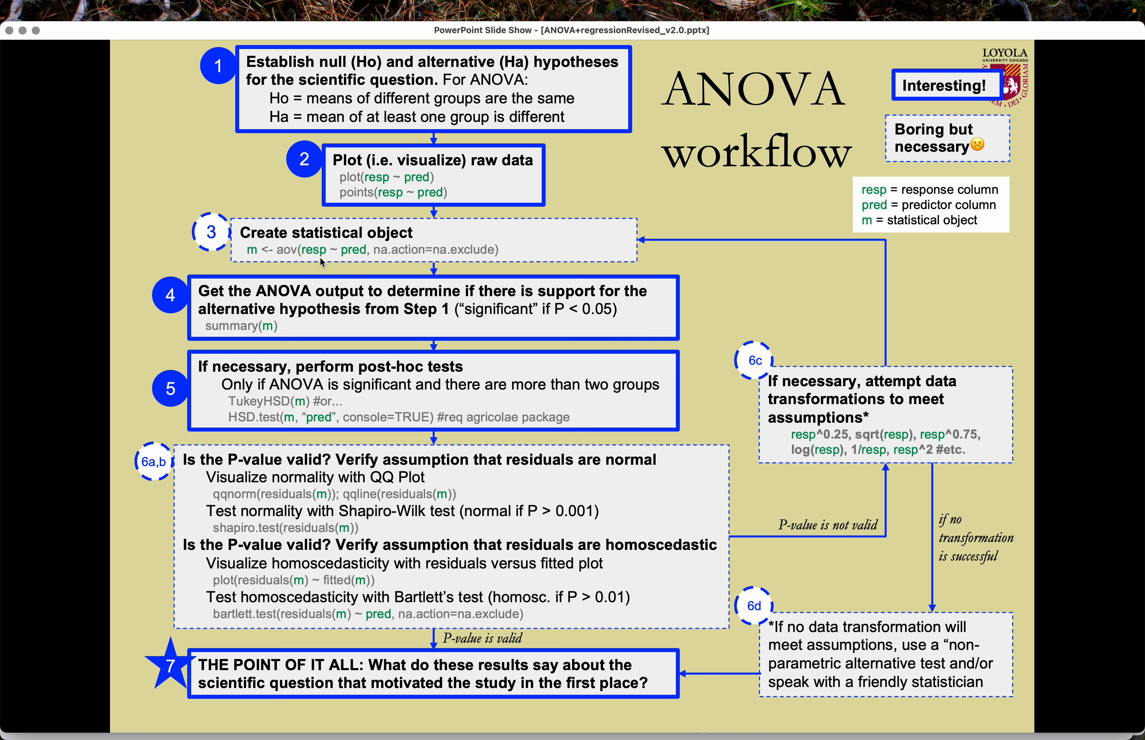
{"action": "mouse_move", "coordinate": [737, 537]}
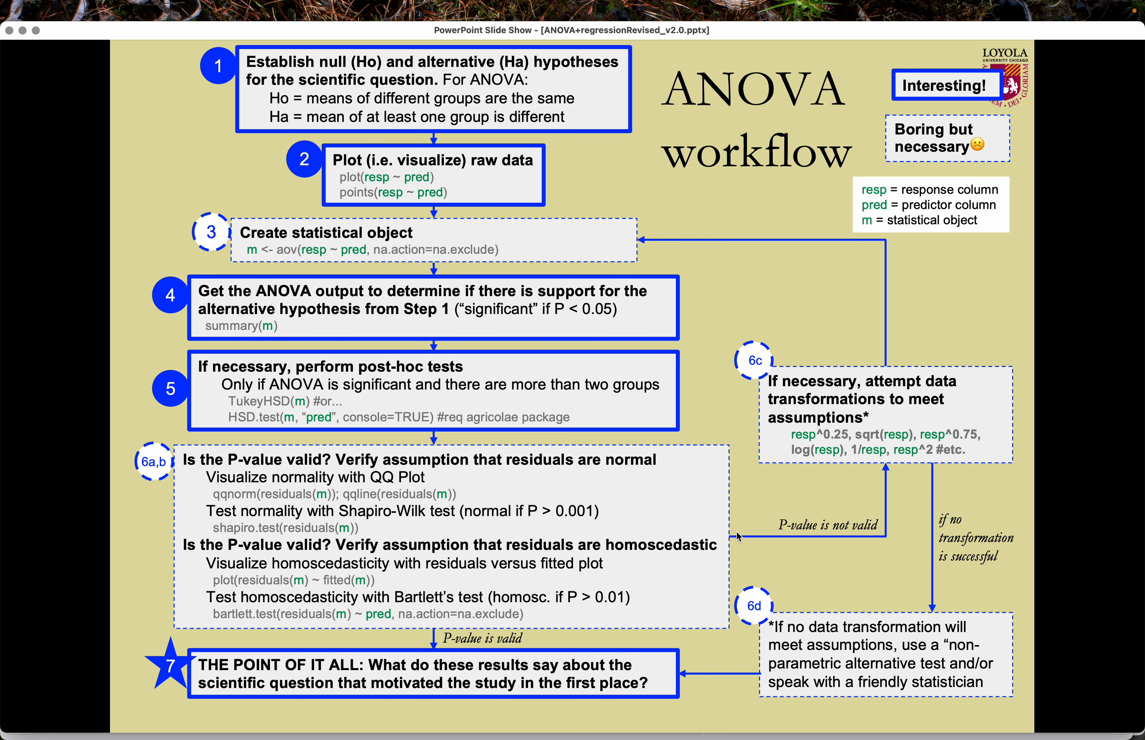
{"action": "mouse_move", "coordinate": [893, 502]}
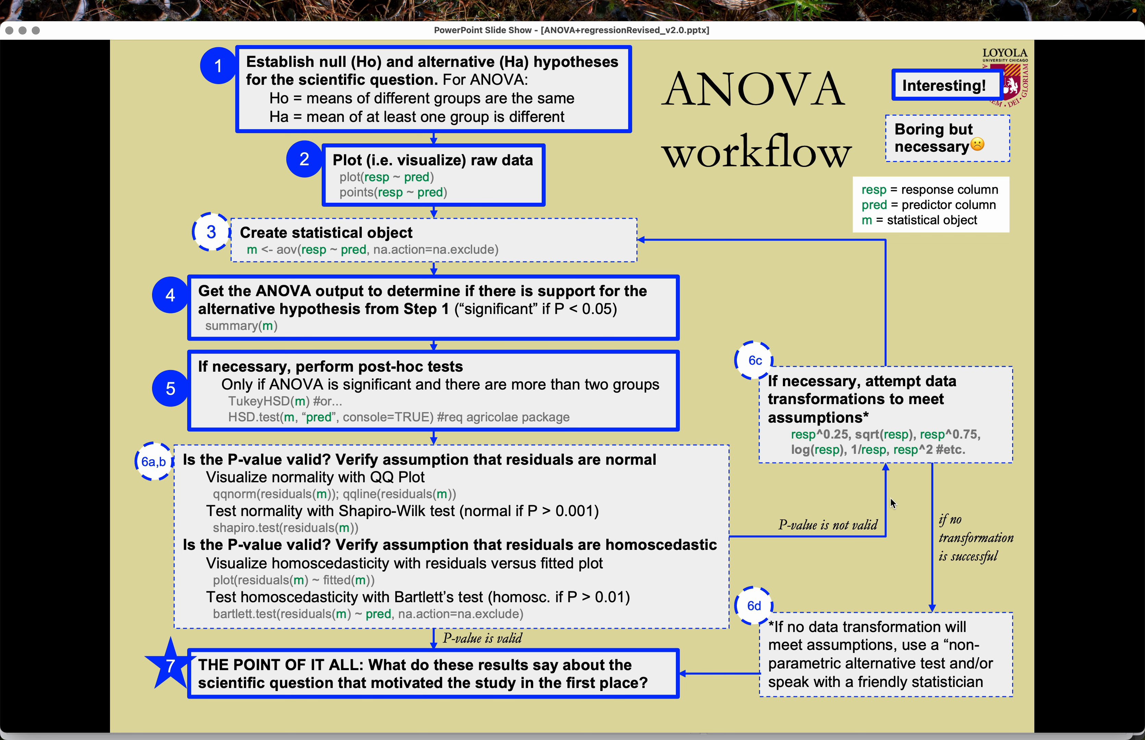
{"action": "mouse_move", "coordinate": [855, 468]}
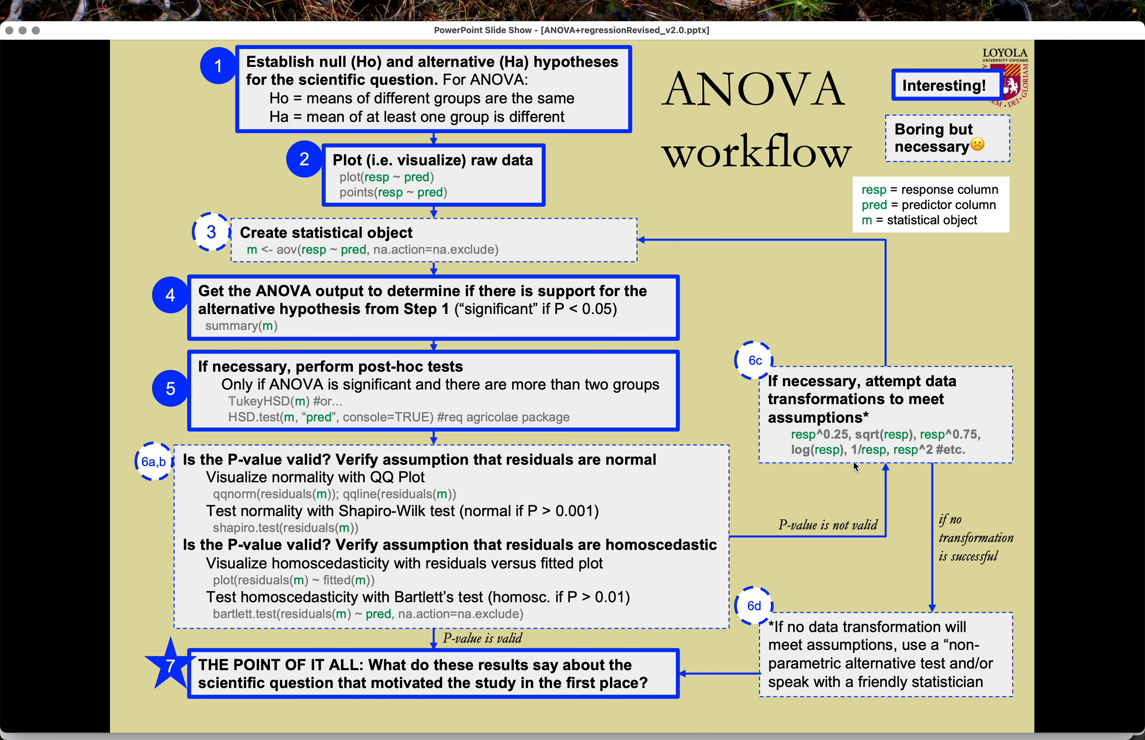
{"action": "mouse_move", "coordinate": [854, 466]}
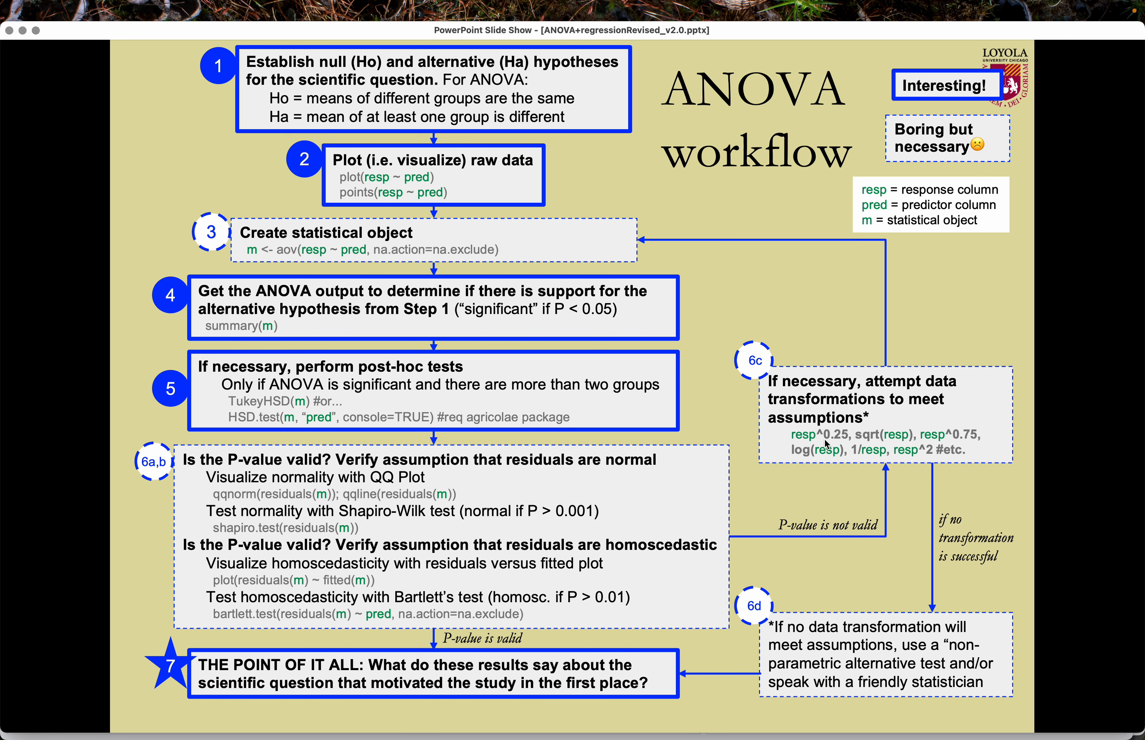
{"action": "mouse_move", "coordinate": [800, 455]}
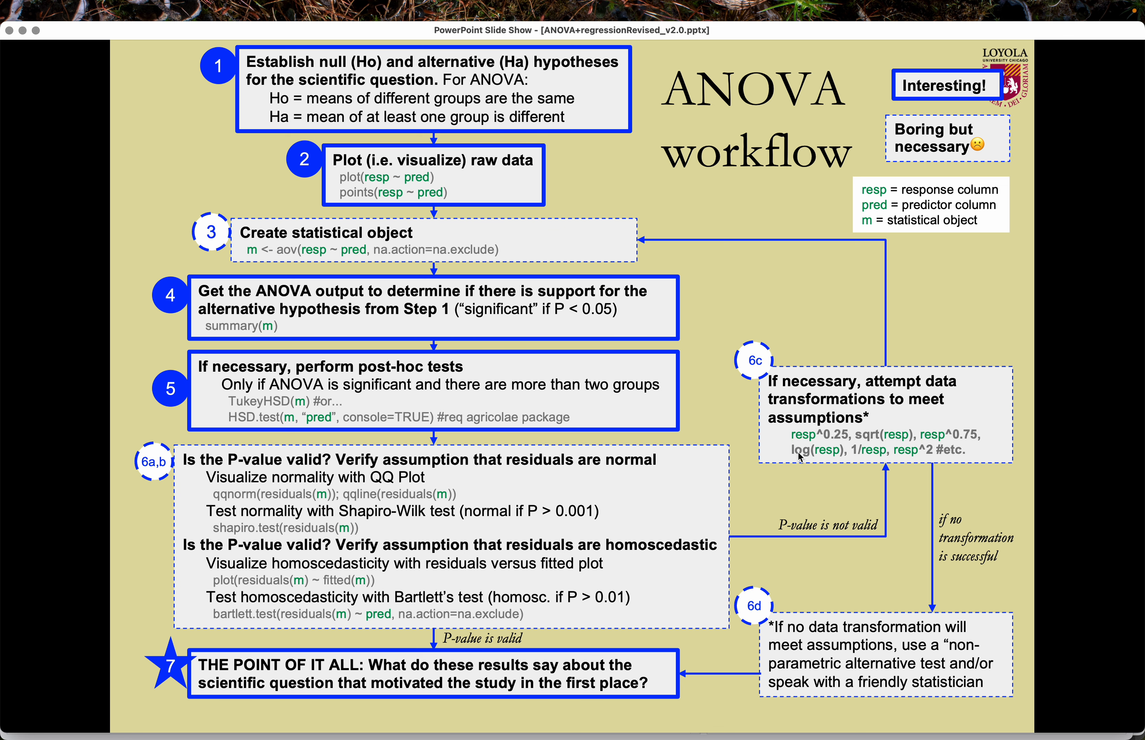
{"action": "mouse_move", "coordinate": [837, 458]}
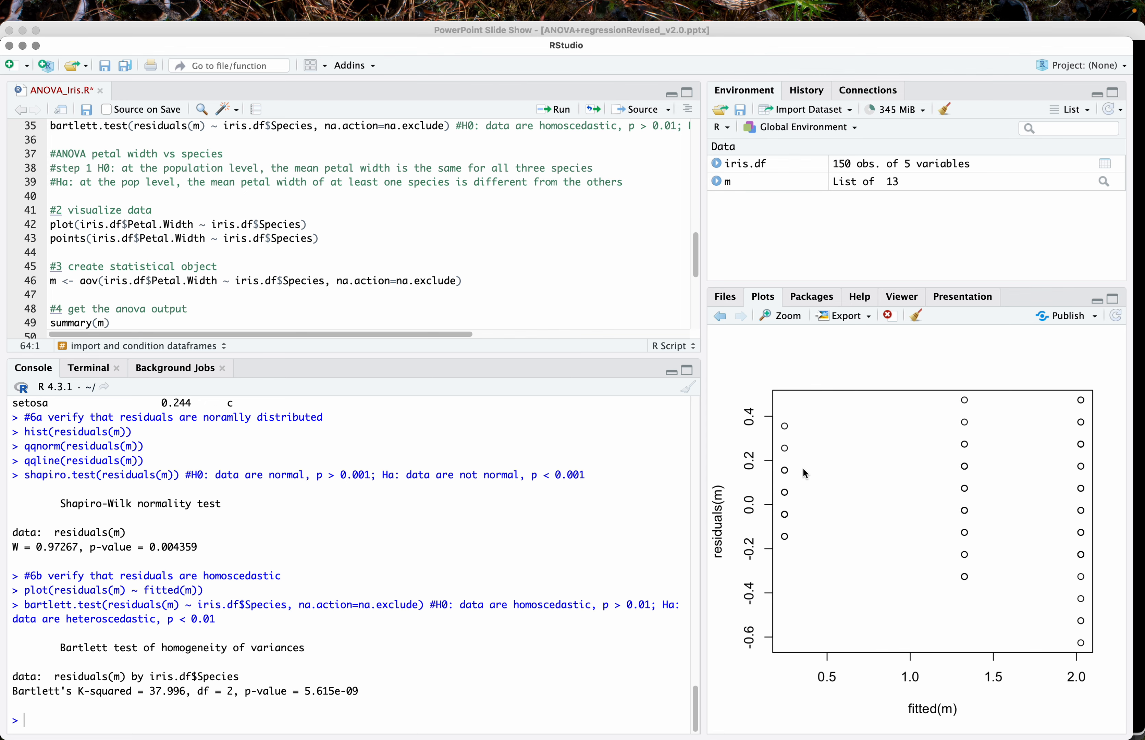
{"action": "mouse_move", "coordinate": [99, 279]}
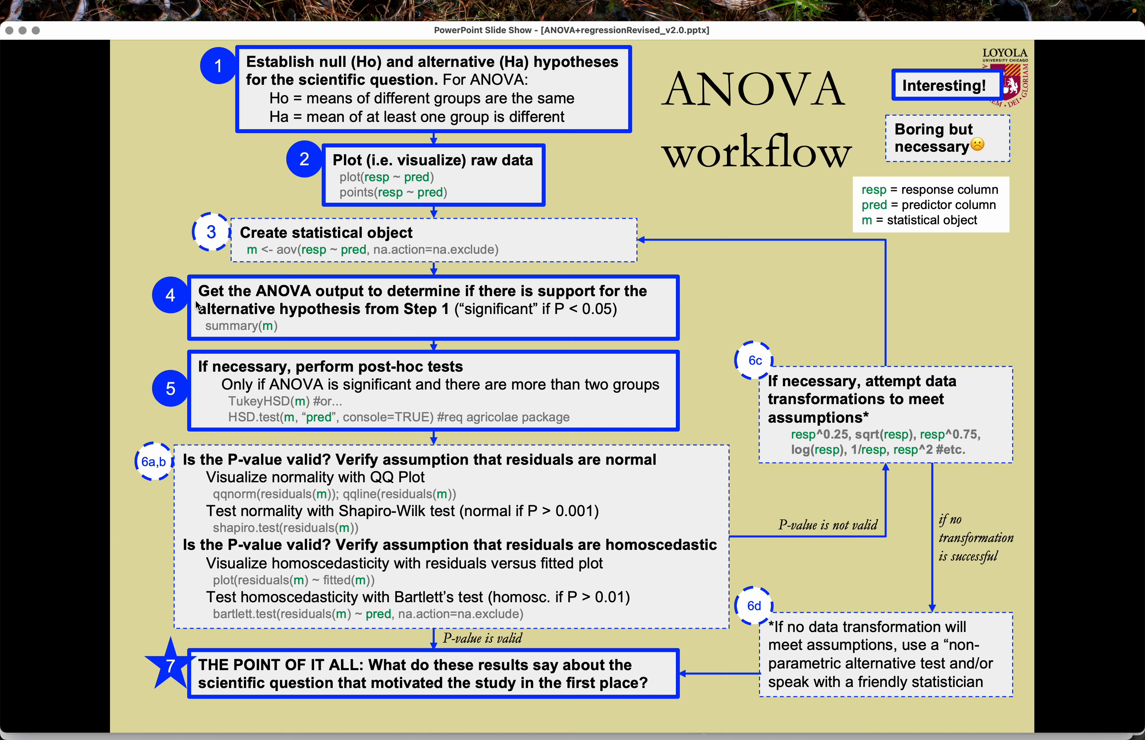
{"action": "mouse_move", "coordinate": [807, 379]}
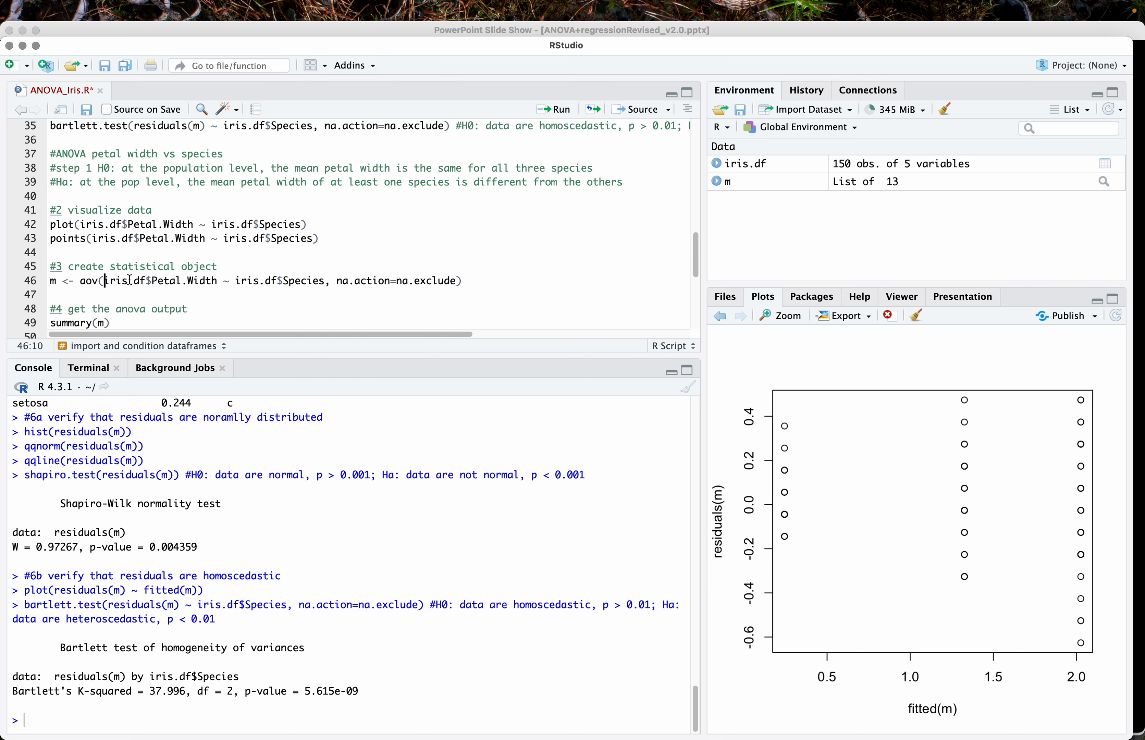
Refit the ANOVA on log(Petal.Width) and redraw the residual histogram and Q-Q plot
{"action": "type", "text": "log("}
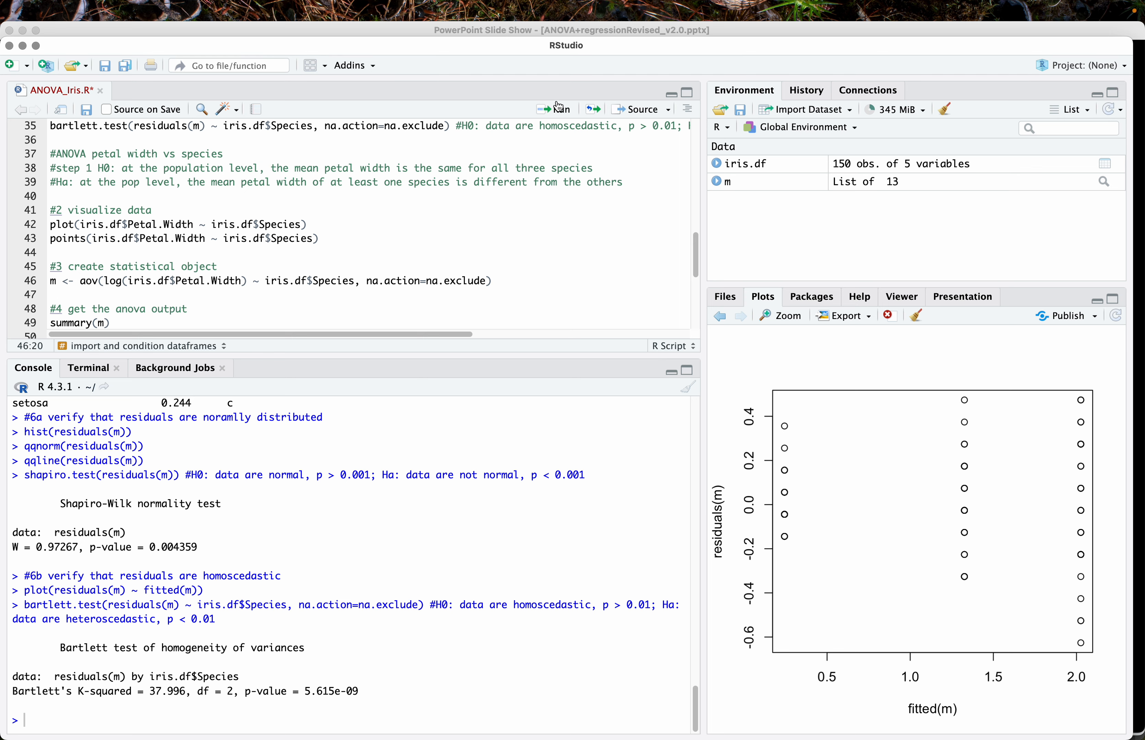
{"action": "left_click", "coordinate": [558, 109]}
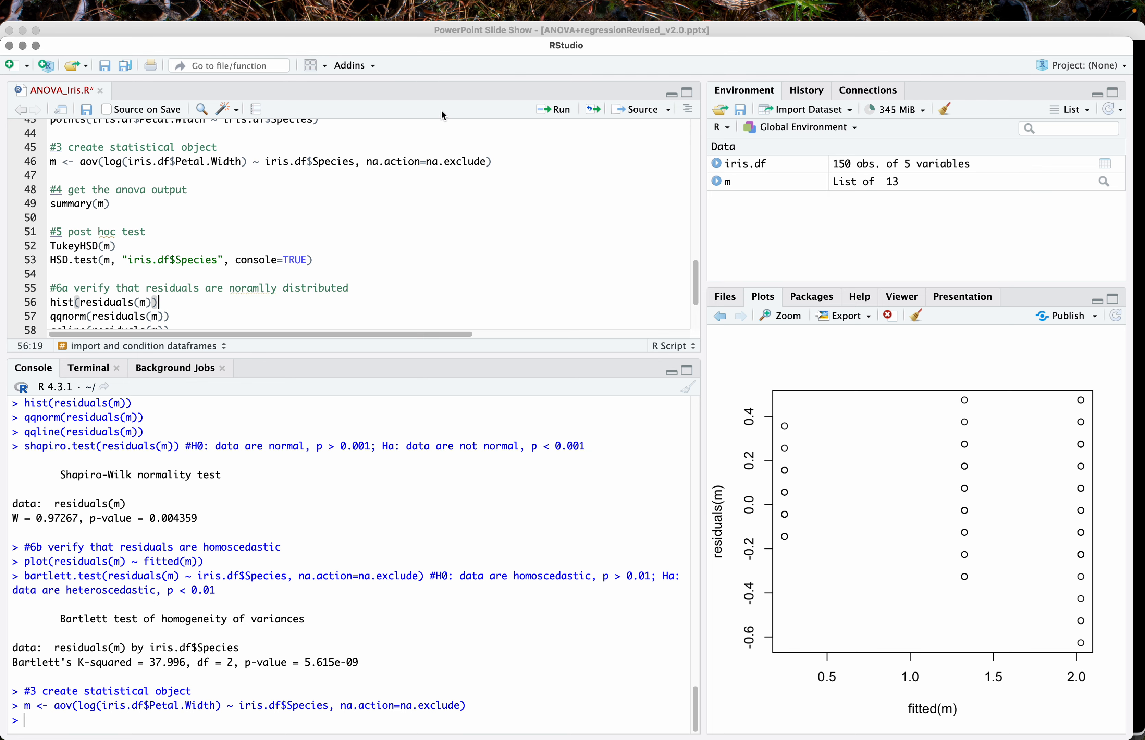
{"action": "left_click", "coordinate": [555, 109]}
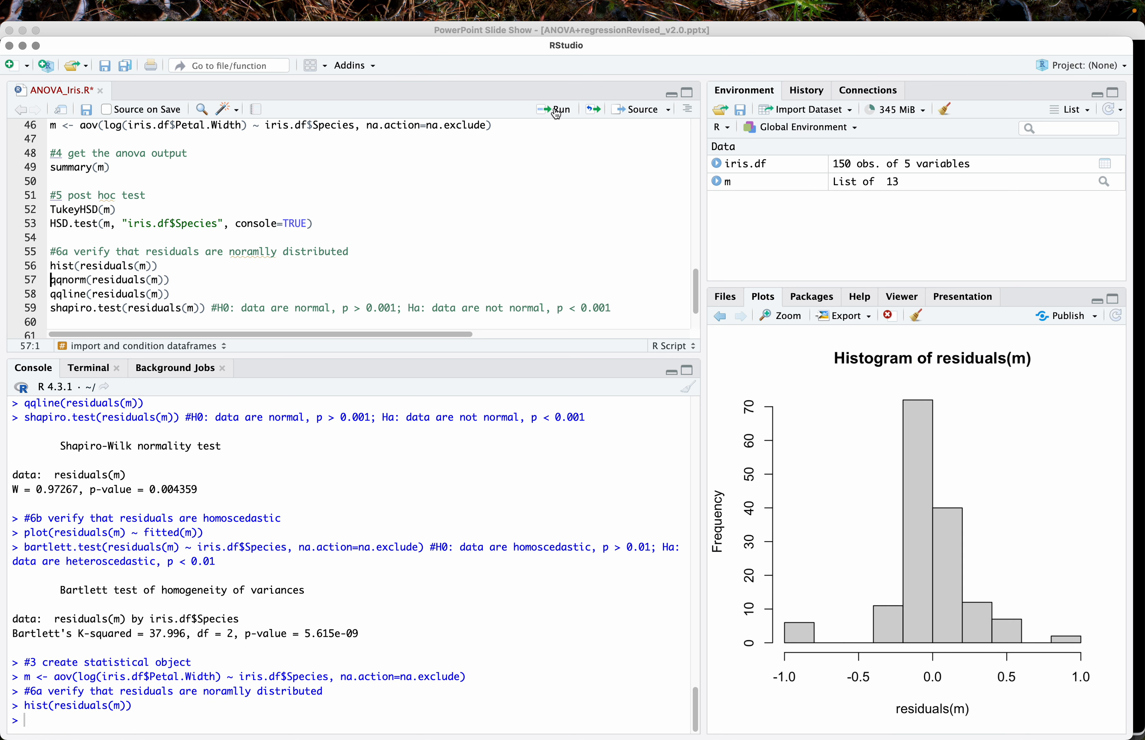
{"action": "left_click", "coordinate": [557, 109]}
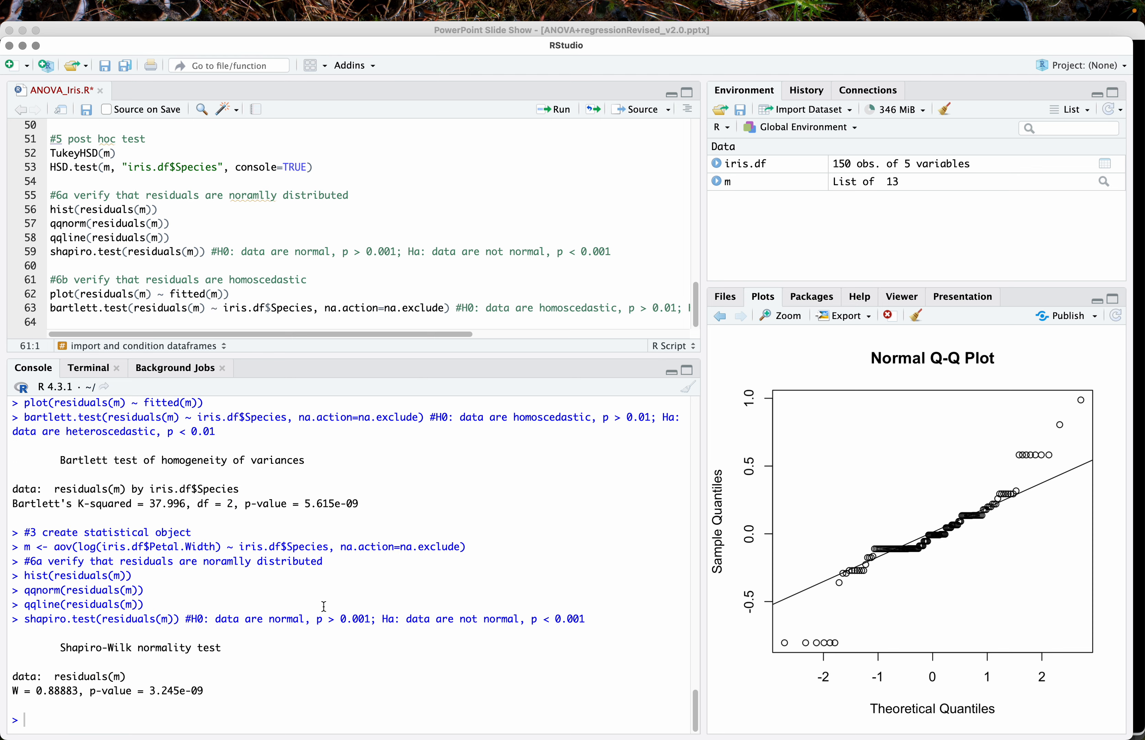
{"action": "mouse_move", "coordinate": [198, 694]}
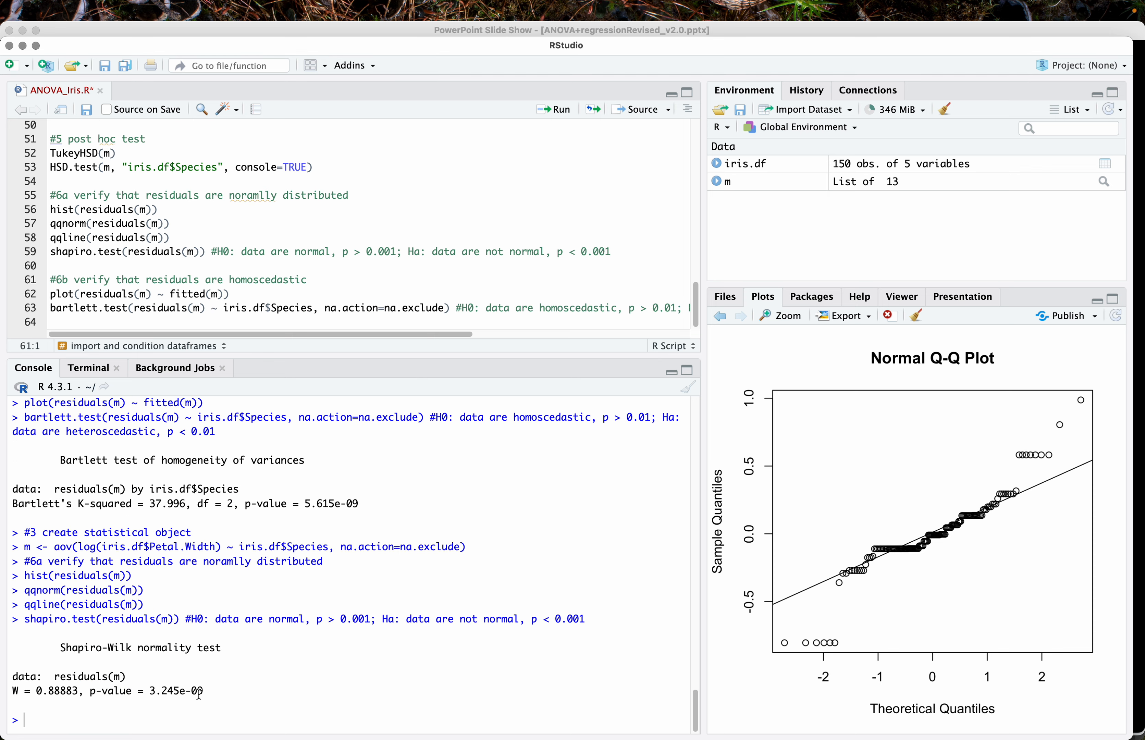
{"action": "mouse_move", "coordinate": [882, 546]}
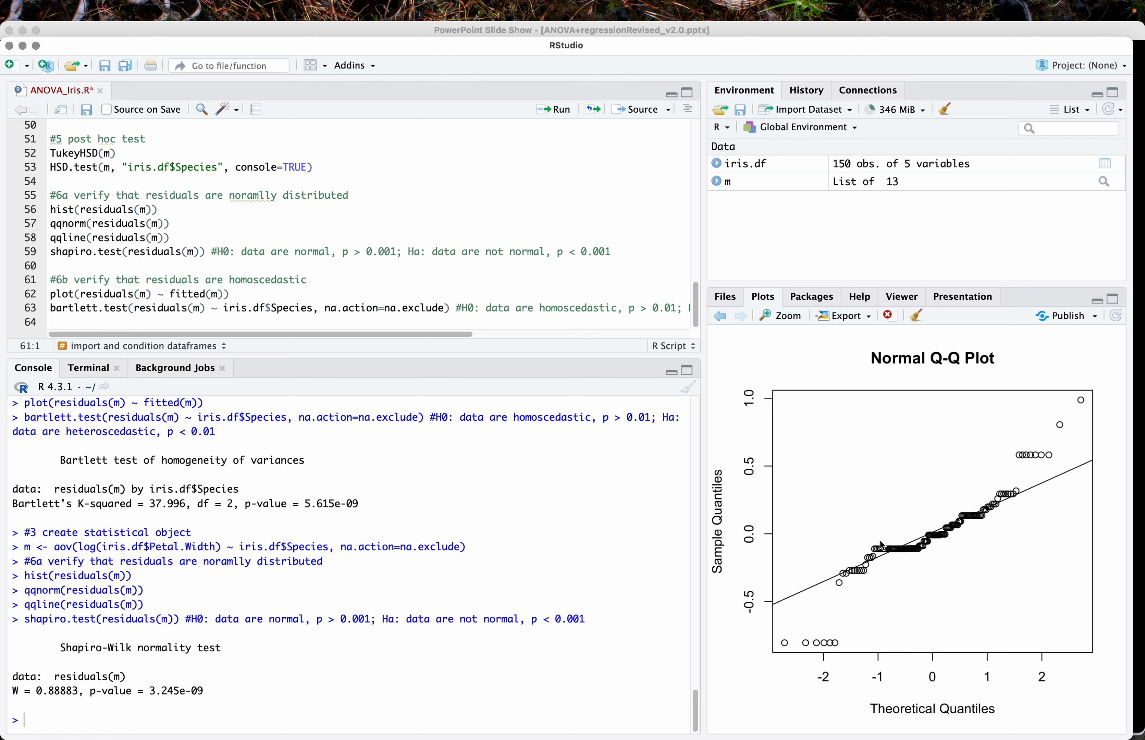
{"action": "mouse_move", "coordinate": [833, 651]}
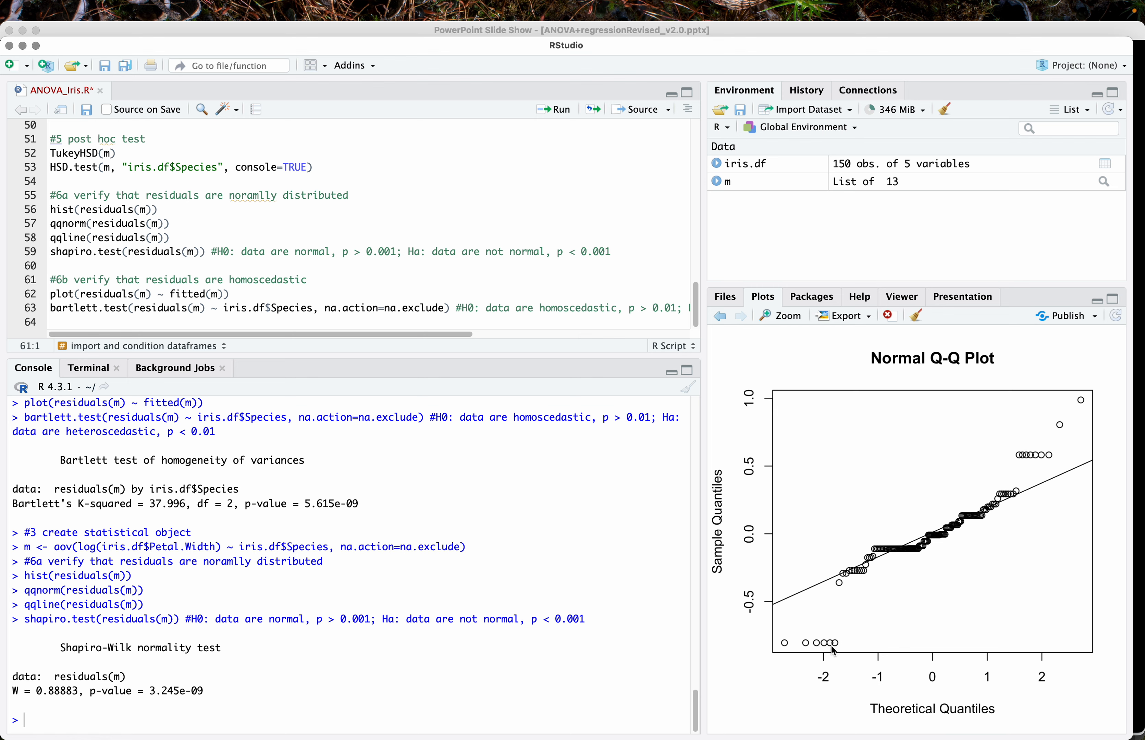
{"action": "mouse_move", "coordinate": [738, 663]}
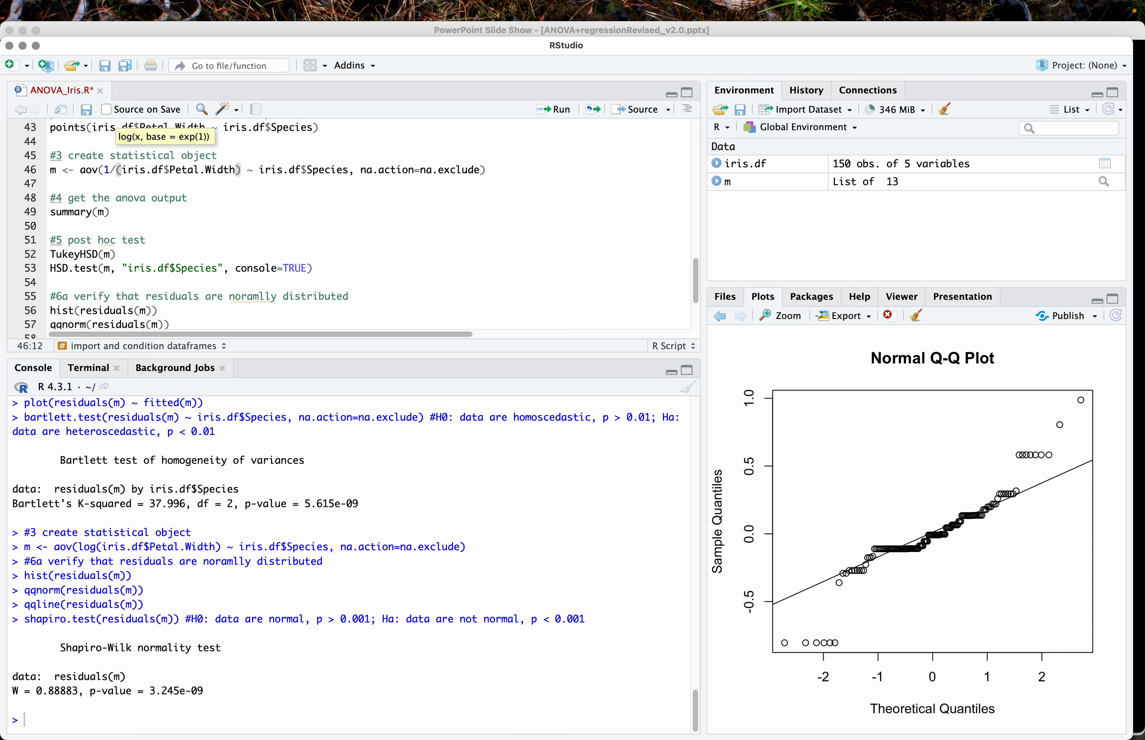
Refit the ANOVA on 1/Petal.Width and redraw the residual histogram and Q-Q plot
{"action": "left_click", "coordinate": [556, 109]}
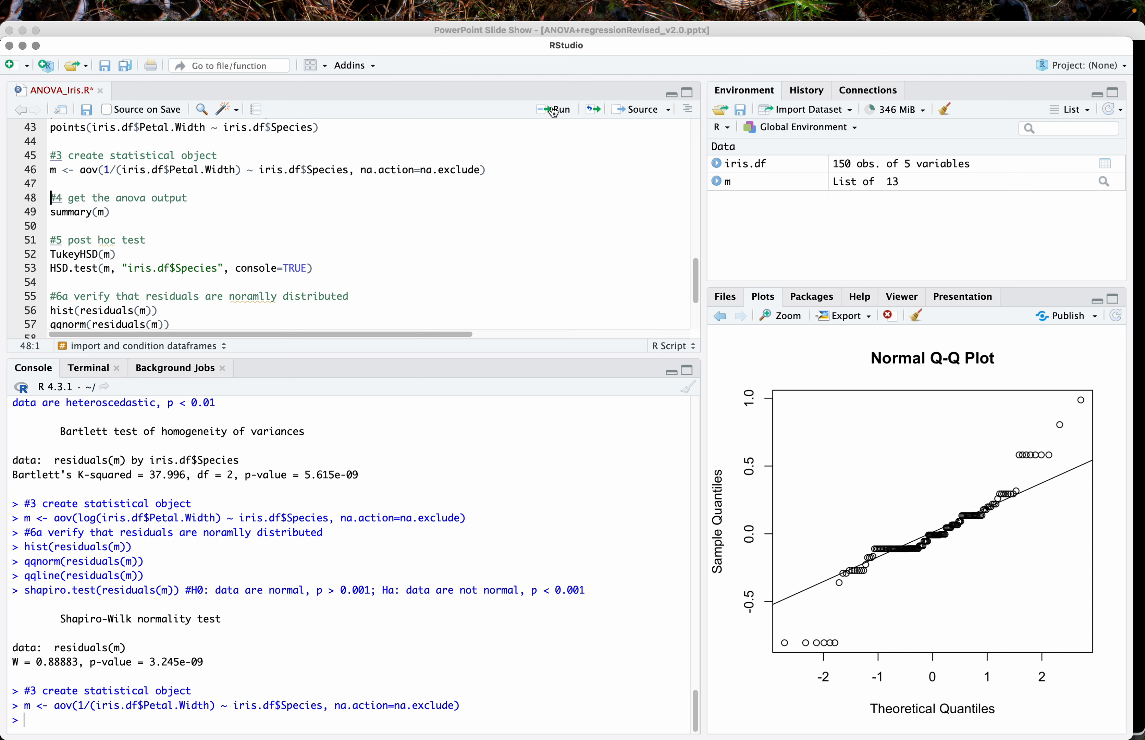
{"action": "left_click", "coordinate": [159, 310]}
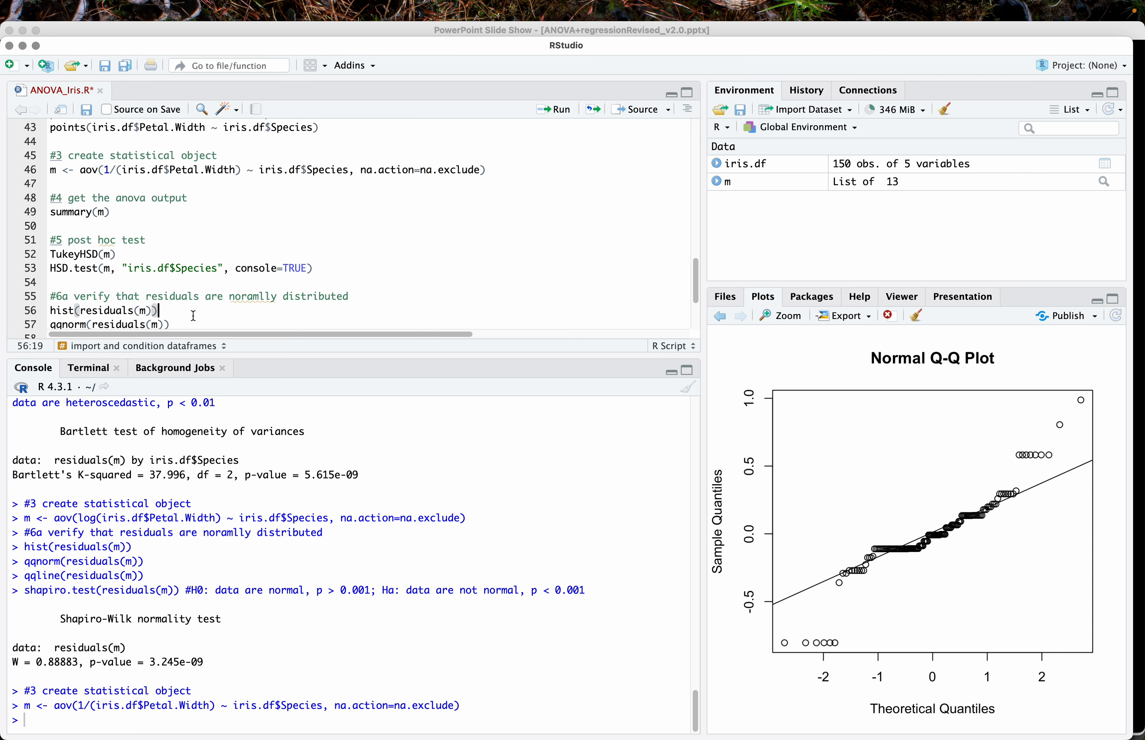
{"action": "left_click", "coordinate": [554, 109]}
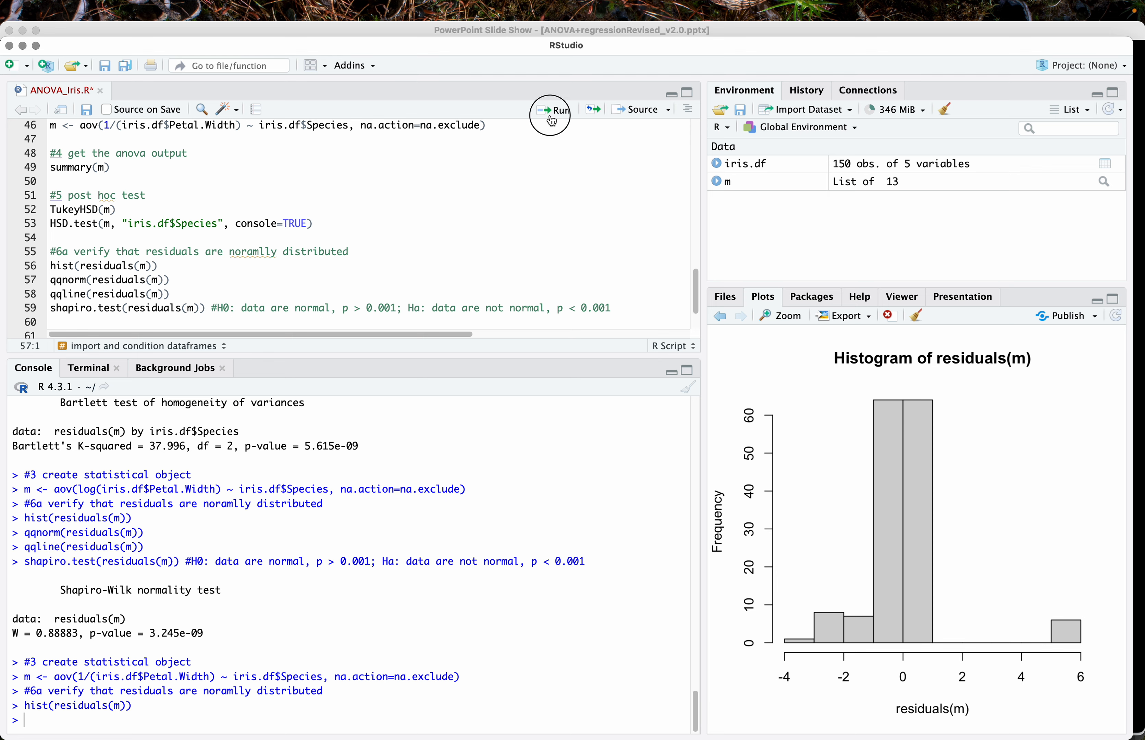
{"action": "left_click", "coordinate": [554, 109]}
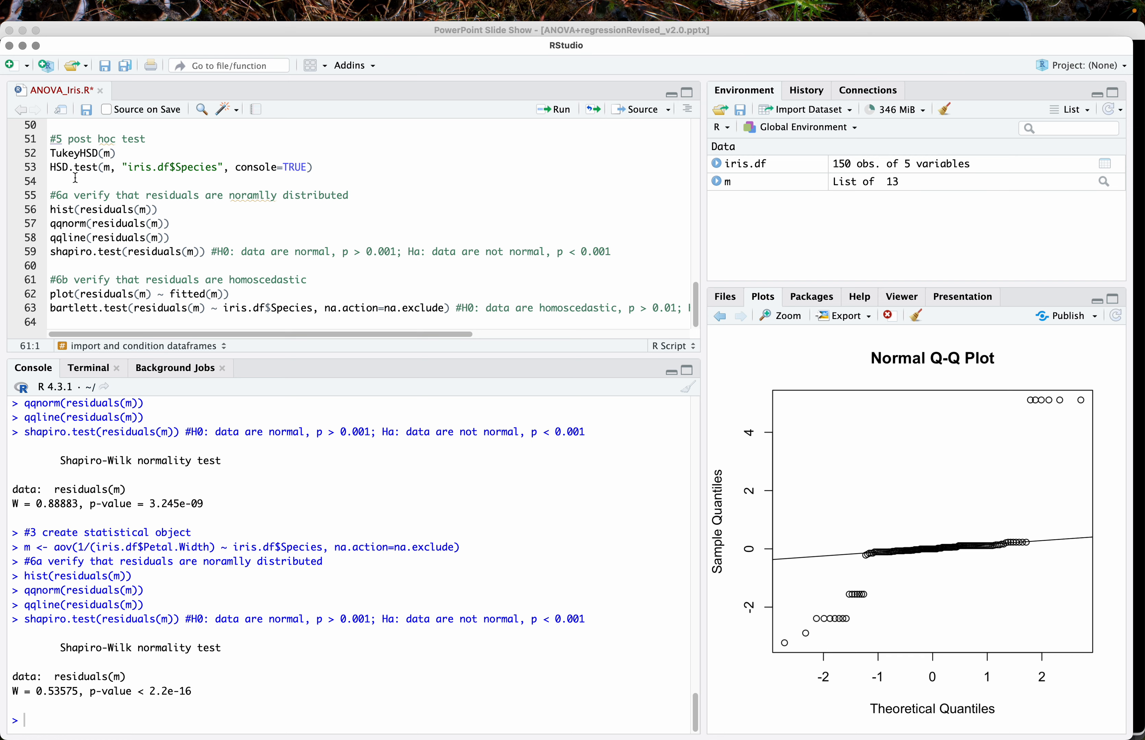
{"action": "mouse_move", "coordinate": [165, 223]}
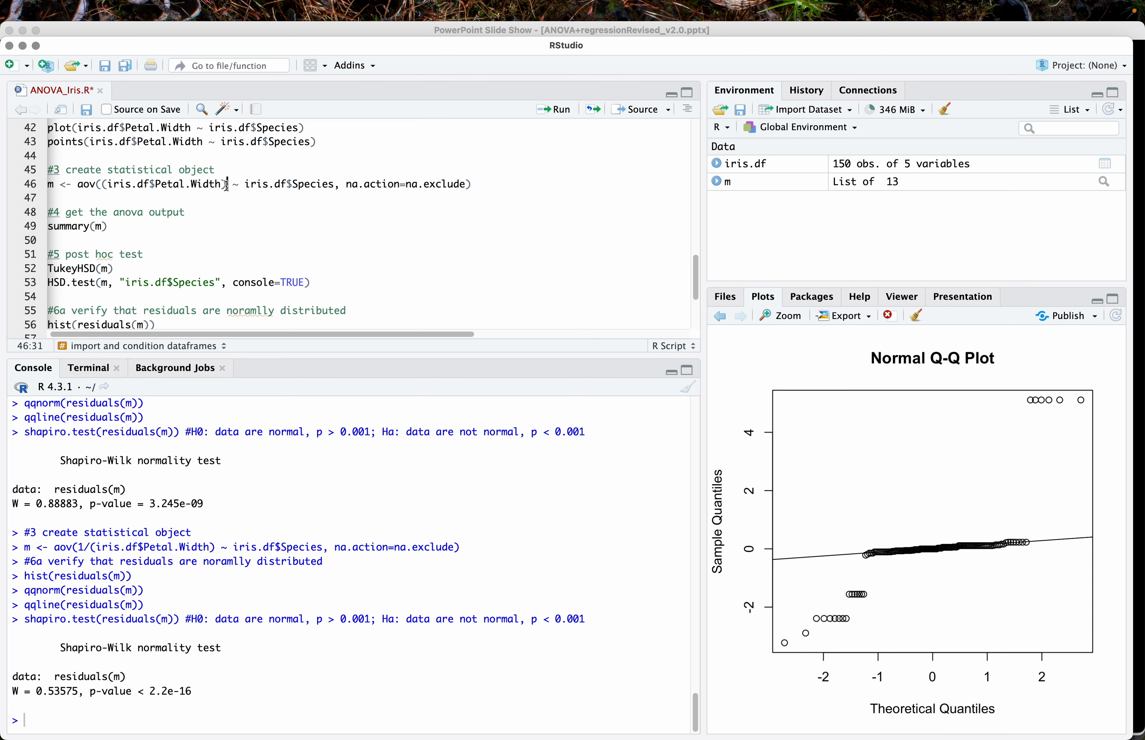
Refit the ANOVA on Petal.Width^0.5 and rerun the residual normality checks, Shapiro-Wilk p = 0.02247
{"action": "type", "text": "6"}
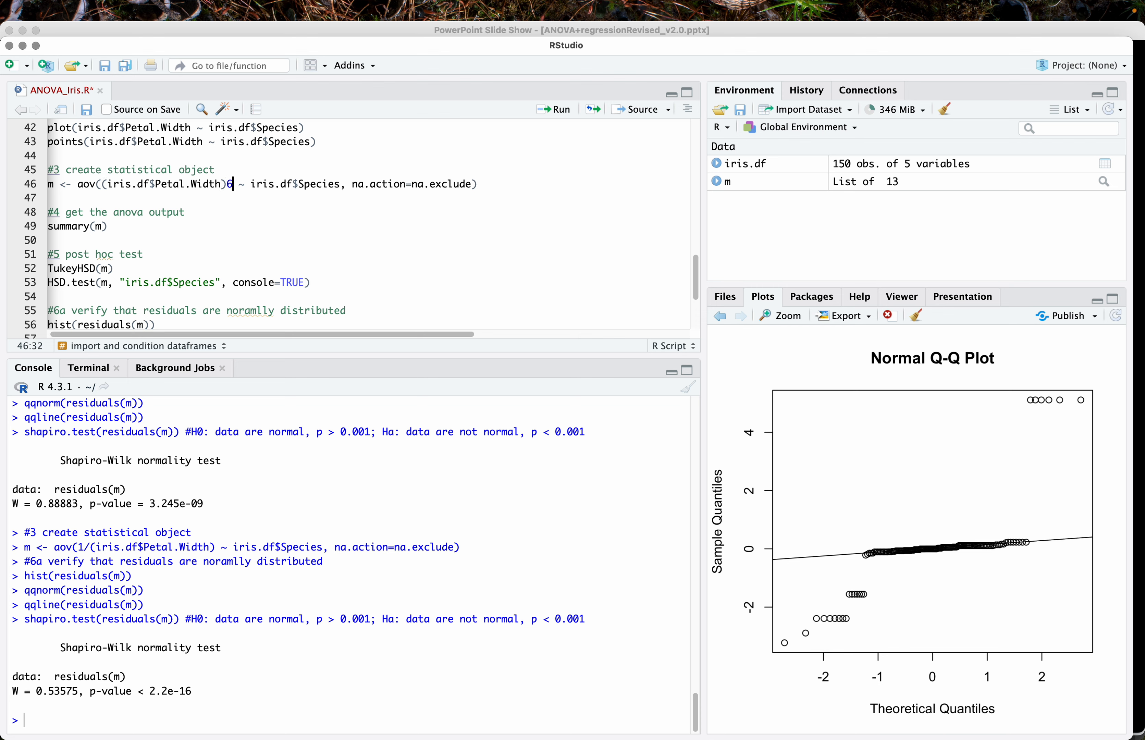
{"action": "key", "text": "Backspace"}
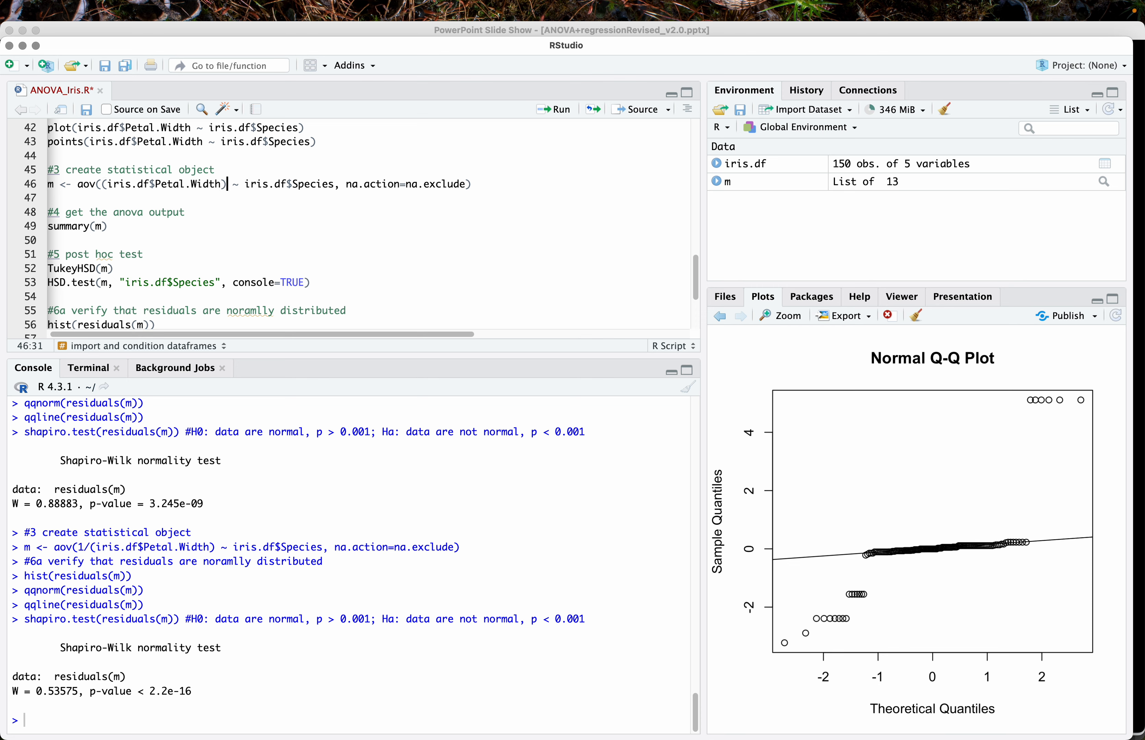
{"action": "type", "text": "^"}
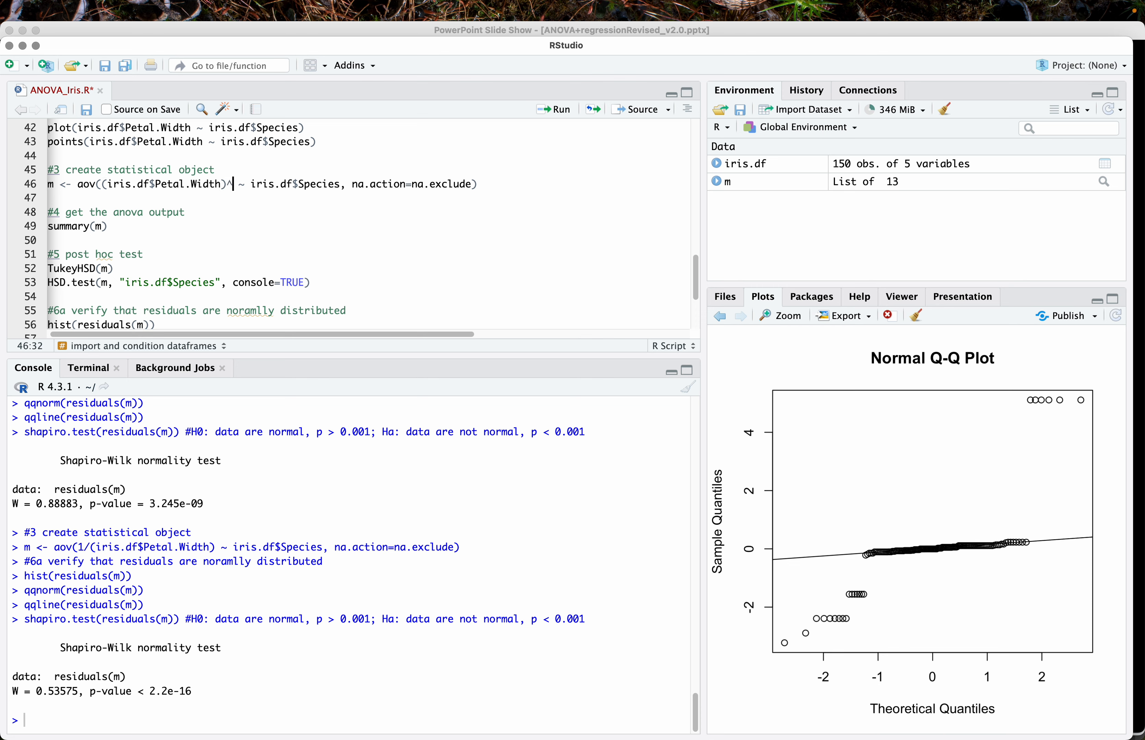
{"action": "type", "text": "0."}
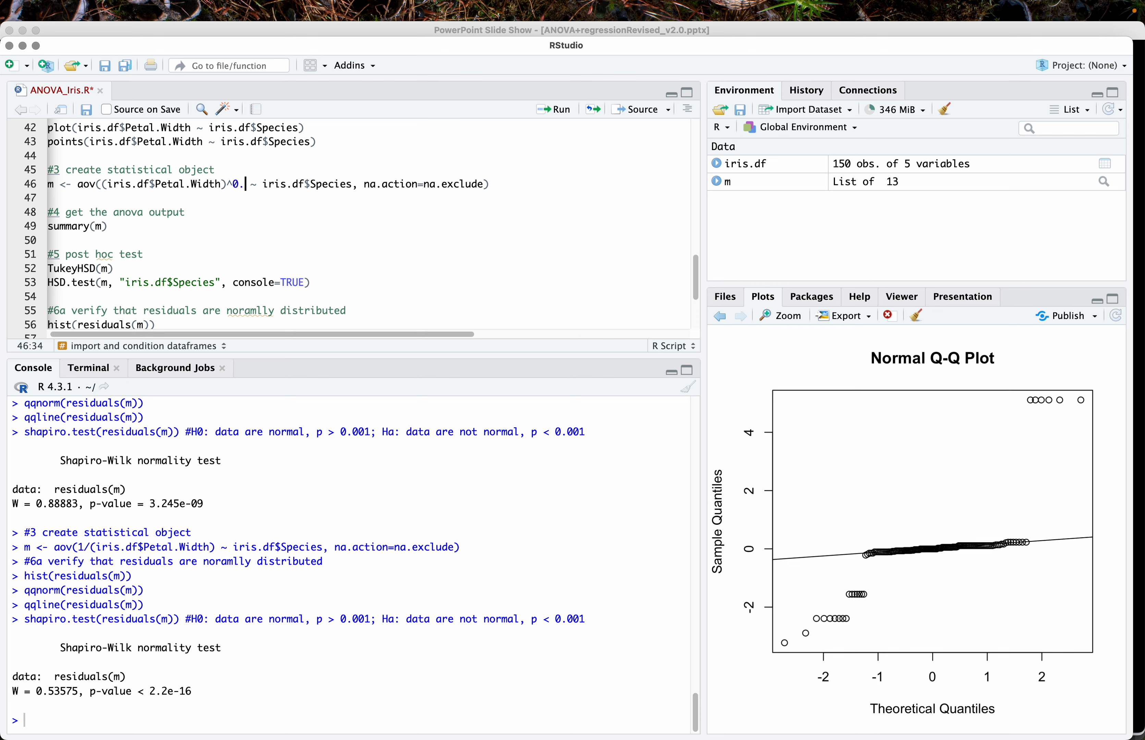
{"action": "type", "text": "5"}
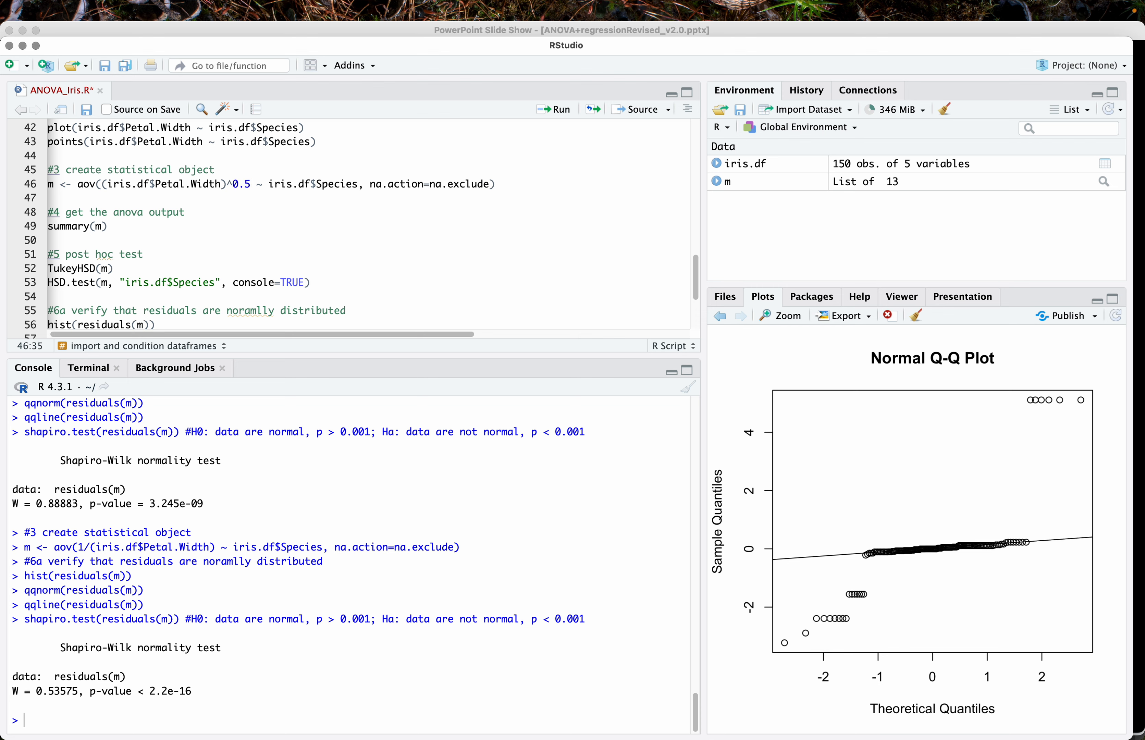
{"action": "mouse_move", "coordinate": [275, 210]}
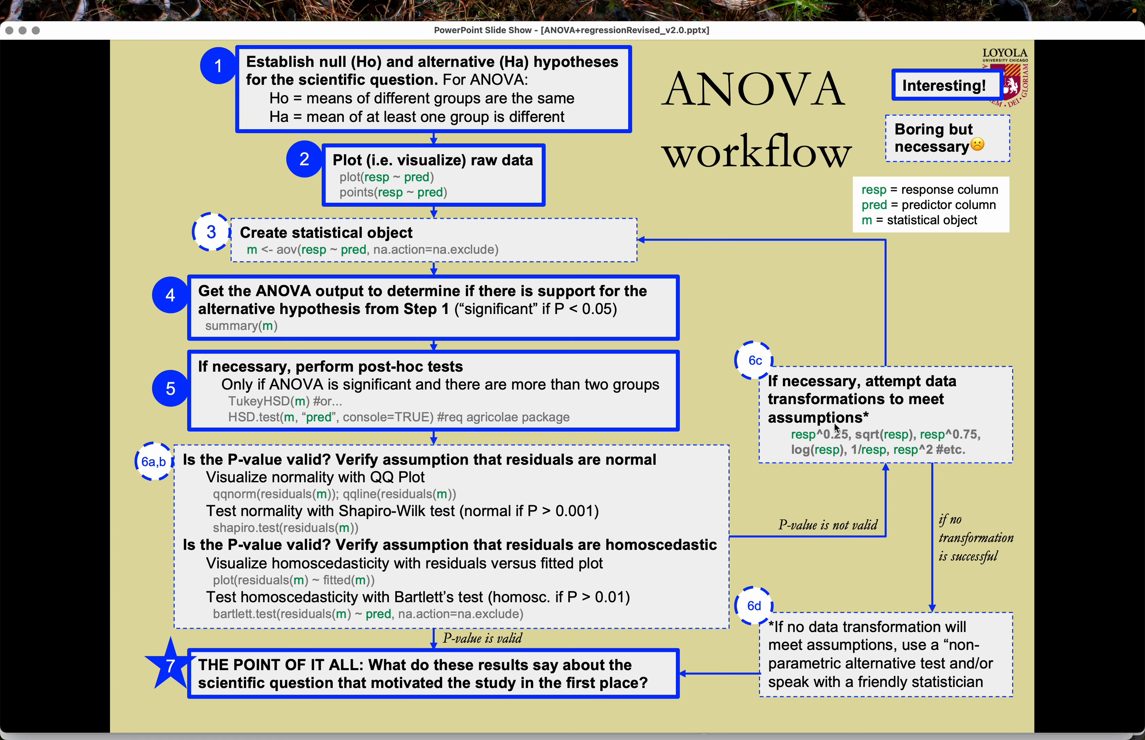
{"action": "mouse_move", "coordinate": [963, 450]}
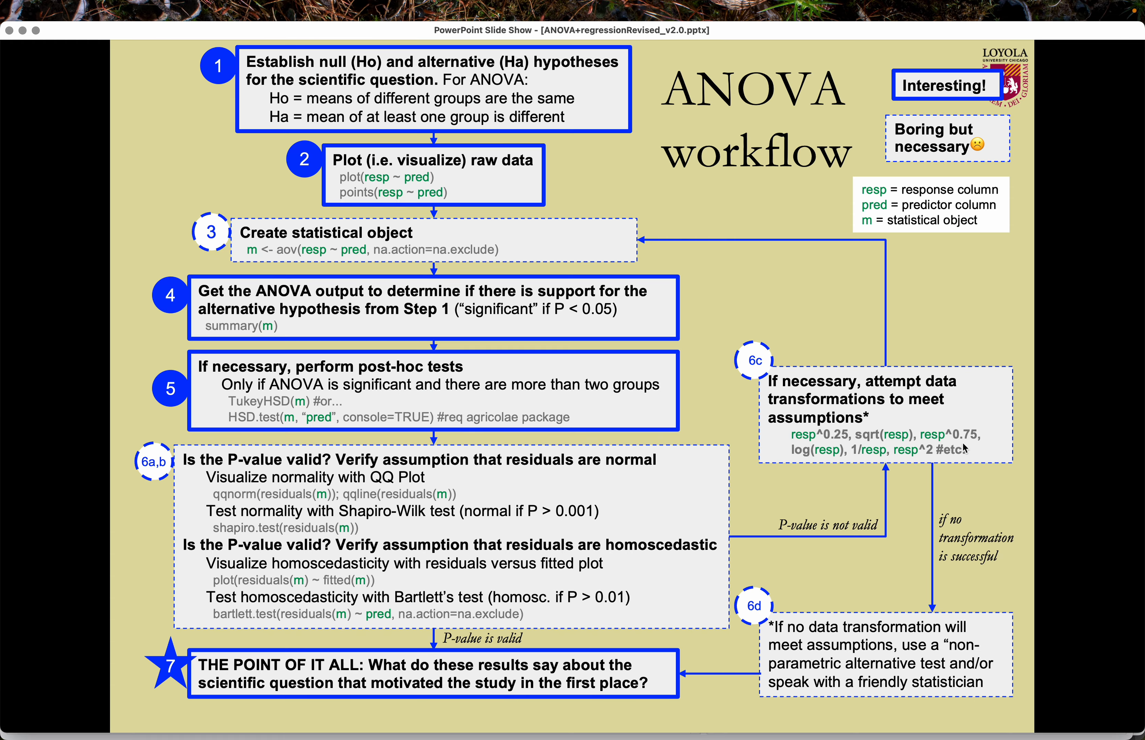
{"action": "mouse_move", "coordinate": [813, 415]}
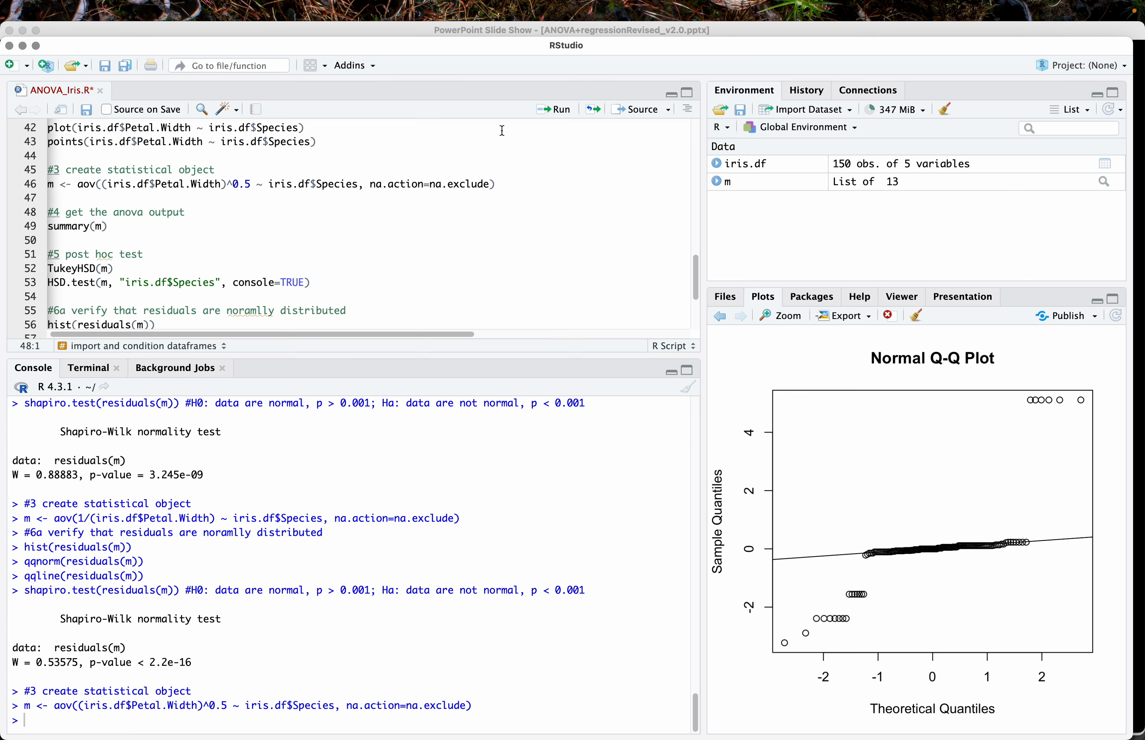
{"action": "scroll", "scroll_direction": "down", "scroll_amount": 3}
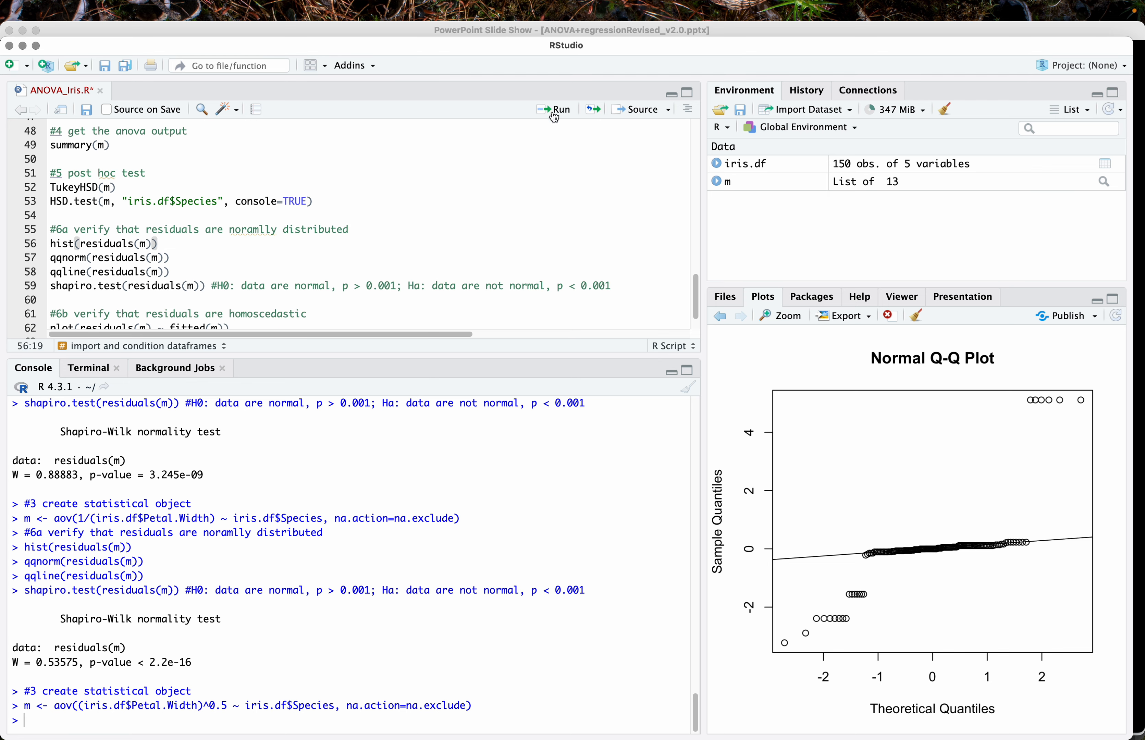
{"action": "left_click", "coordinate": [556, 109]}
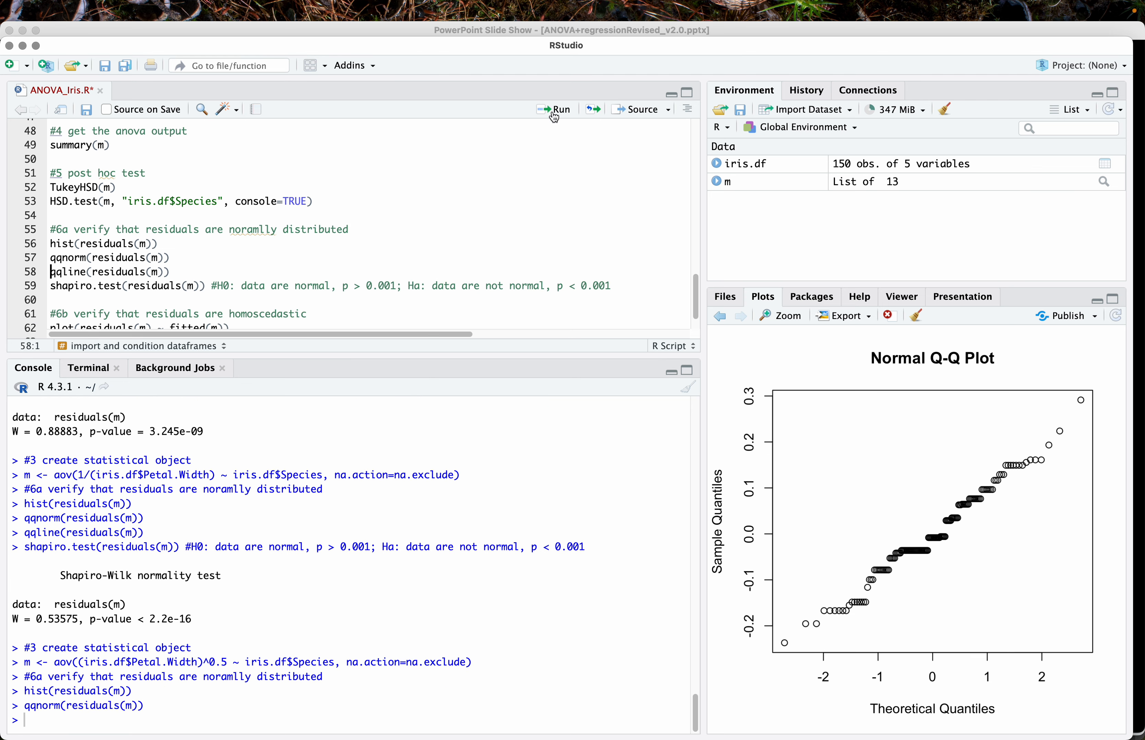
{"action": "left_click", "coordinate": [554, 109]}
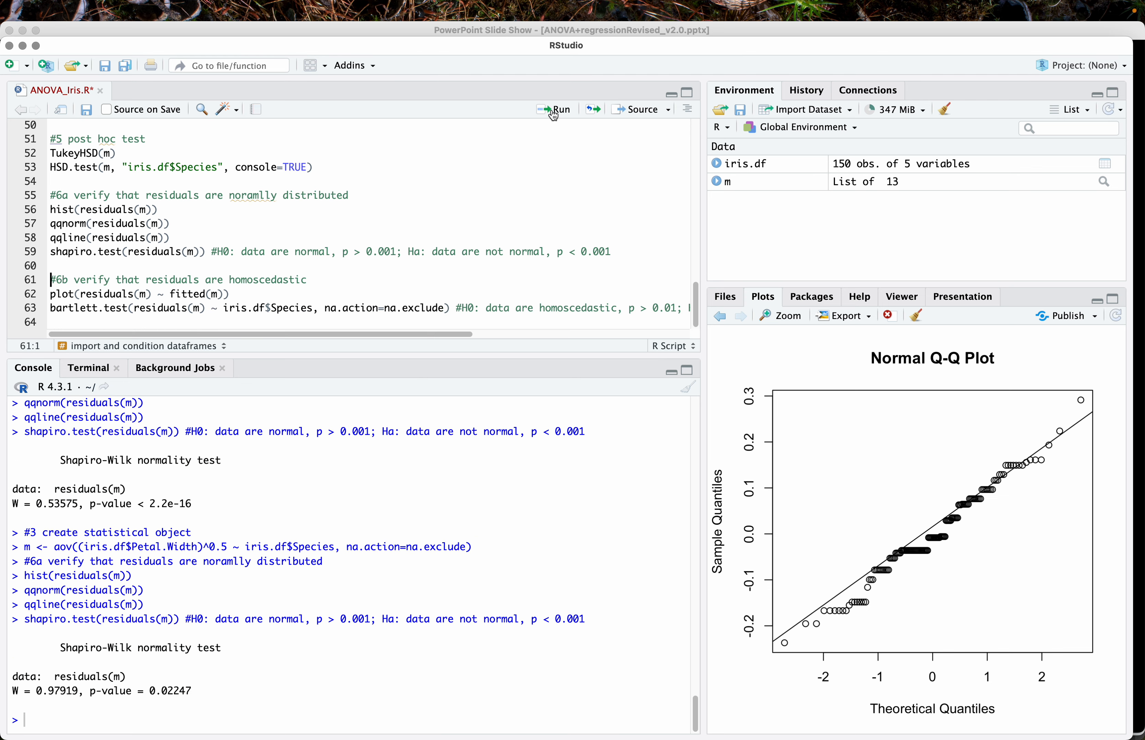
{"action": "mouse_move", "coordinate": [169, 667]}
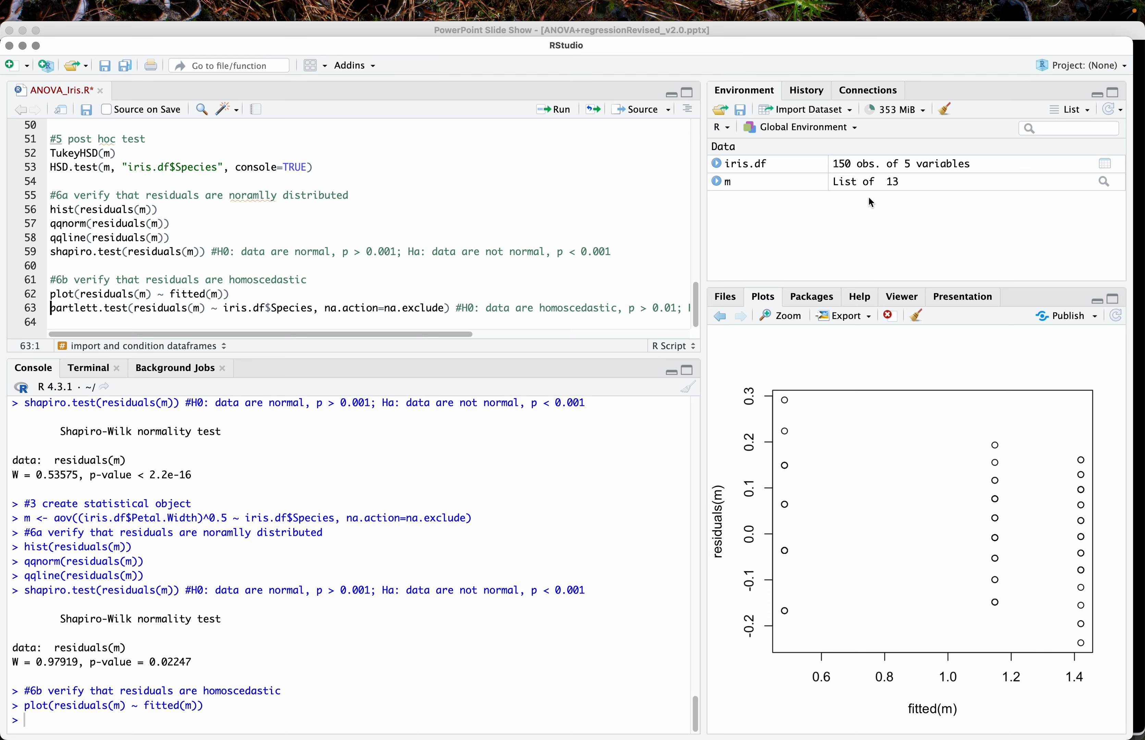
{"action": "mouse_move", "coordinate": [780, 412]}
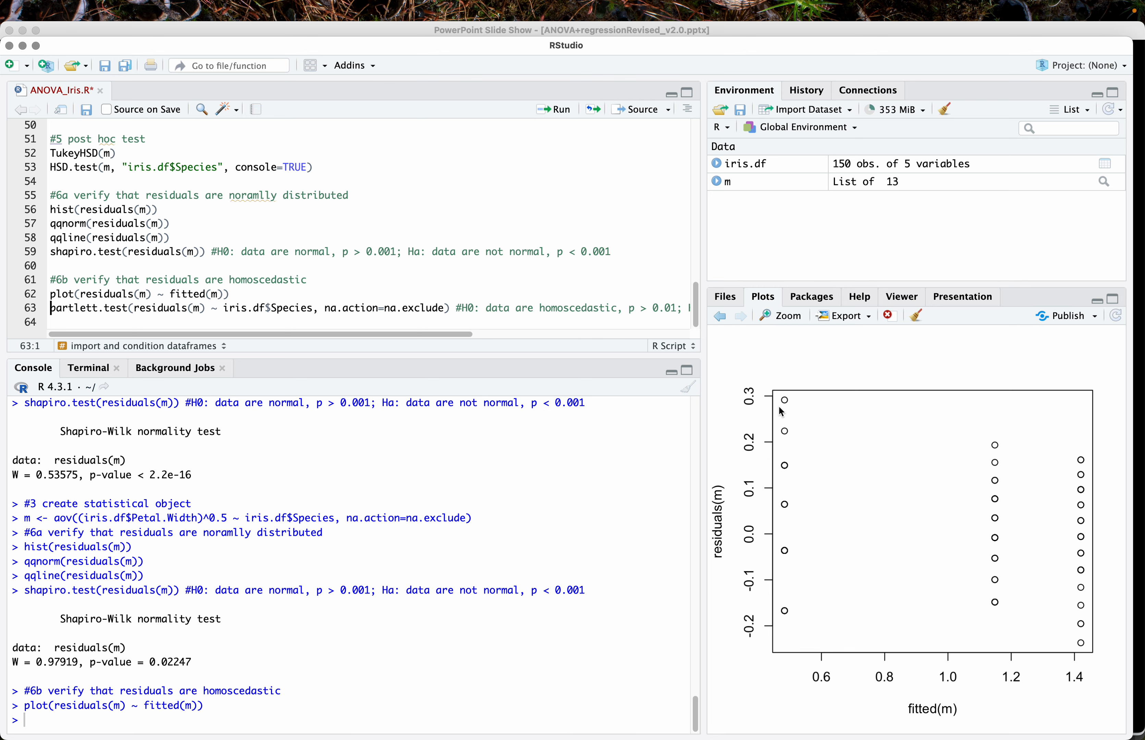
{"action": "mouse_move", "coordinate": [830, 556]}
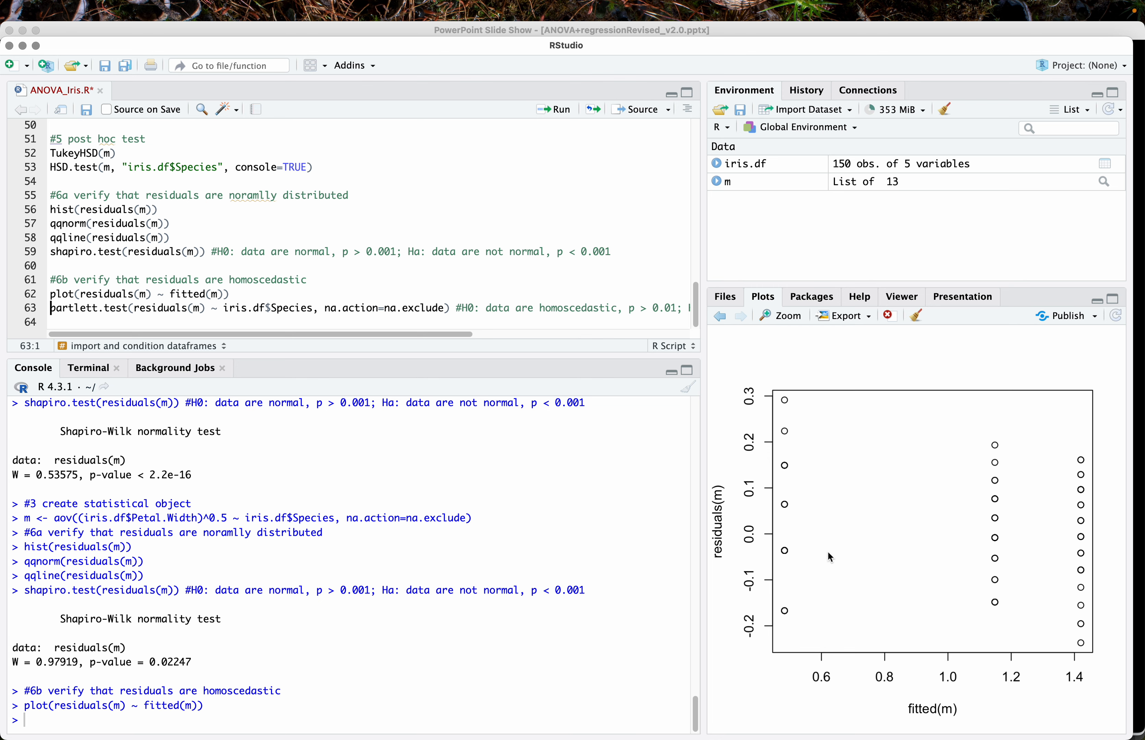
{"action": "mouse_move", "coordinate": [568, 292]}
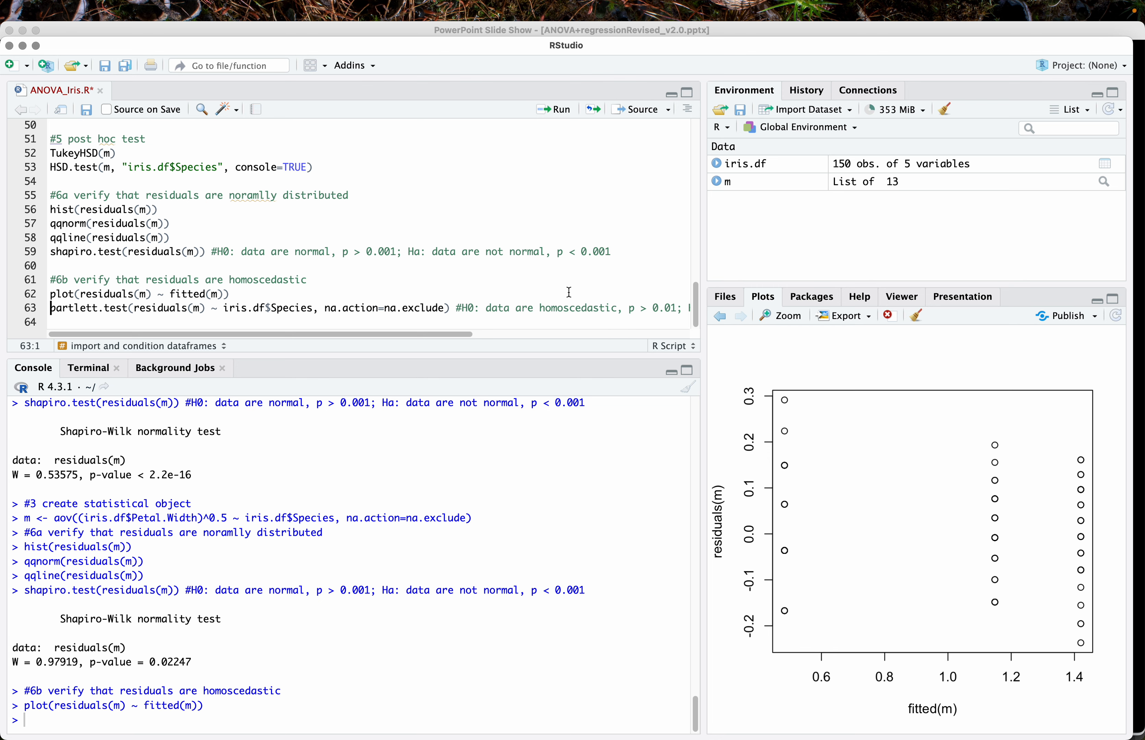
Run Bartlett's test on the square-root model's residuals and highlight its p-value 0.4632
{"action": "left_click", "coordinate": [553, 108]}
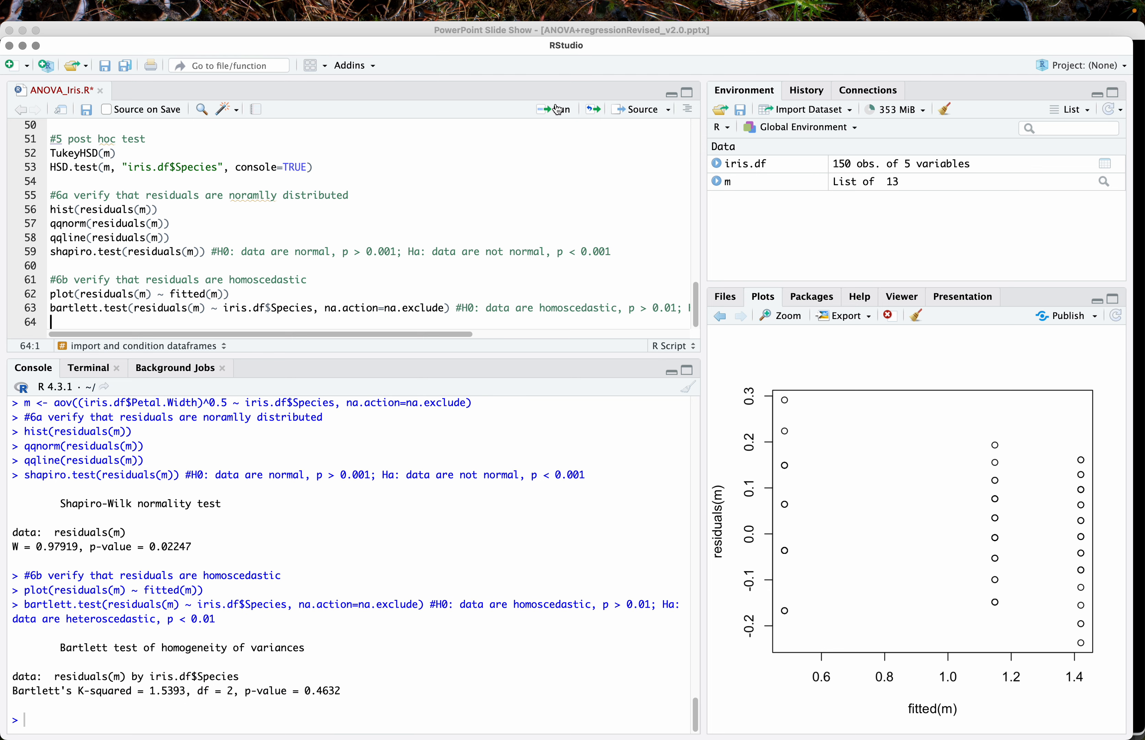
{"action": "double_click", "coordinate": [321, 691]}
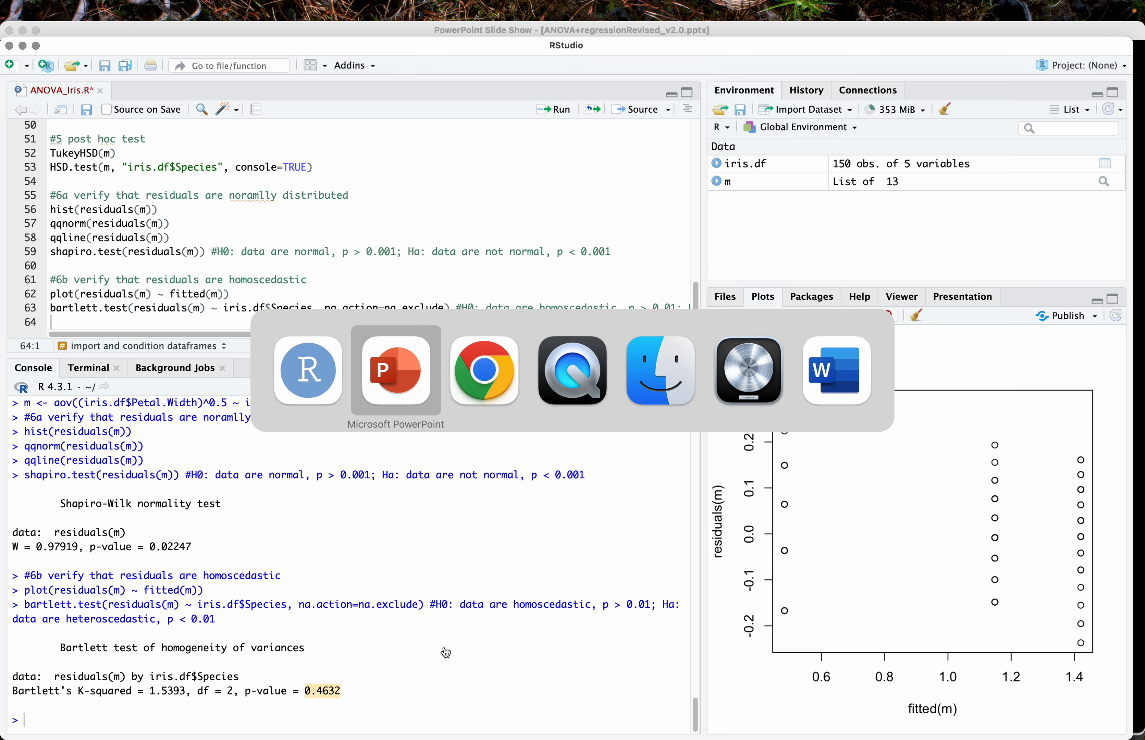
{"action": "left_click", "coordinate": [395, 372]}
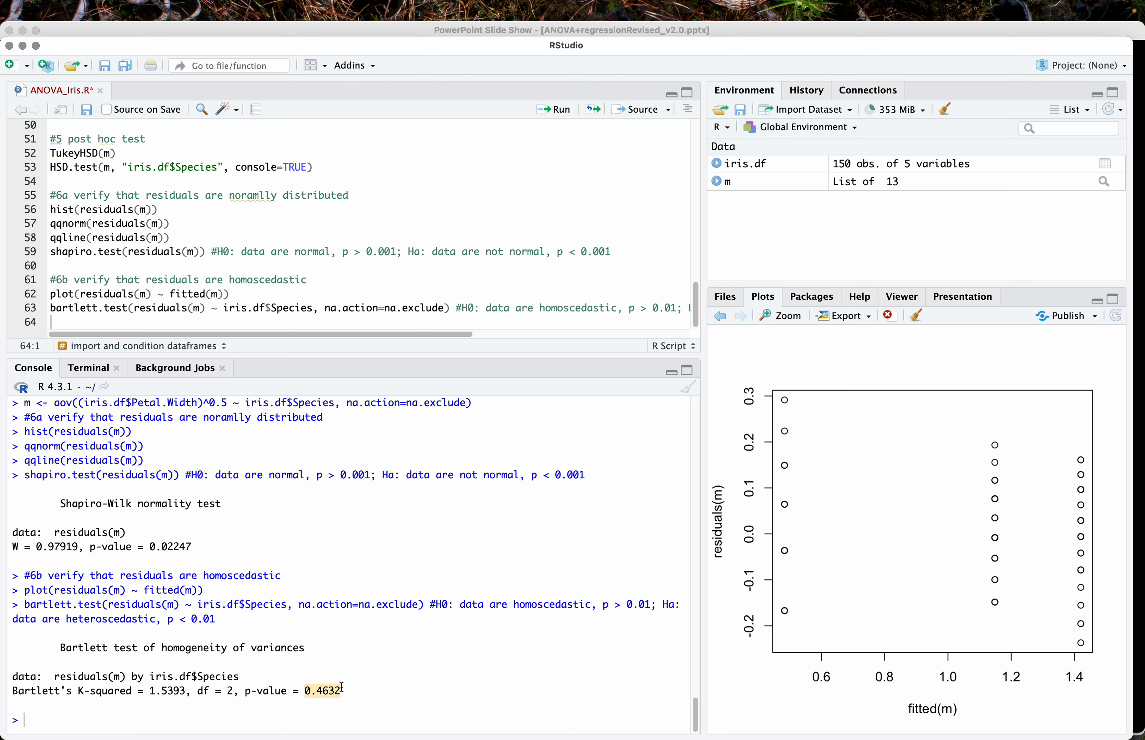
{"action": "mouse_move", "coordinate": [337, 691]}
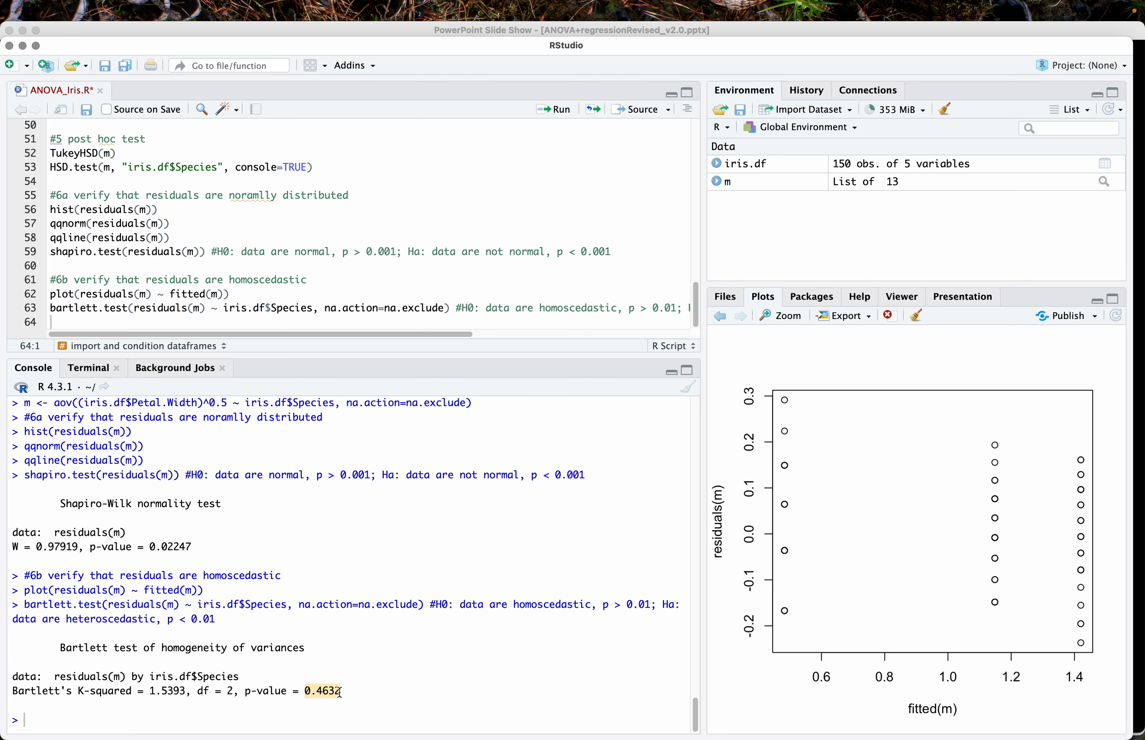
{"action": "mouse_move", "coordinate": [284, 691]}
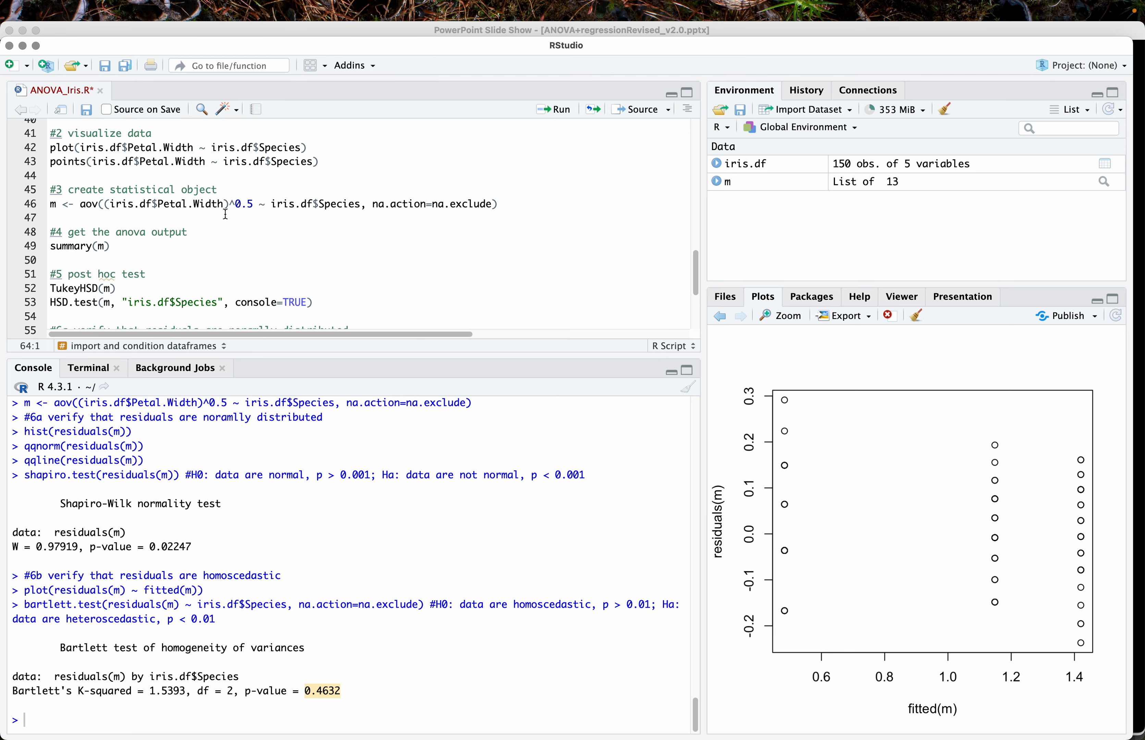
{"action": "left_click", "coordinate": [97, 246]}
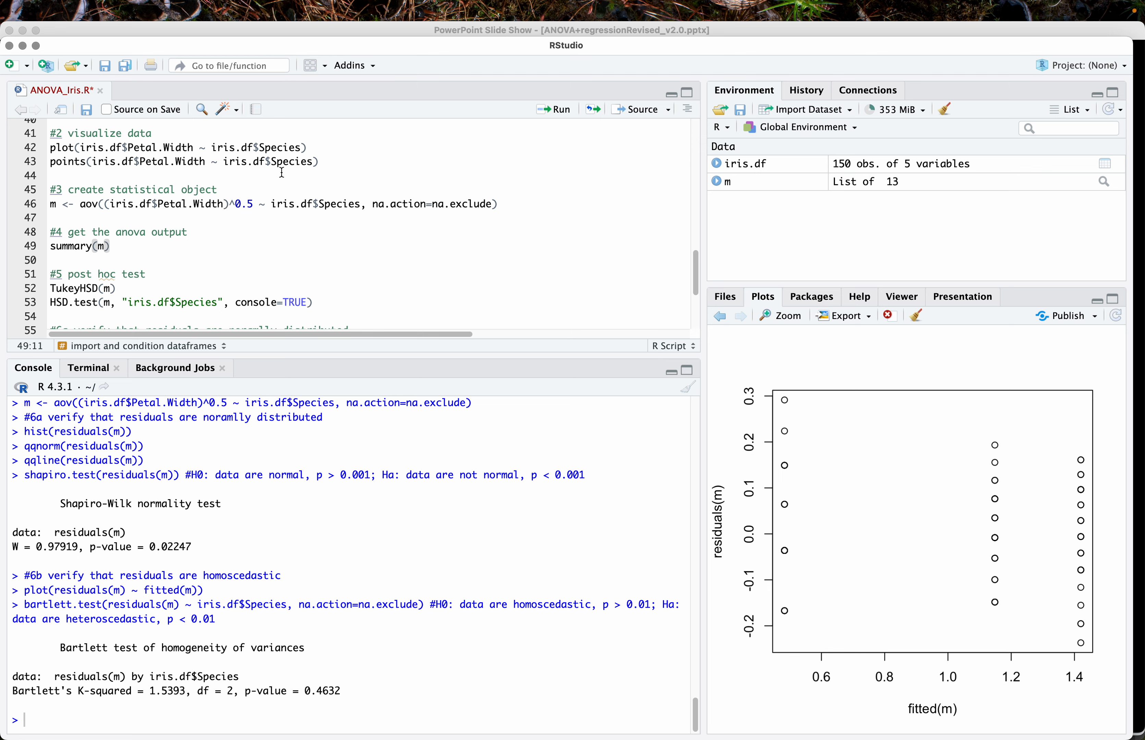
Print the ANOVA summary for the sqrt model and step the Plots pane back to the species box plot
{"action": "left_click", "coordinate": [555, 109]}
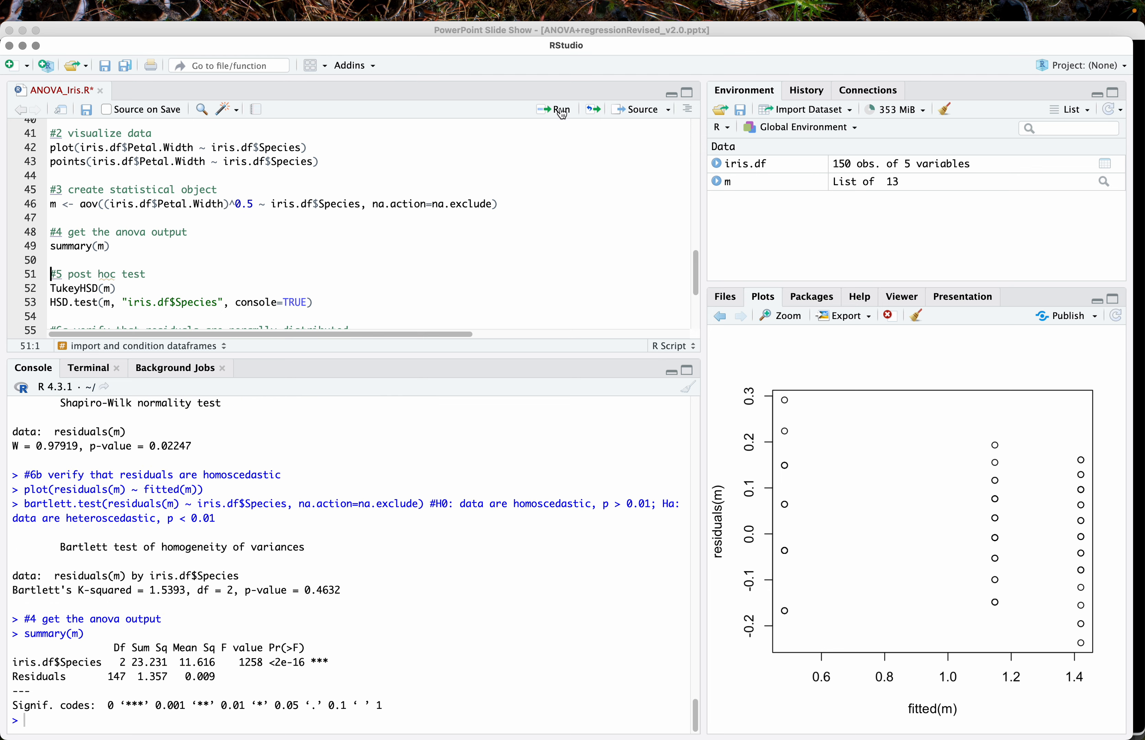
{"action": "left_click", "coordinate": [720, 315]}
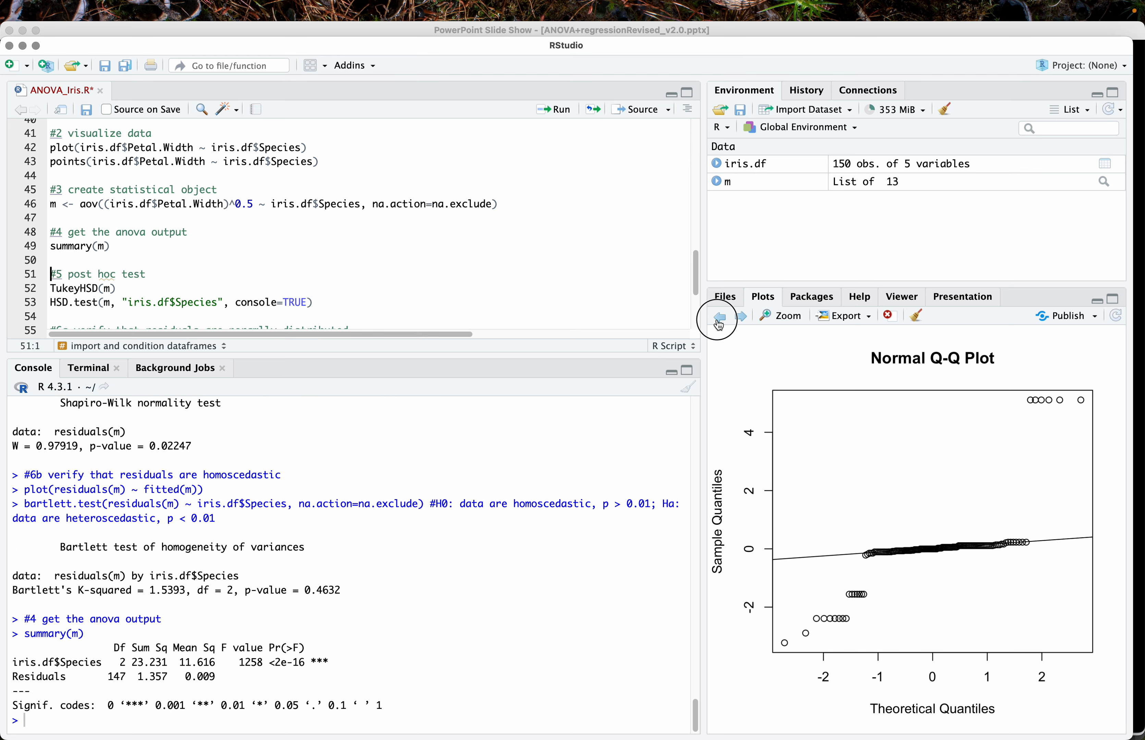
{"action": "left_click", "coordinate": [719, 319]}
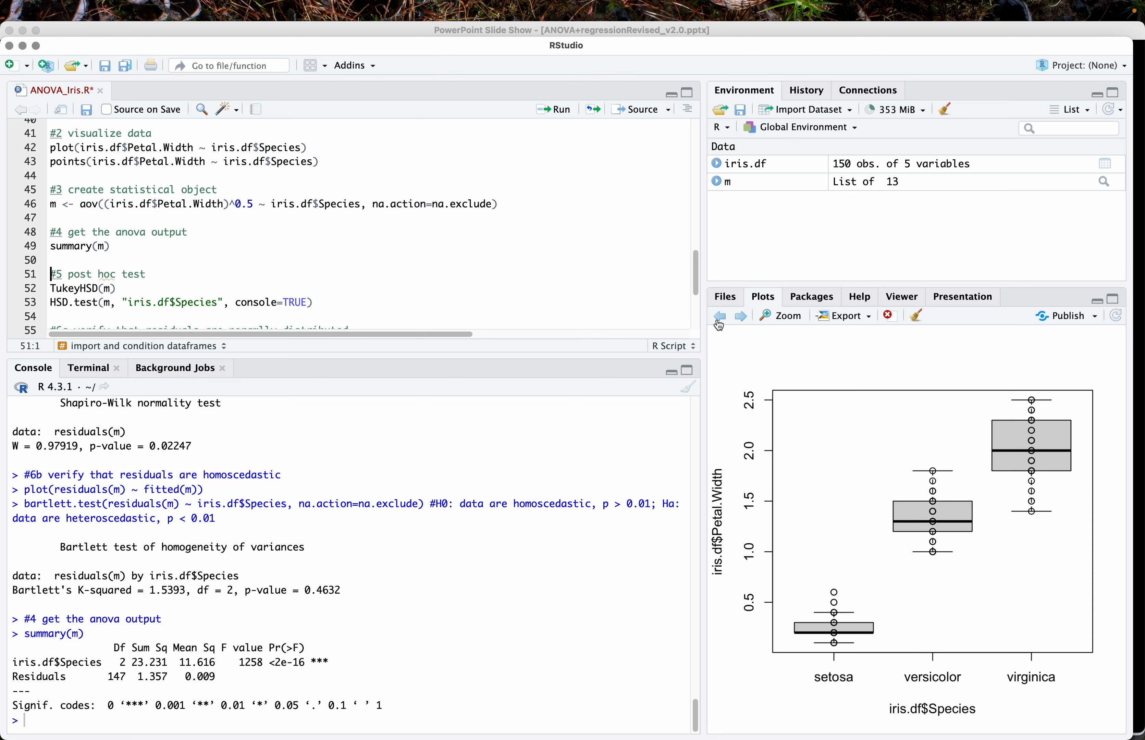
{"action": "mouse_move", "coordinate": [959, 673]}
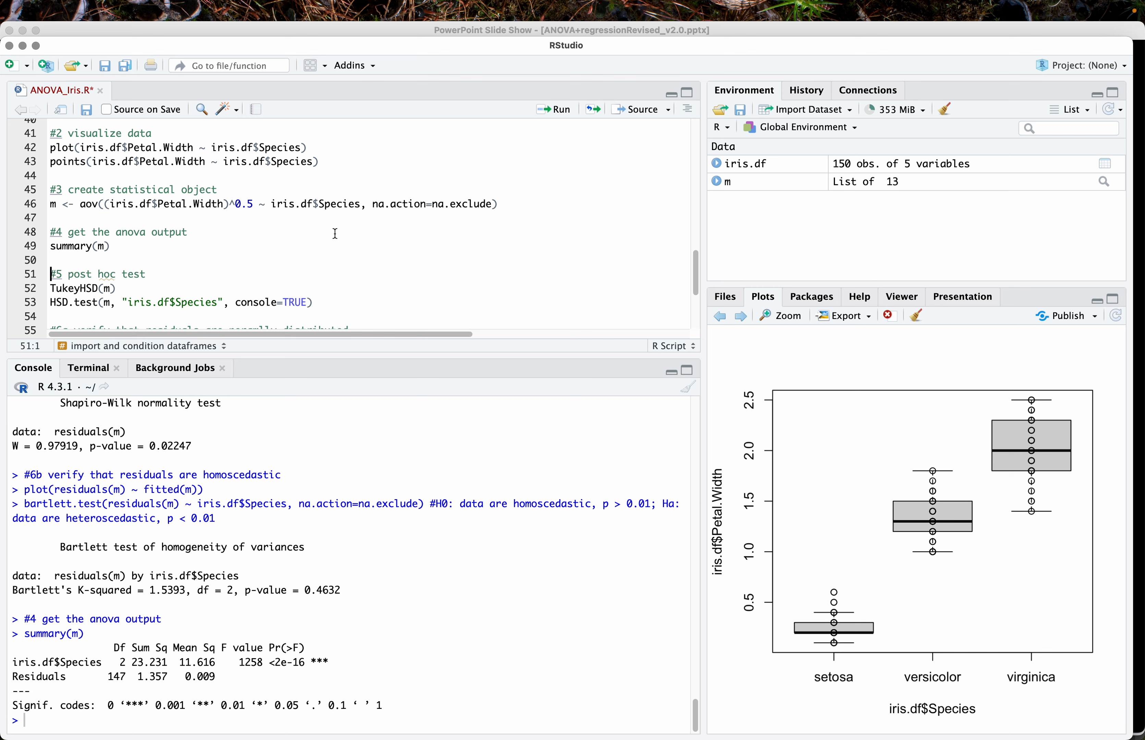
{"action": "mouse_move", "coordinate": [311, 451]}
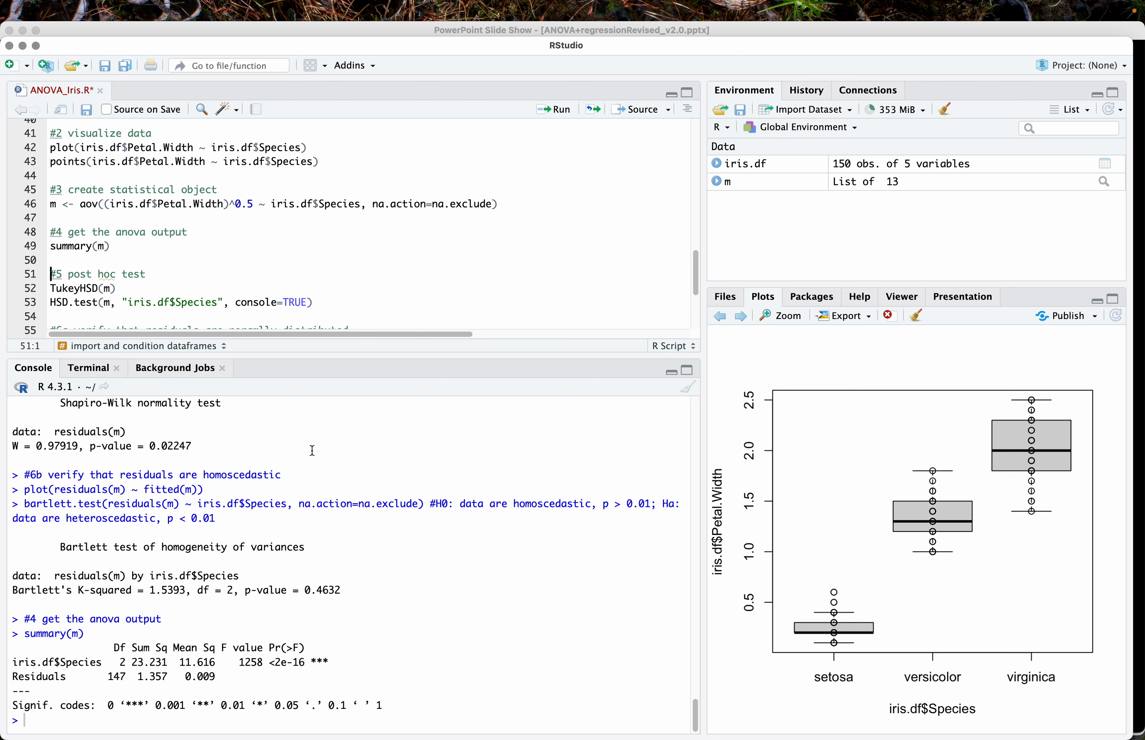
{"action": "mouse_move", "coordinate": [268, 579]}
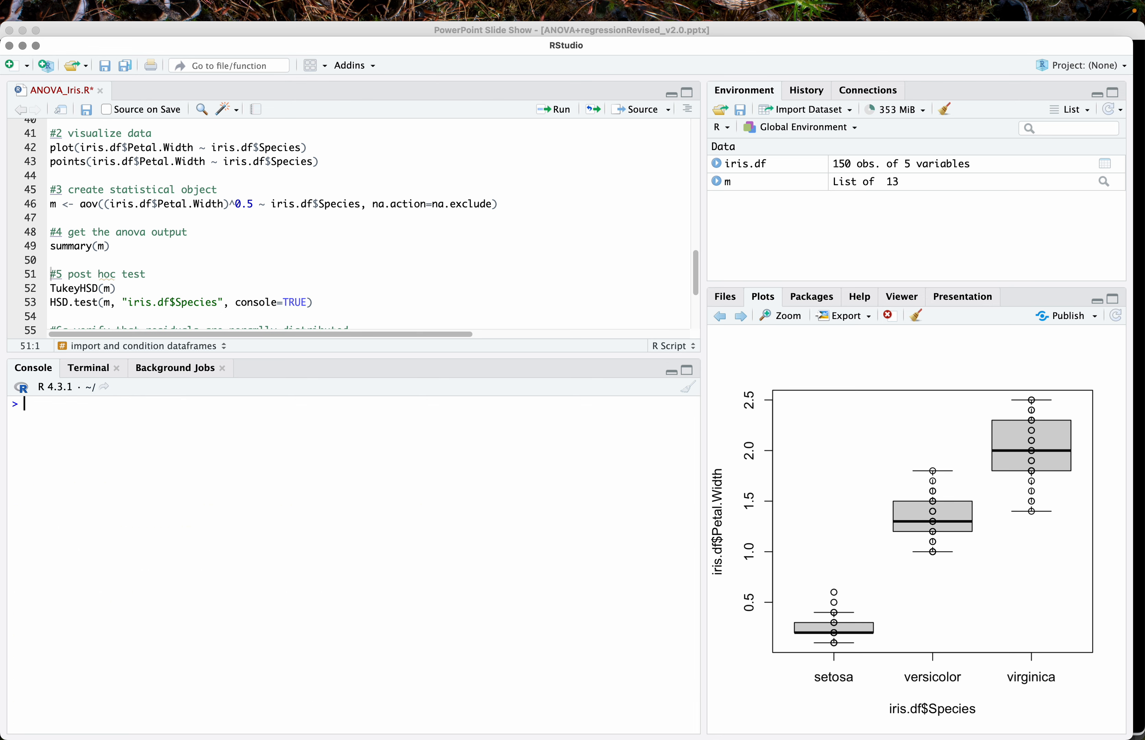
{"action": "mouse_move", "coordinate": [865, 510]}
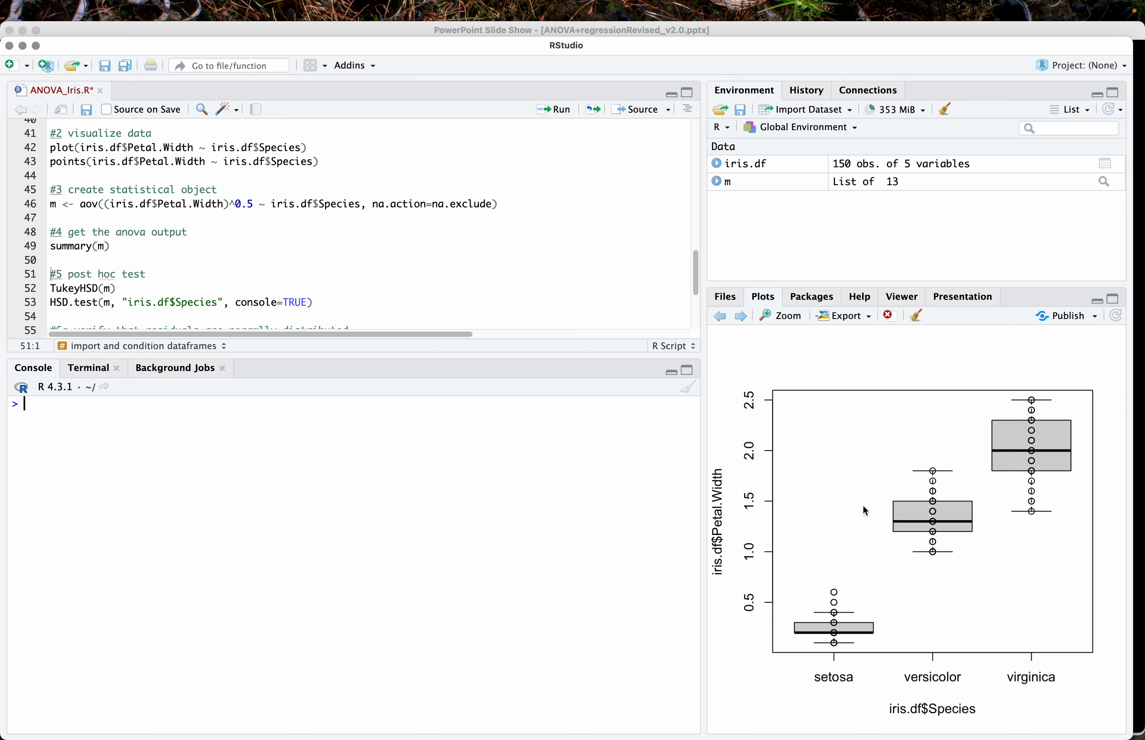
Clear all plots, the console and the workspace, then move down to the petal width section
{"action": "left_click", "coordinate": [915, 316]}
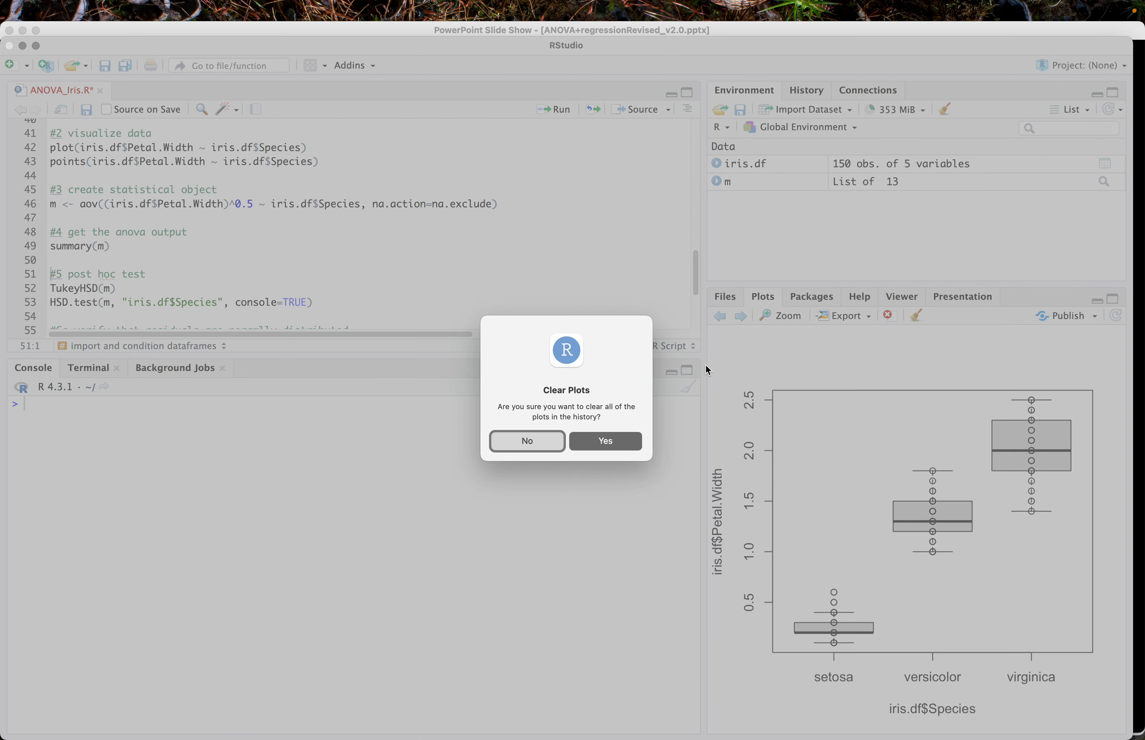
{"action": "left_click", "coordinate": [604, 440]}
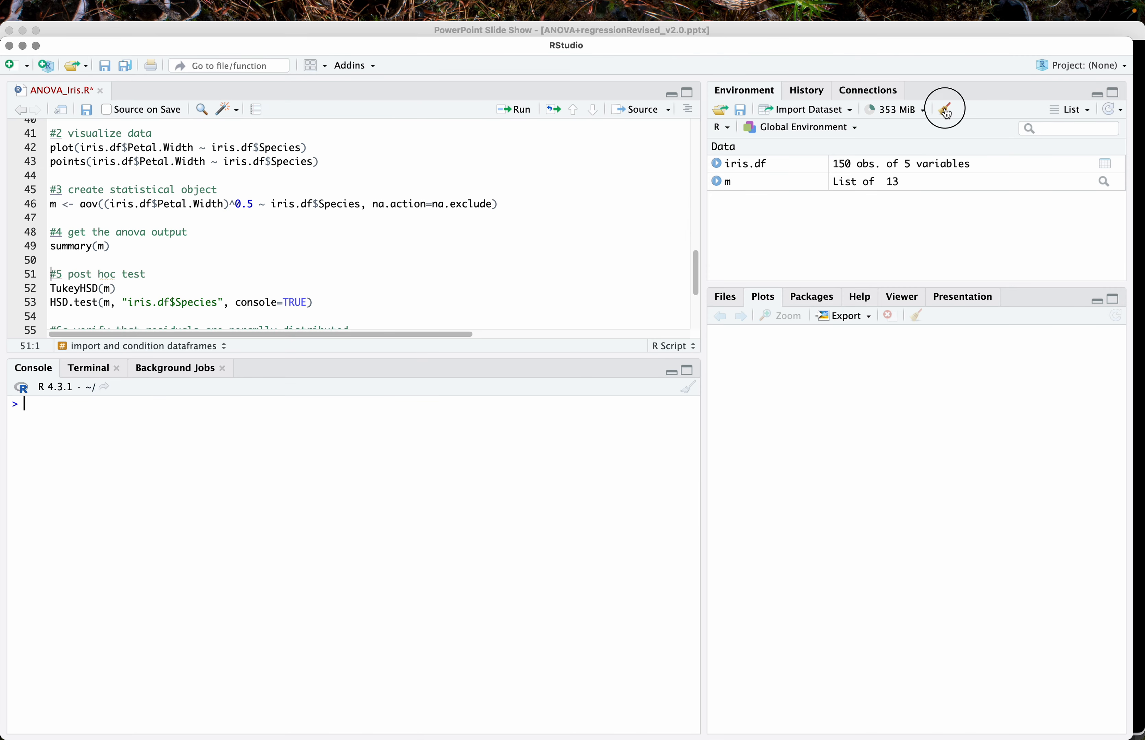
{"action": "left_click", "coordinate": [945, 109]}
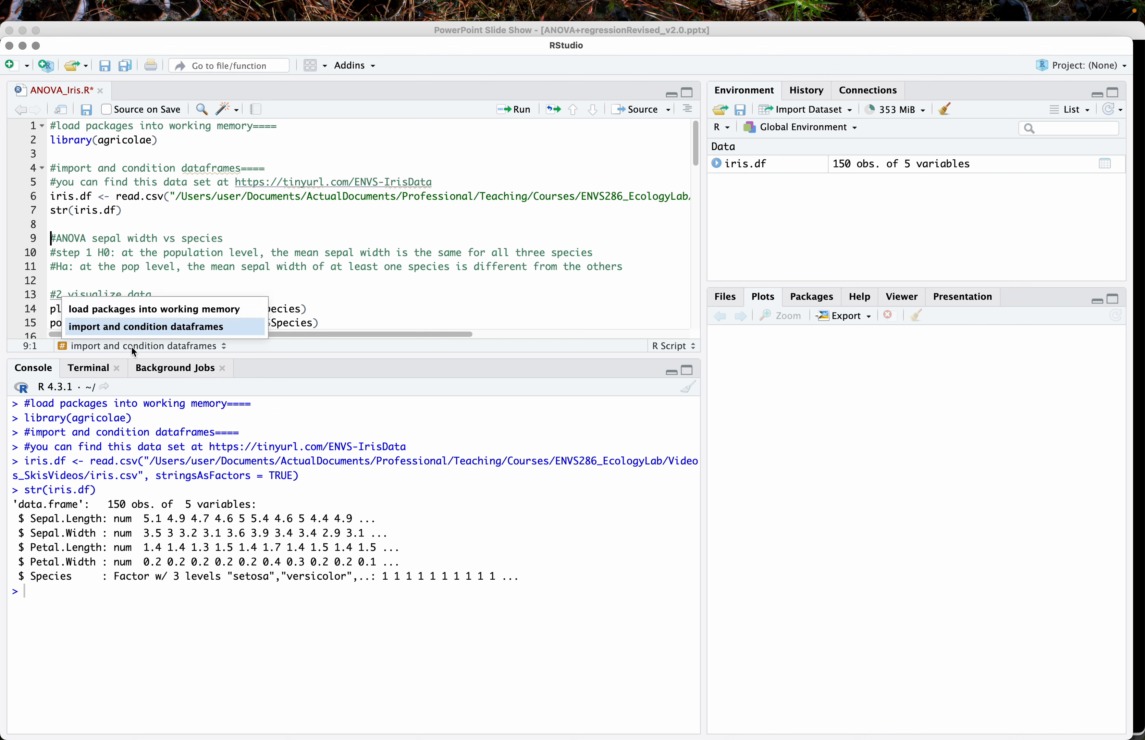
{"action": "scroll", "scroll_direction": "down", "scroll_amount": 3}
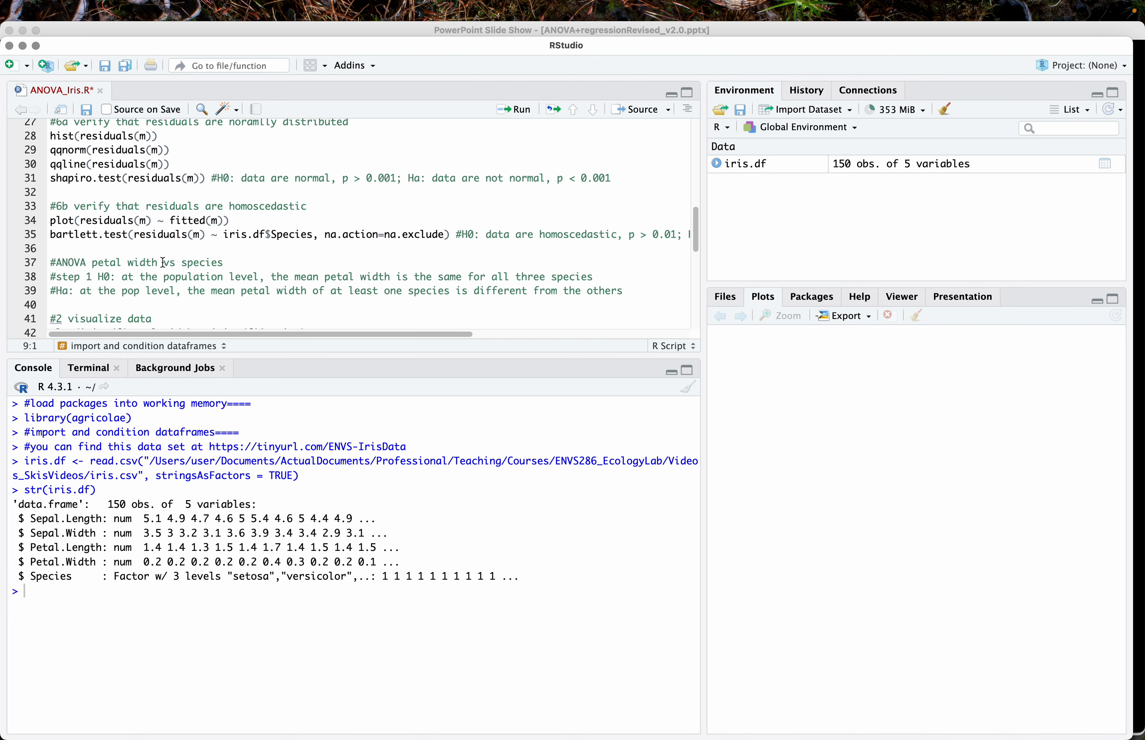
{"action": "scroll", "scroll_direction": "down", "scroll_amount": 3}
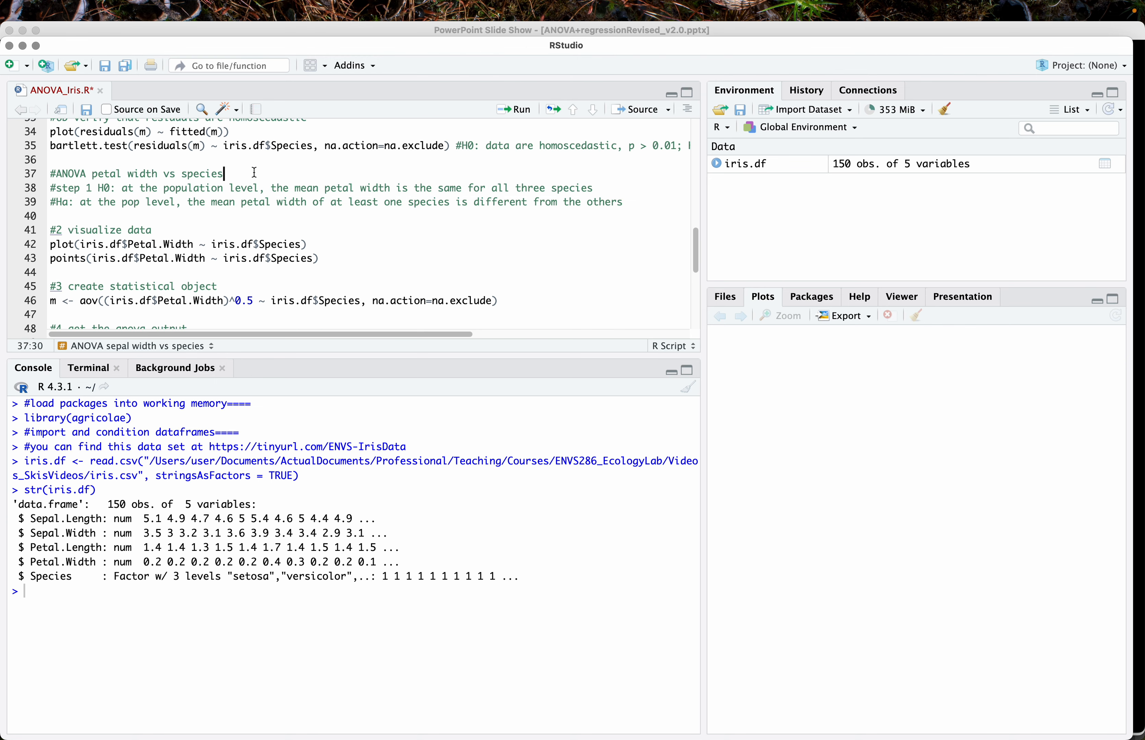
Mark '#ANOVA petal width vs species' as a section with ====, then run the box plot, sqrt model and its summary
{"action": "type", "text": "===="}
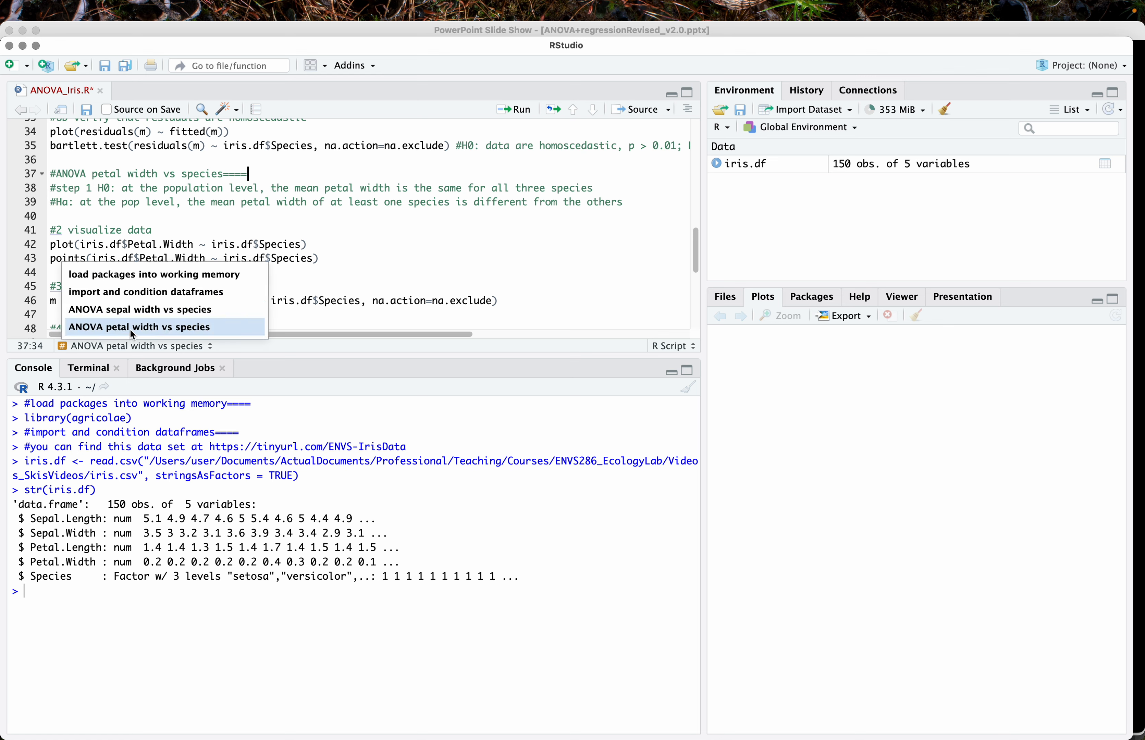
{"action": "left_click", "coordinate": [140, 326]}
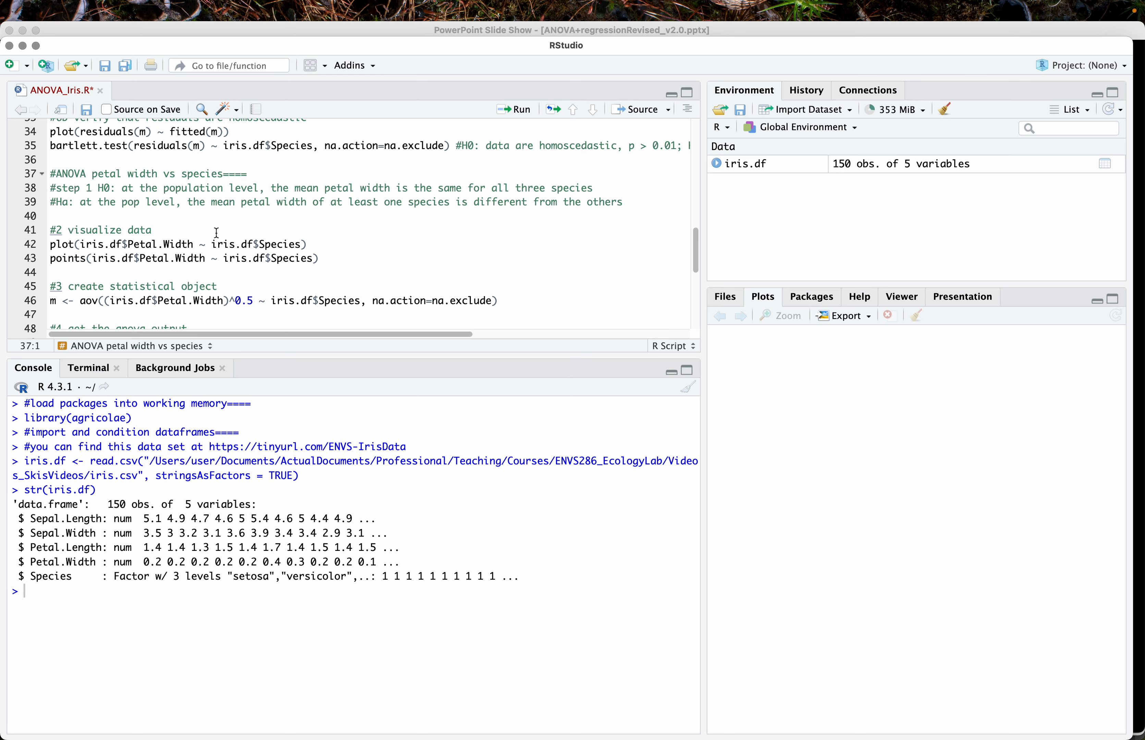
{"action": "left_click", "coordinate": [521, 109]}
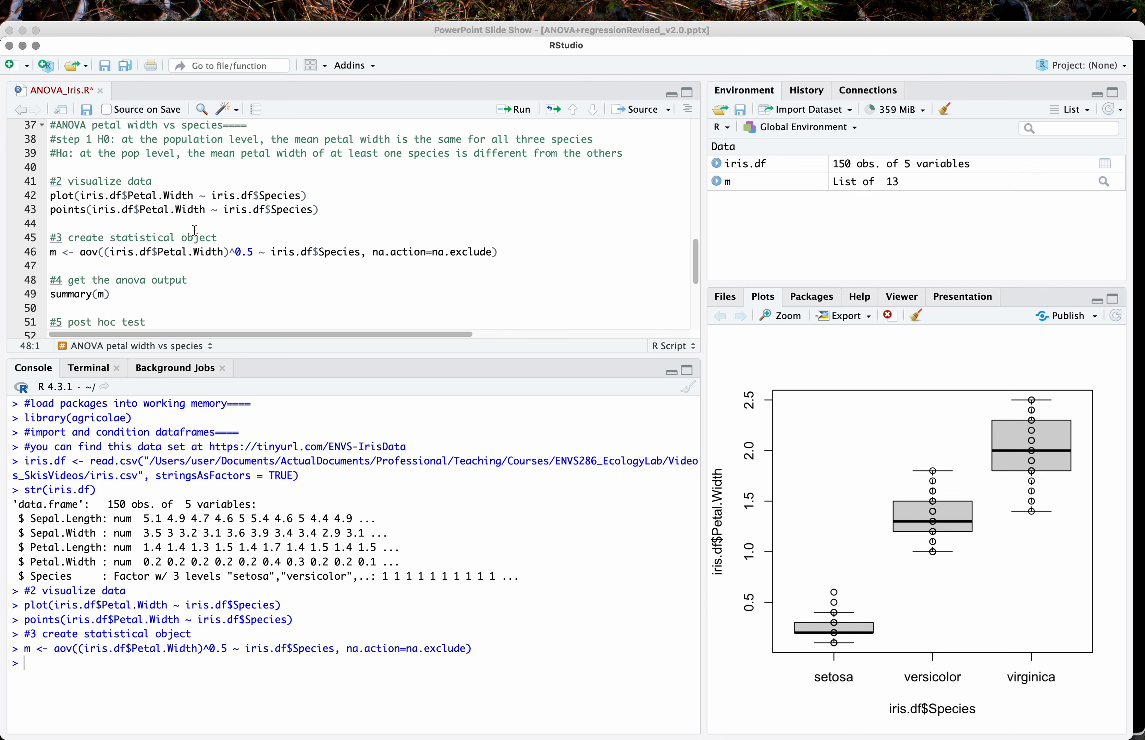
{"action": "left_click", "coordinate": [226, 253]}
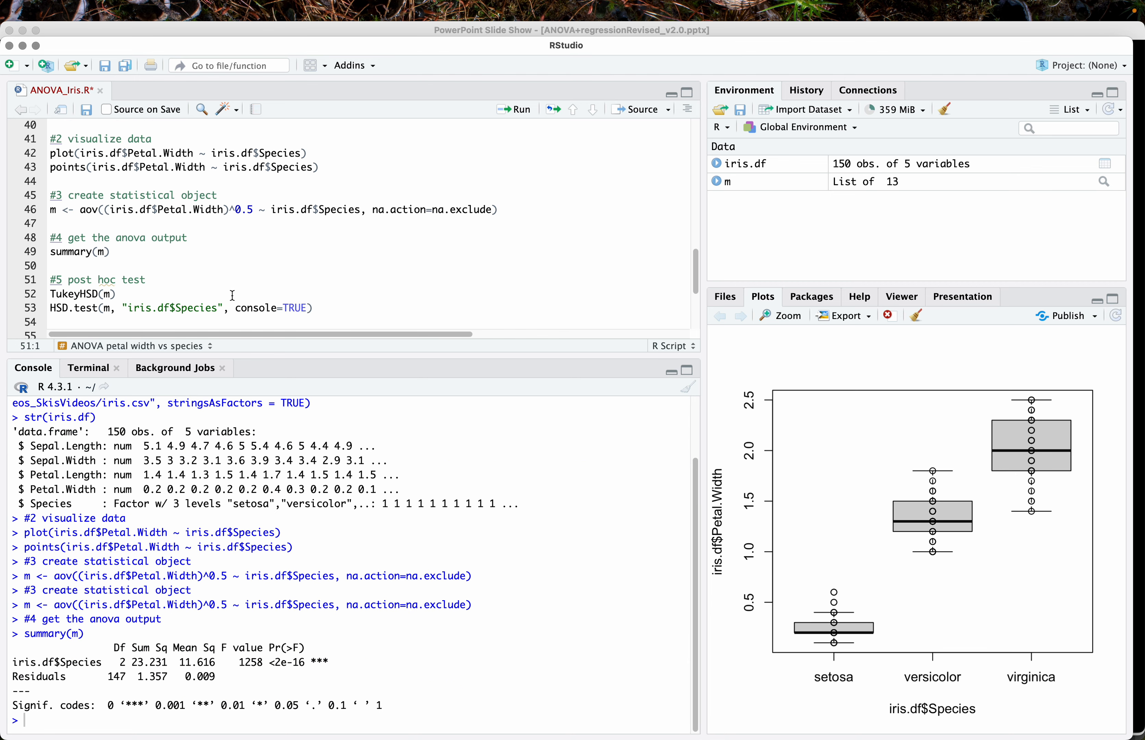
{"action": "mouse_move", "coordinate": [280, 638]}
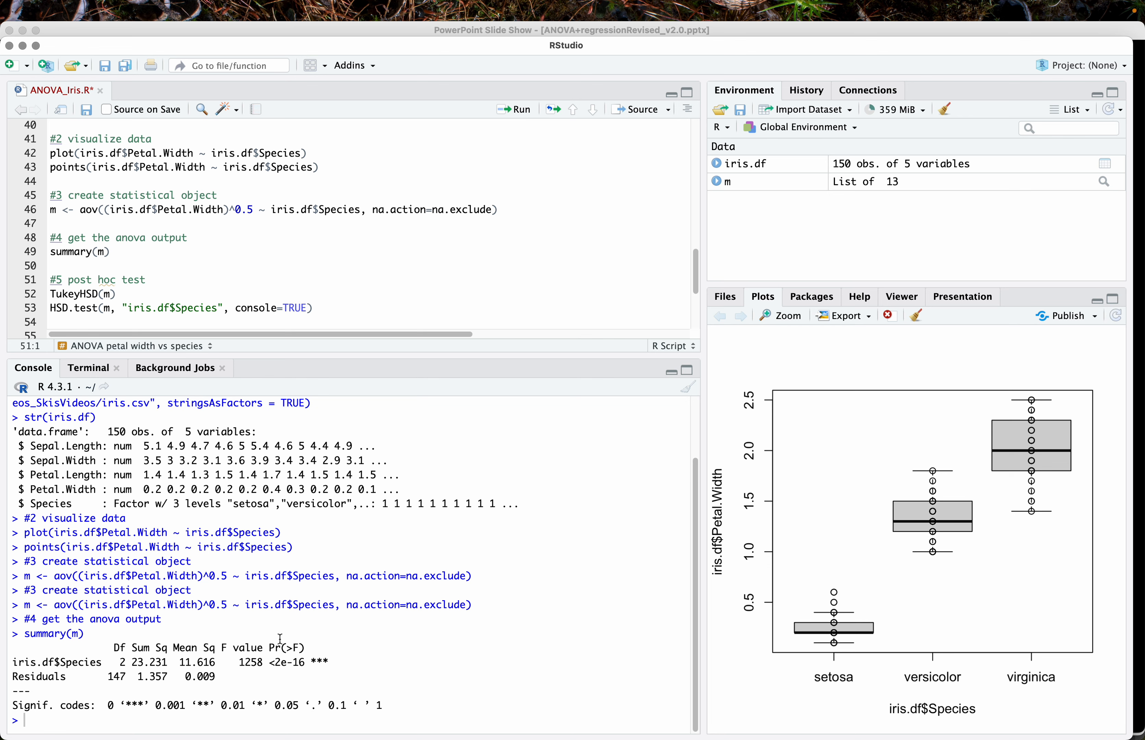
{"action": "mouse_move", "coordinate": [939, 556]}
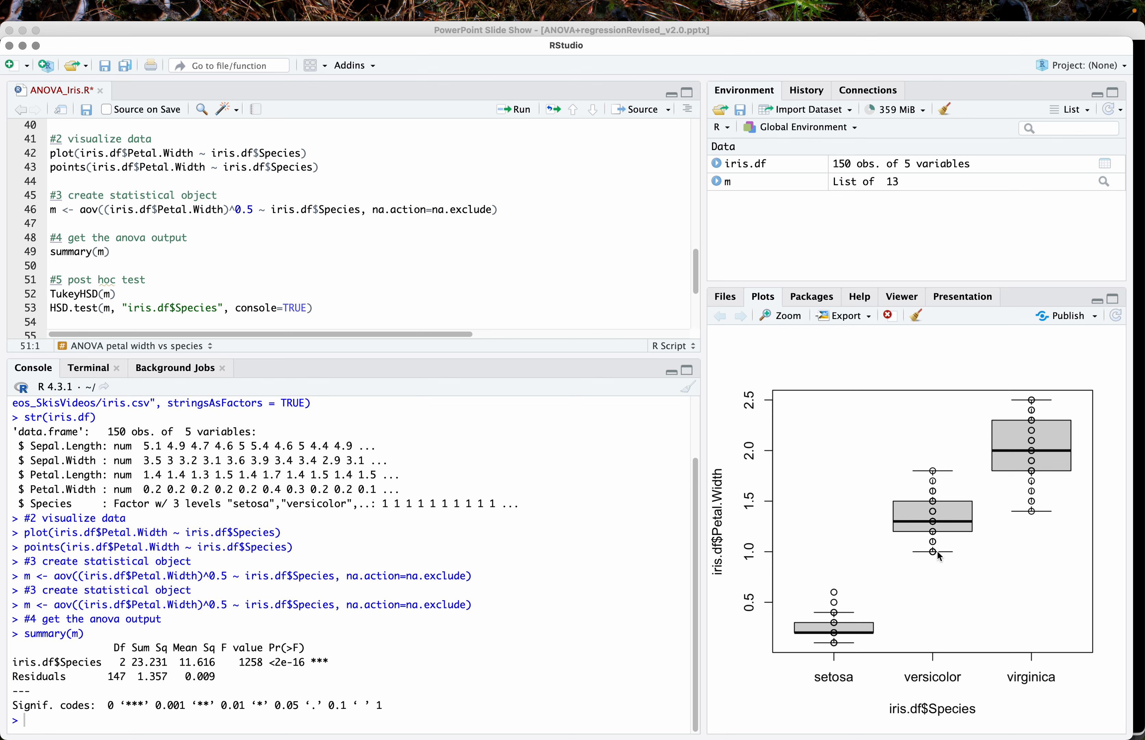
{"action": "mouse_move", "coordinate": [968, 544]}
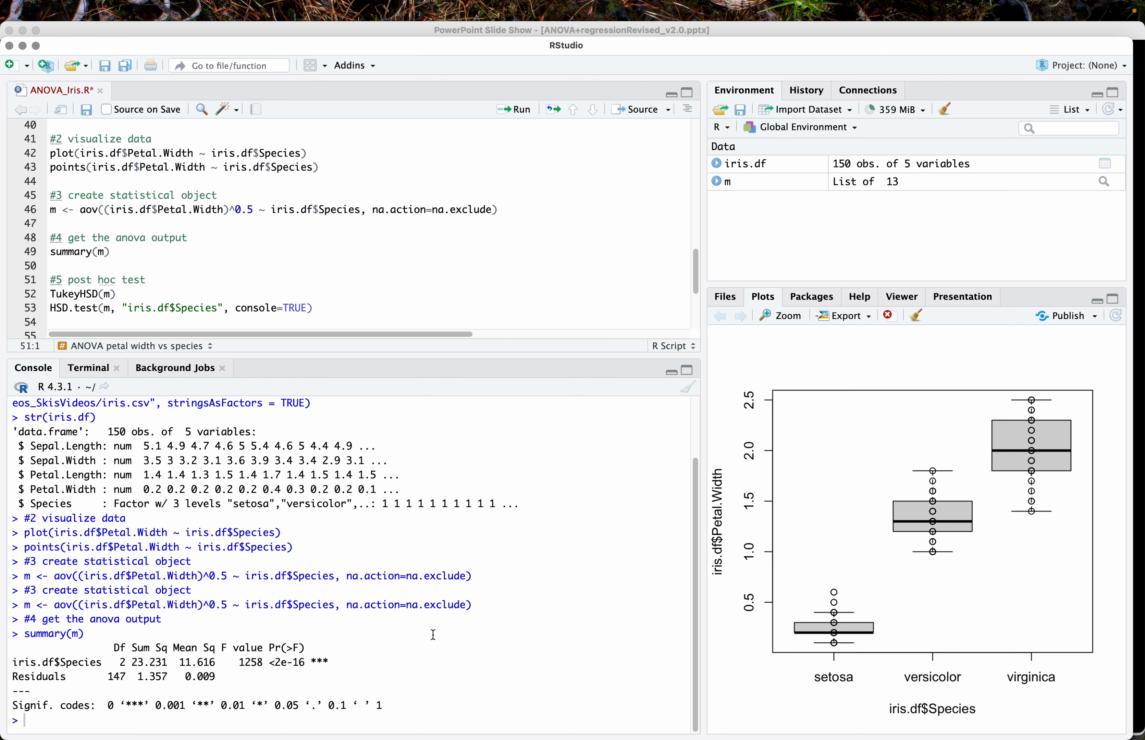
{"action": "mouse_move", "coordinate": [217, 482]}
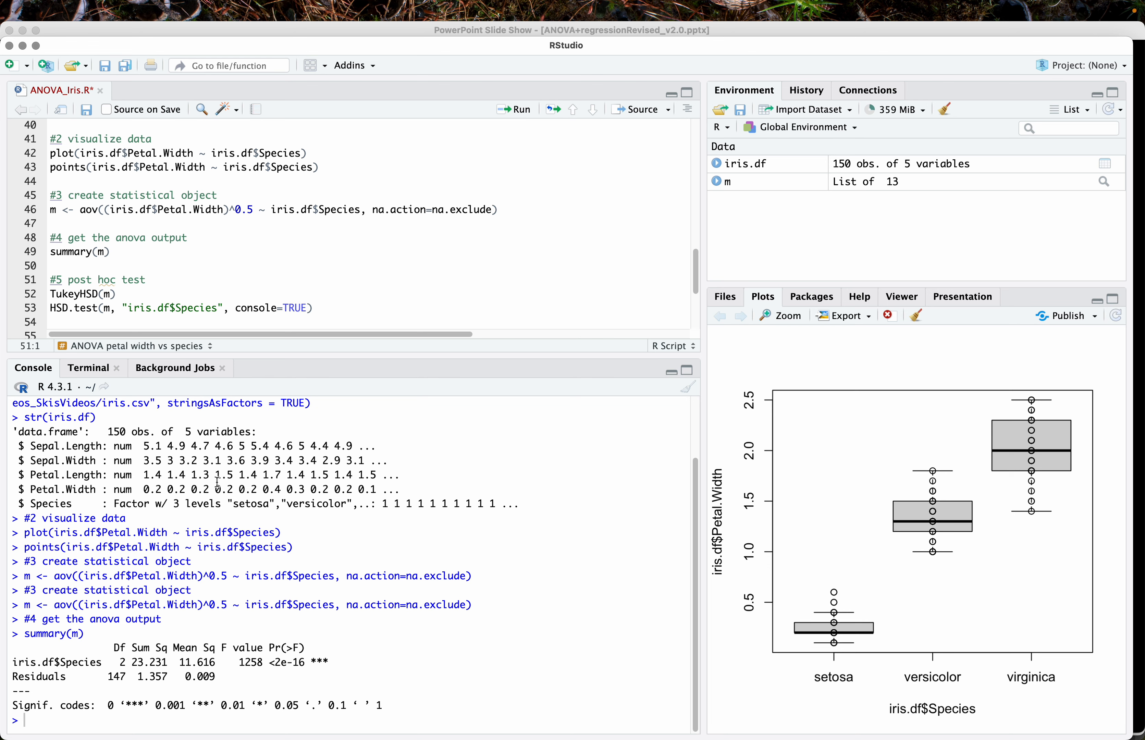
Run HSD.test, Shapiro-Wilk and Bartlett lines on the model, then return to the PowerPoint workflow slide
{"action": "left_click", "coordinate": [115, 294]}
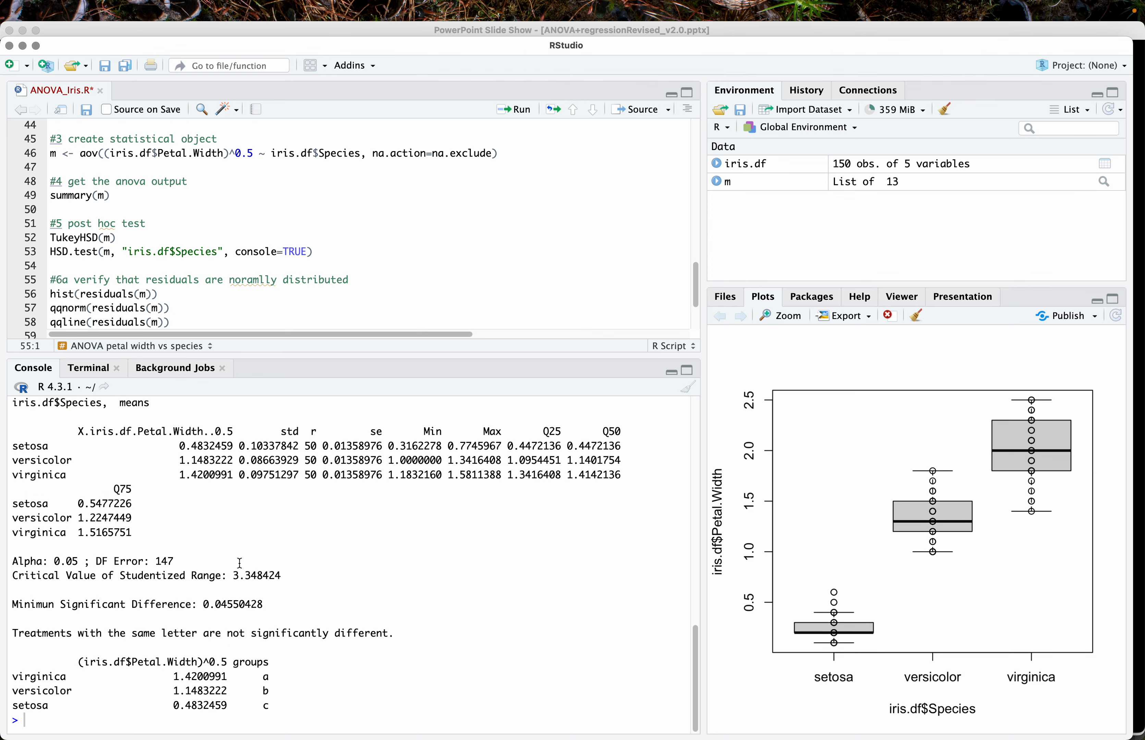
{"action": "mouse_move", "coordinate": [1093, 409]}
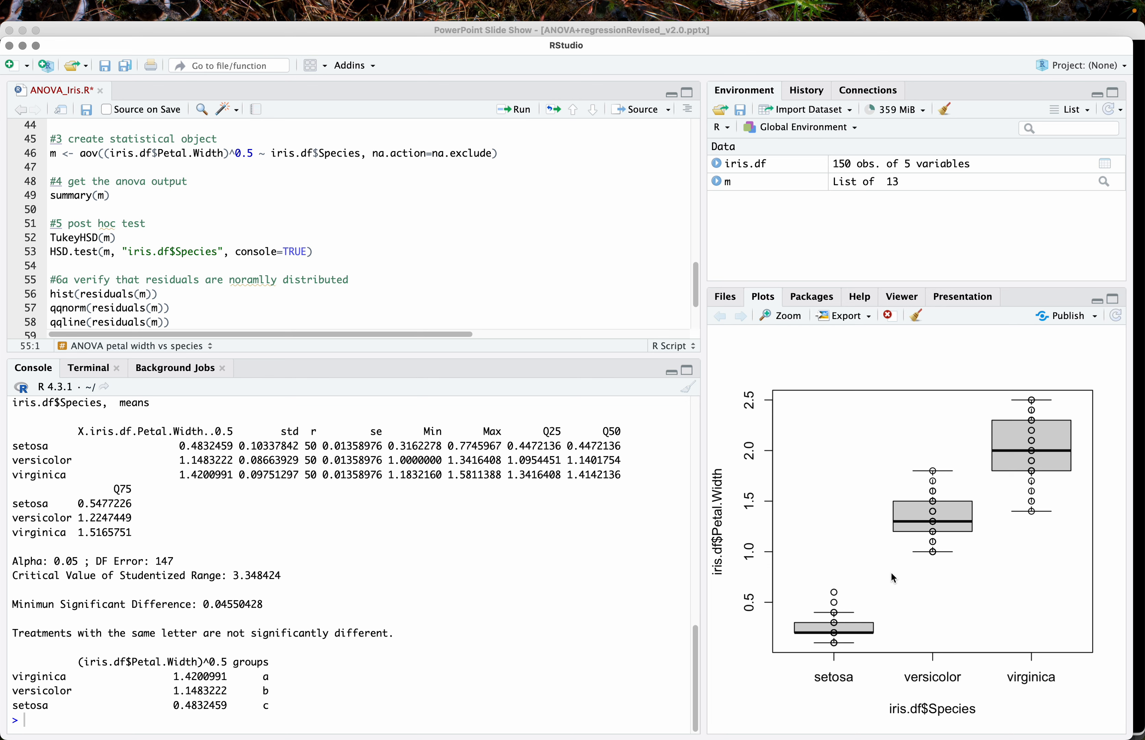
{"action": "mouse_move", "coordinate": [459, 297]}
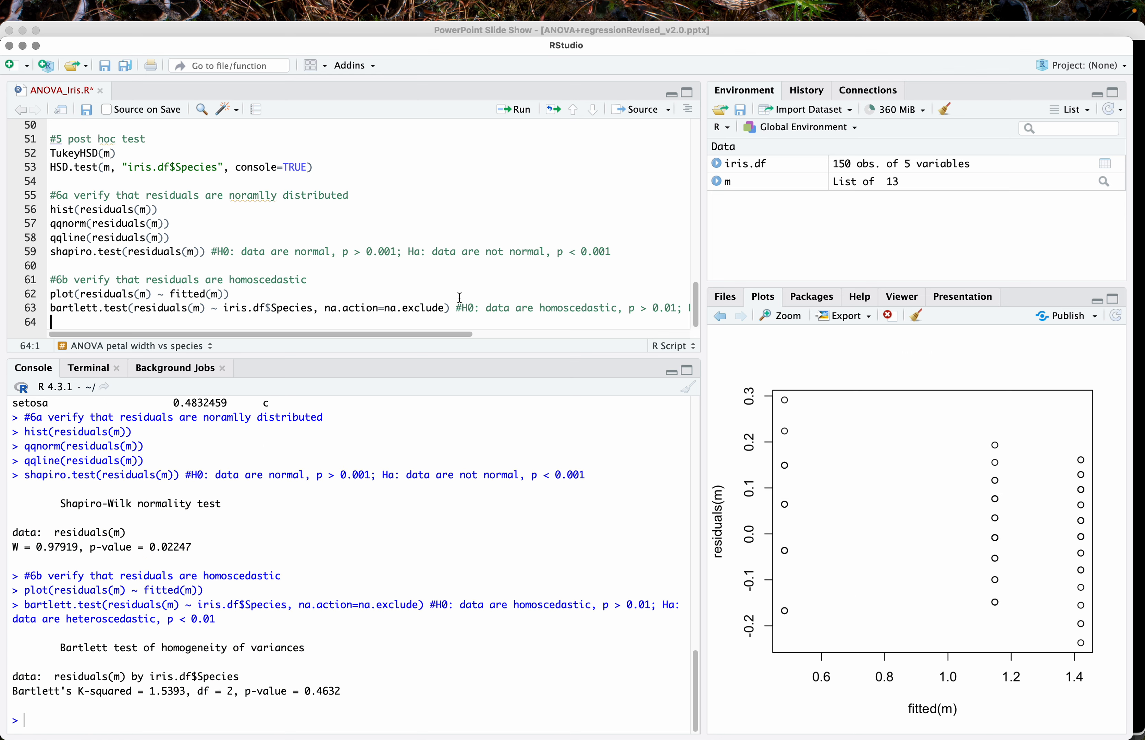
{"action": "key", "text": "cmd+tab"}
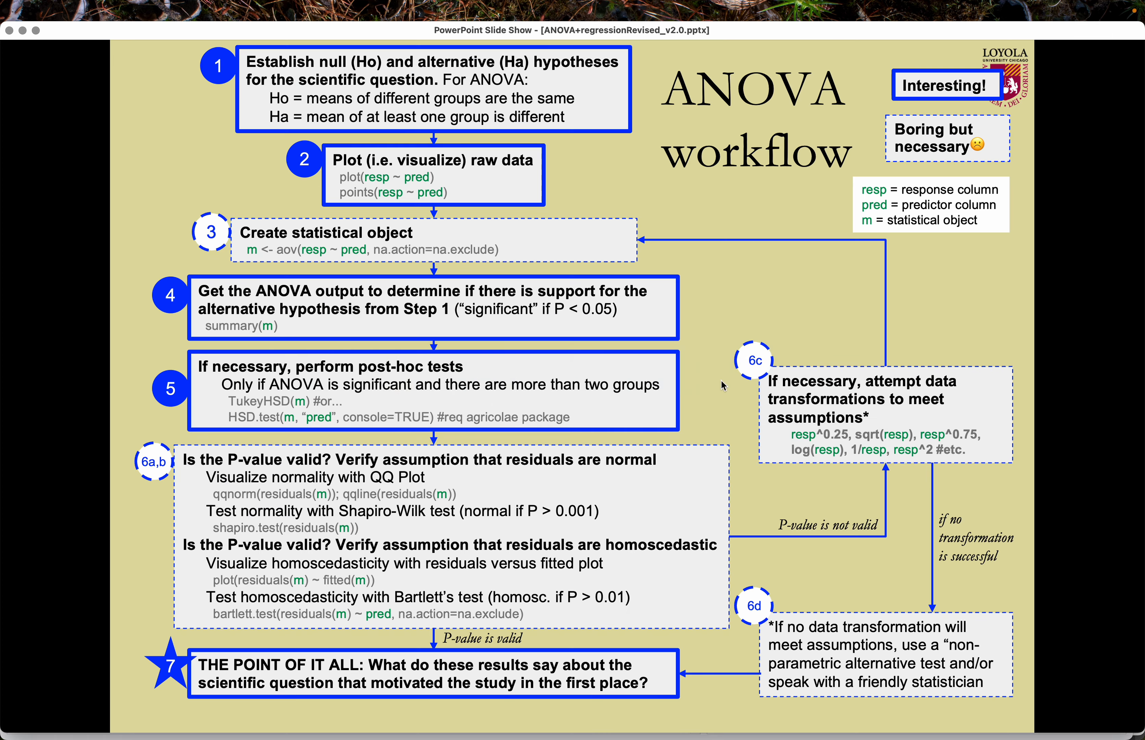
{"action": "mouse_move", "coordinate": [893, 452]}
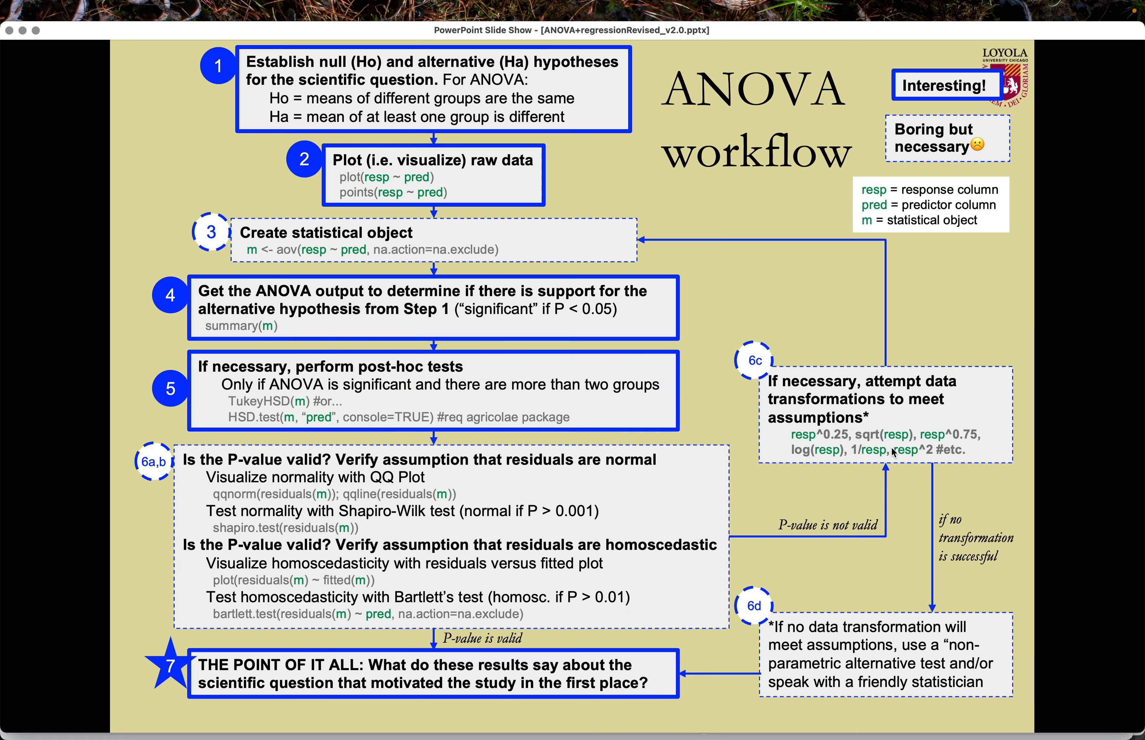
{"action": "mouse_move", "coordinate": [971, 438]}
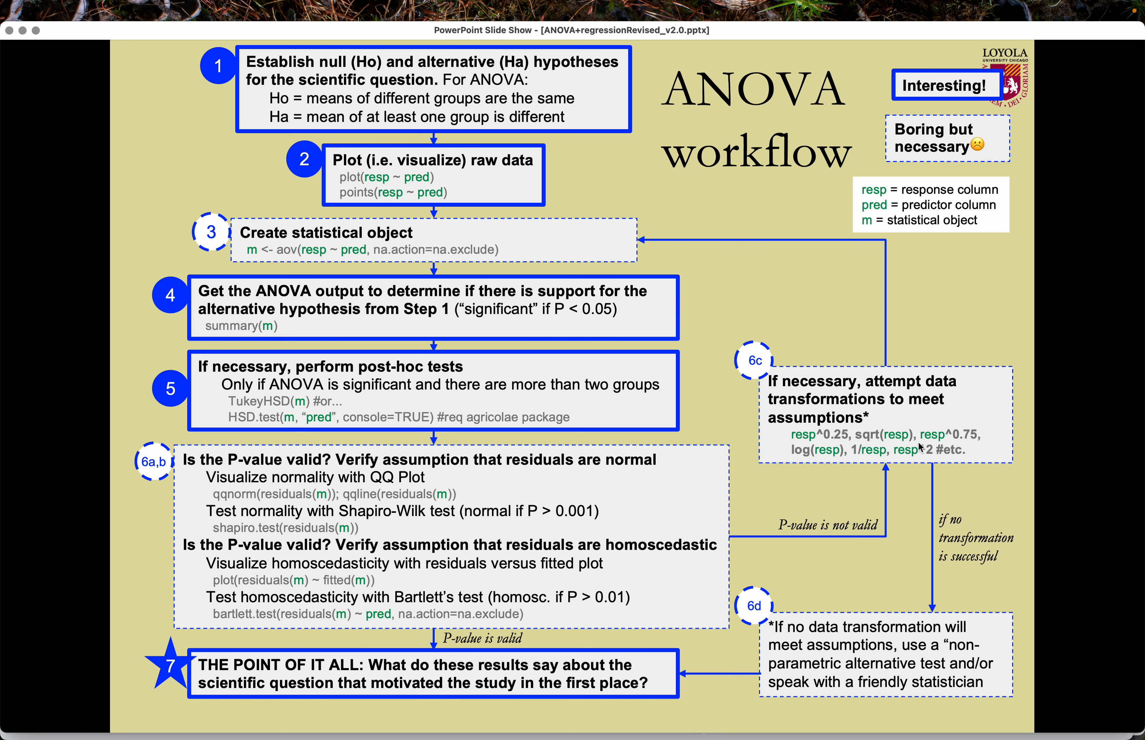
{"action": "mouse_move", "coordinate": [849, 414]}
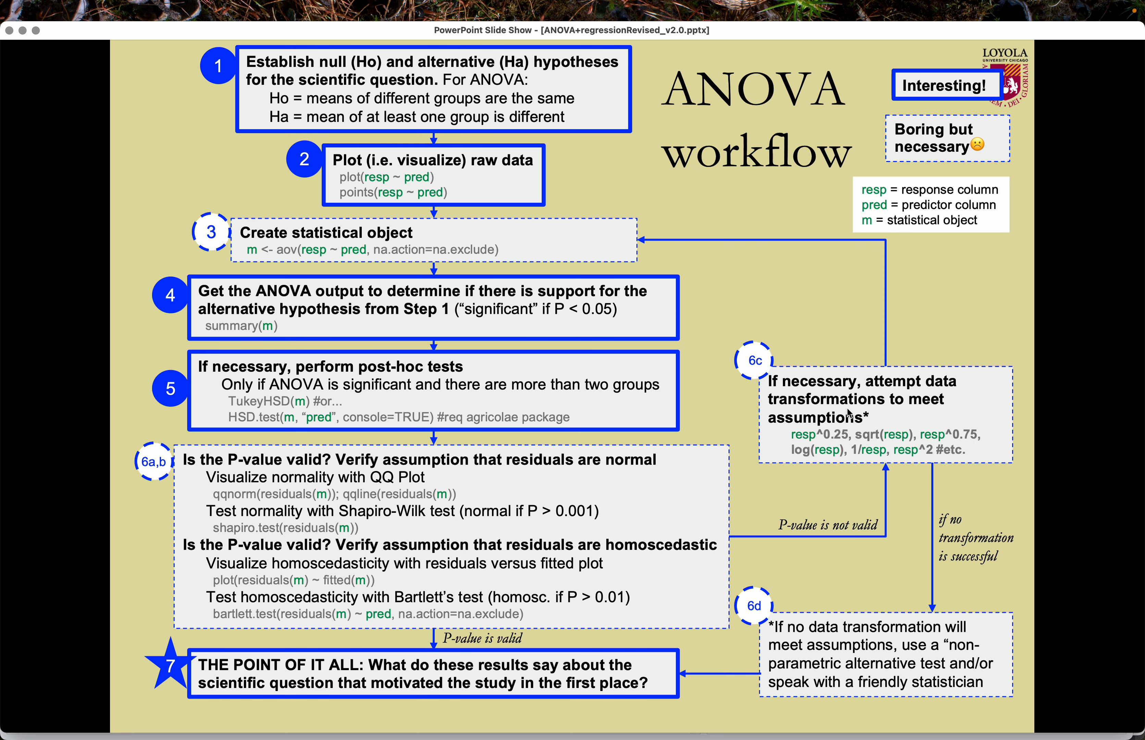
{"action": "mouse_move", "coordinate": [916, 407]}
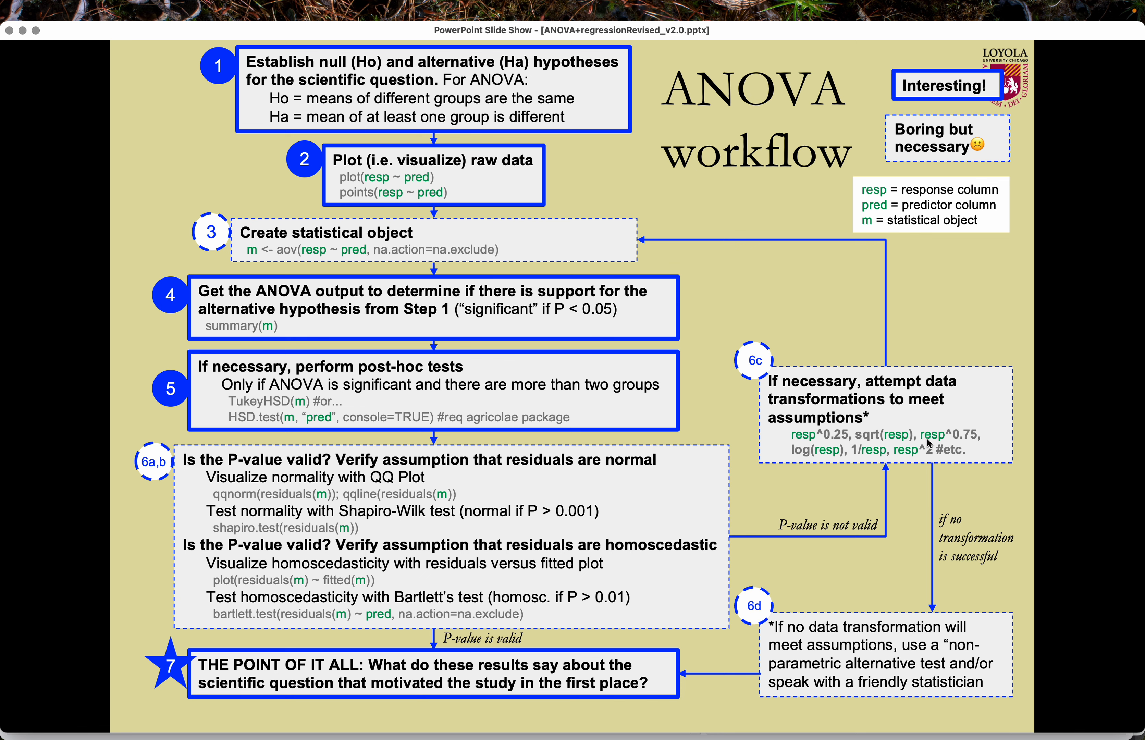
{"action": "mouse_move", "coordinate": [941, 500]}
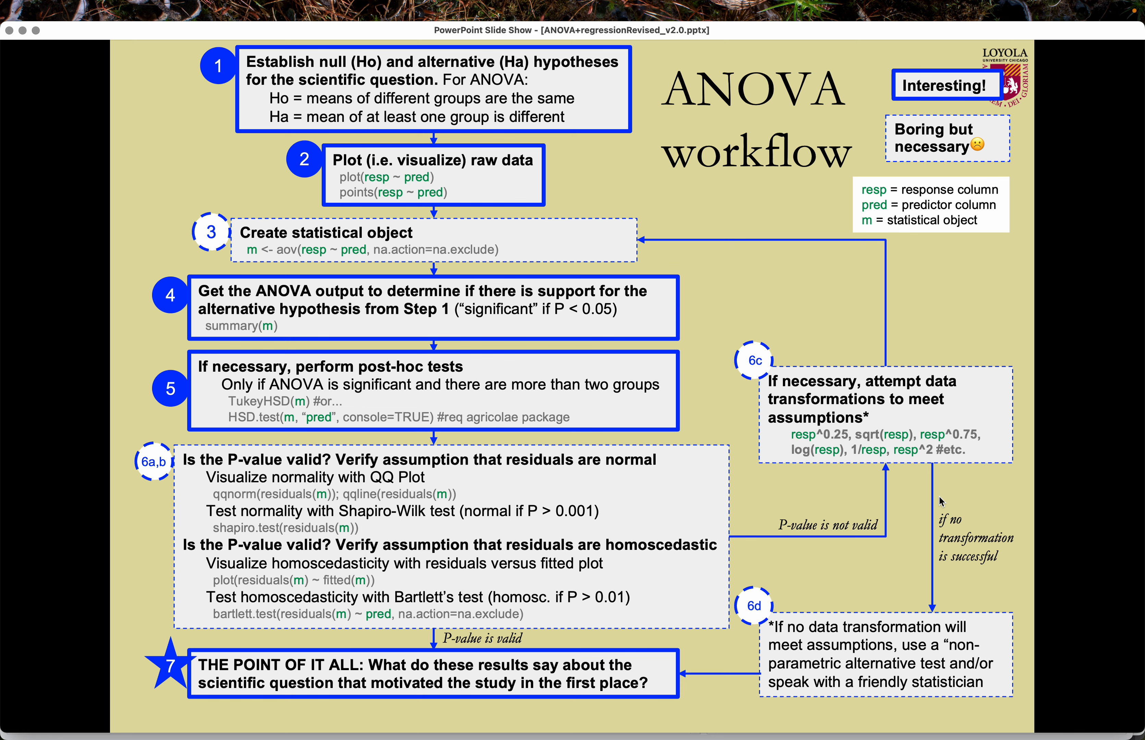
{"action": "mouse_move", "coordinate": [946, 577]}
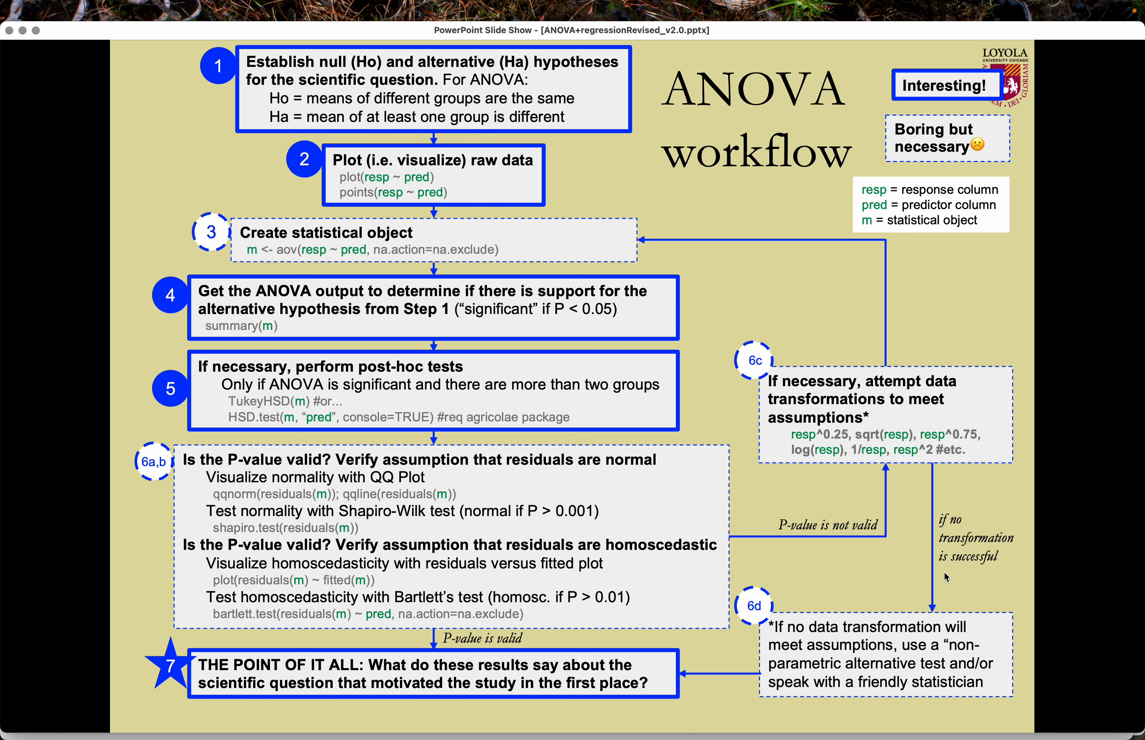
{"action": "mouse_move", "coordinate": [925, 494]}
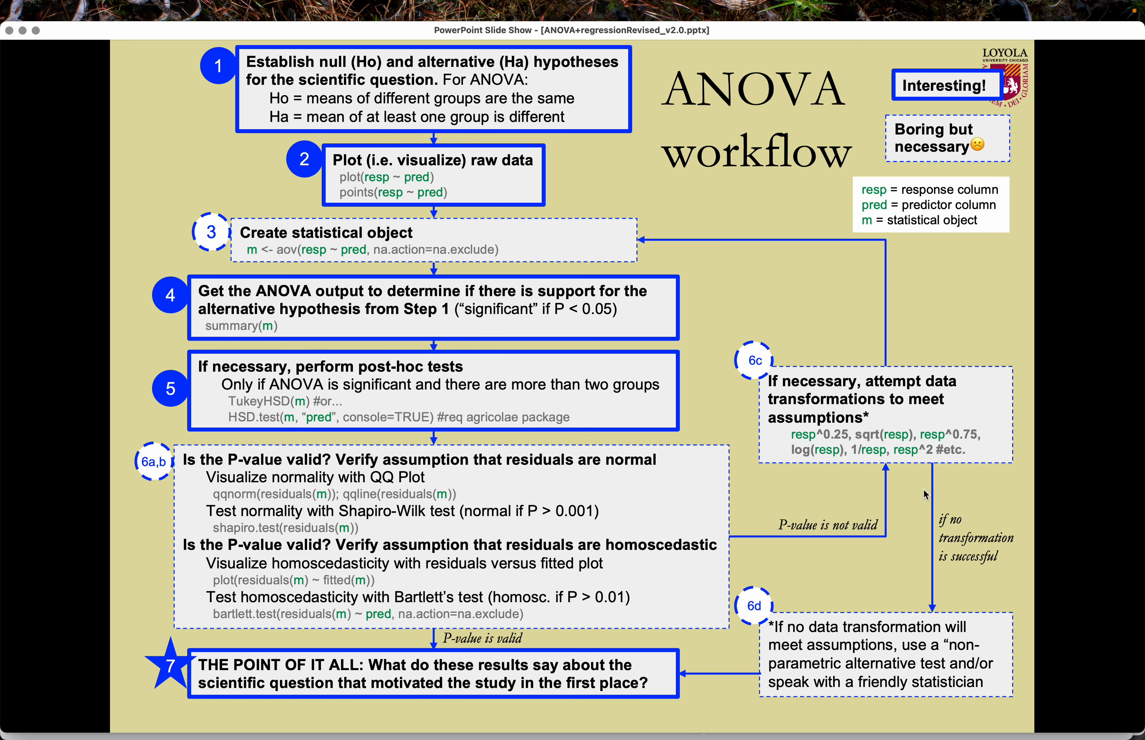
{"action": "mouse_move", "coordinate": [930, 649]}
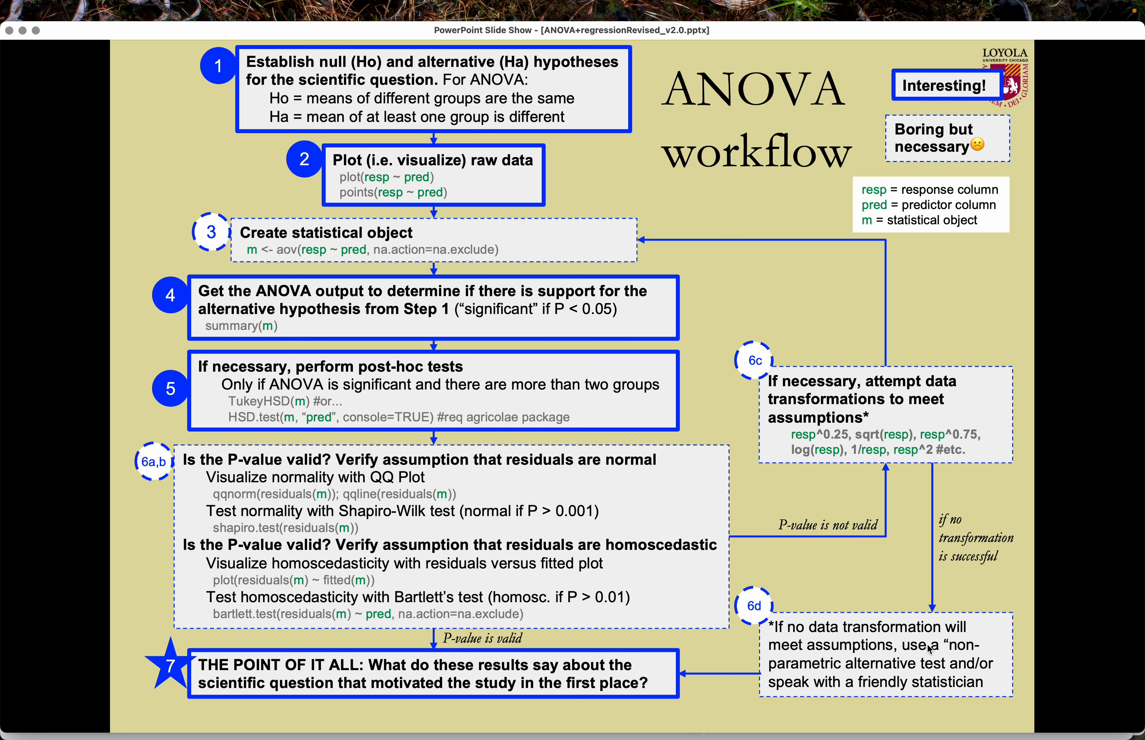
{"action": "mouse_move", "coordinate": [921, 704]}
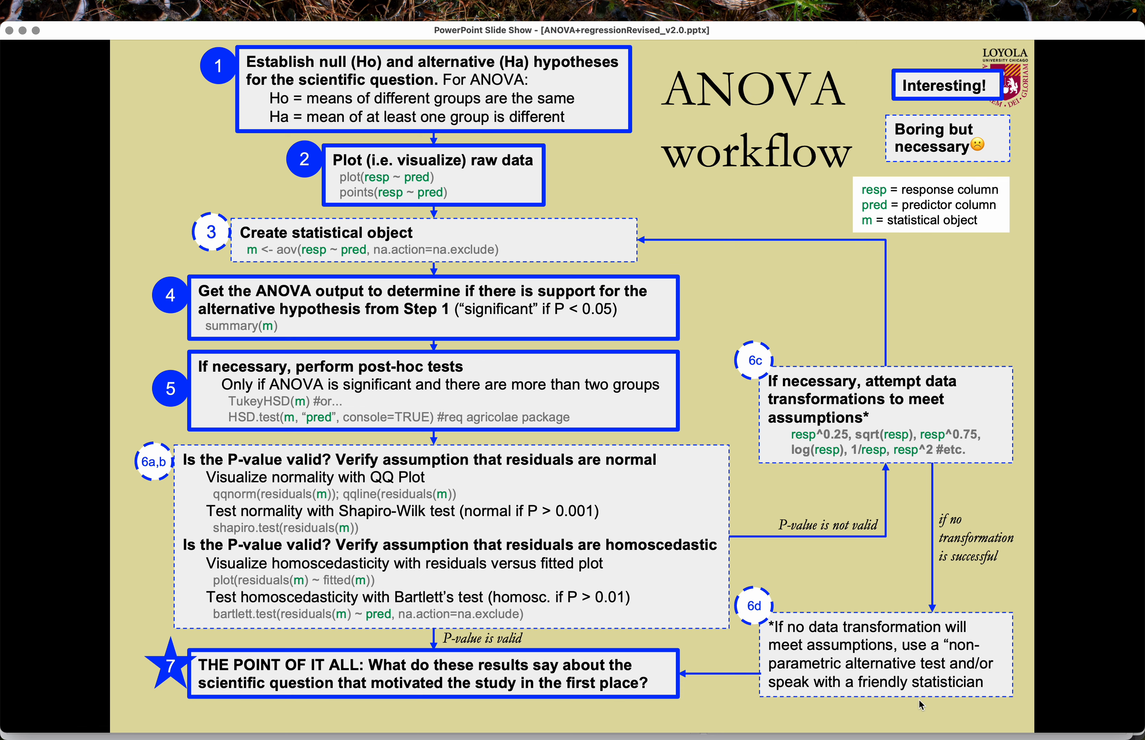
{"action": "mouse_move", "coordinate": [869, 706]}
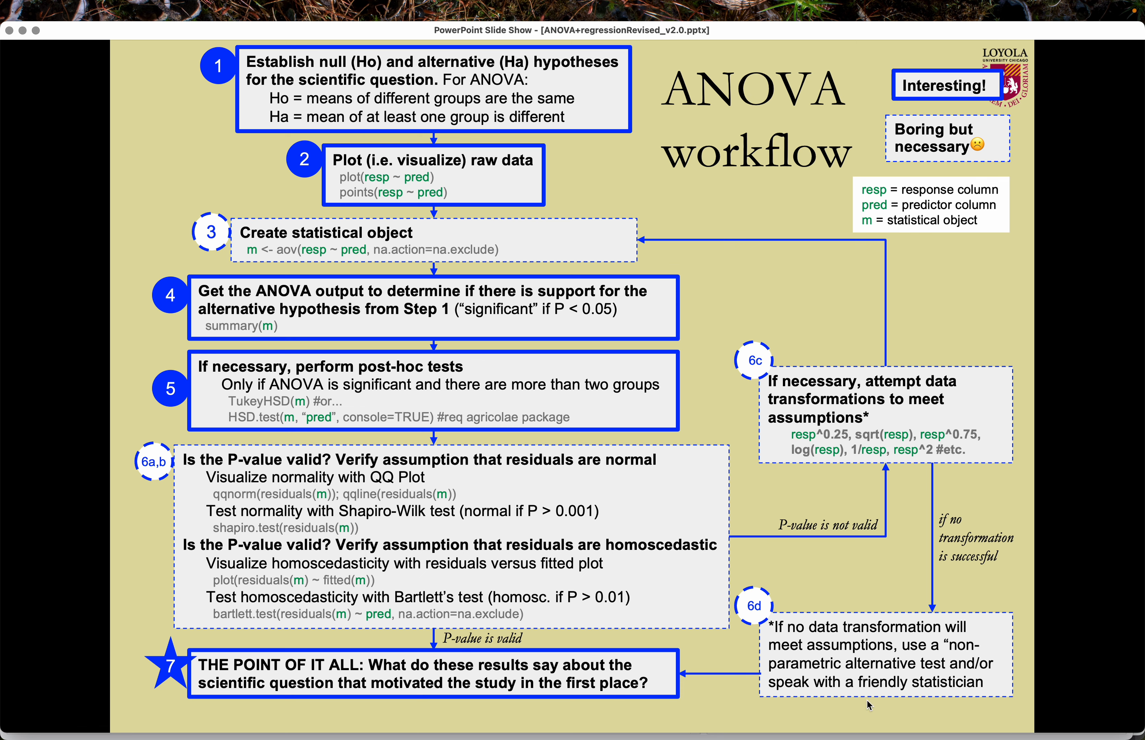
{"action": "mouse_move", "coordinate": [810, 629]}
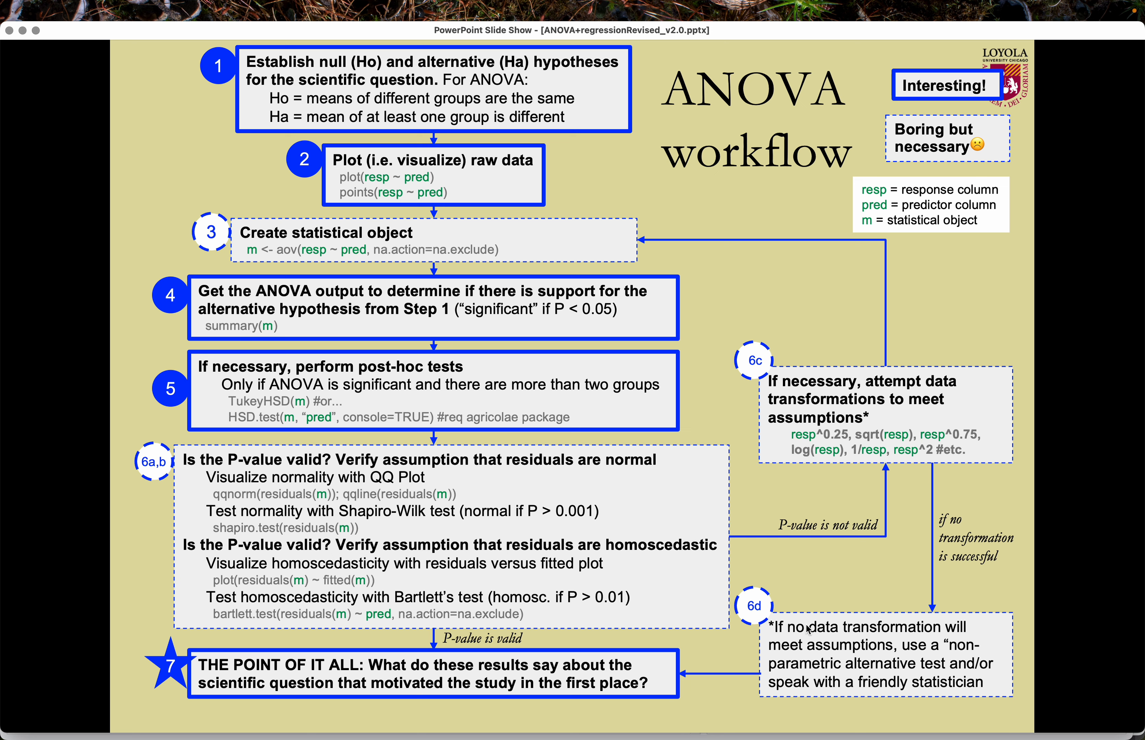